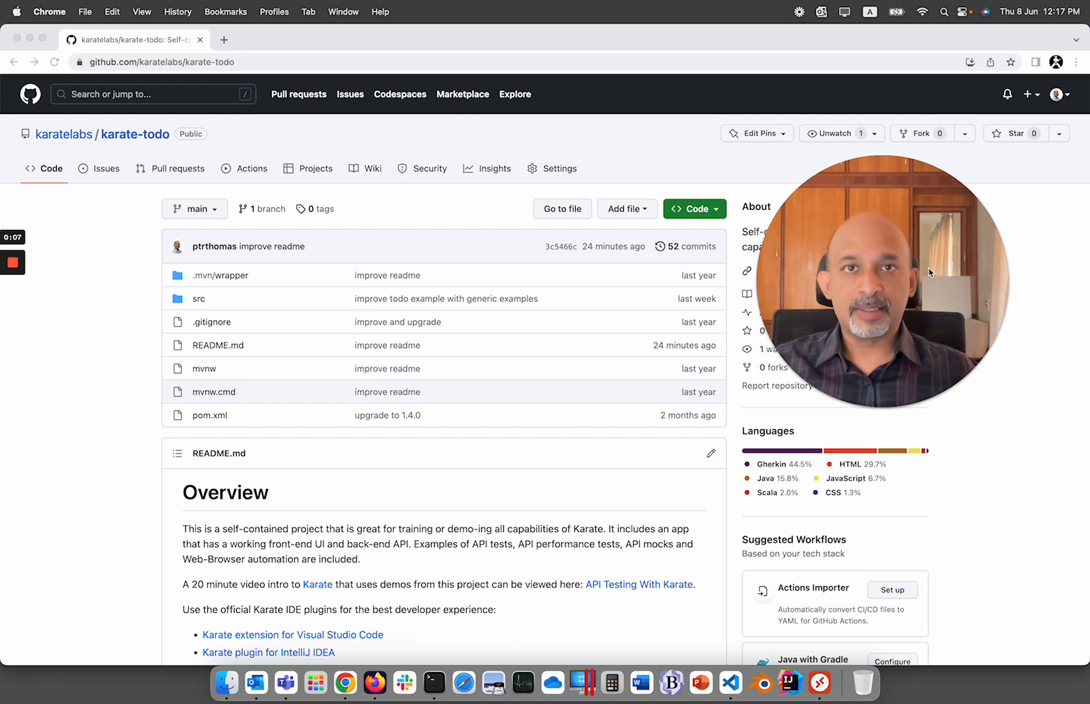
mouse_move(368, 519)
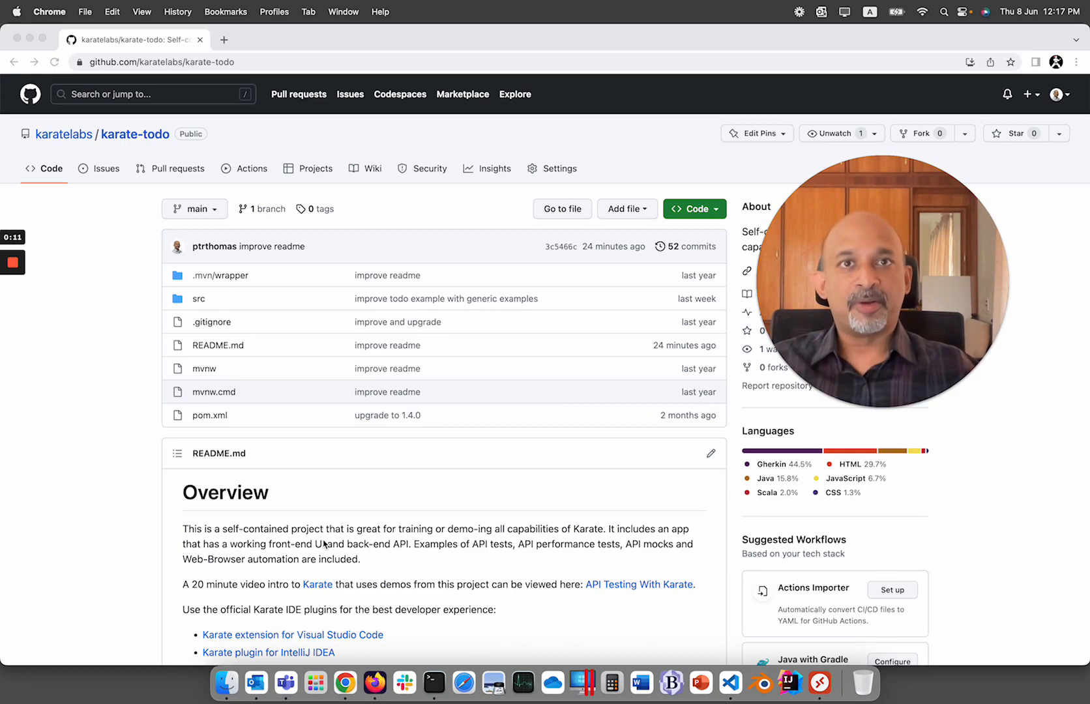
- Scroll down the karate-todo README to reach the Git download link
scroll("down", 3)
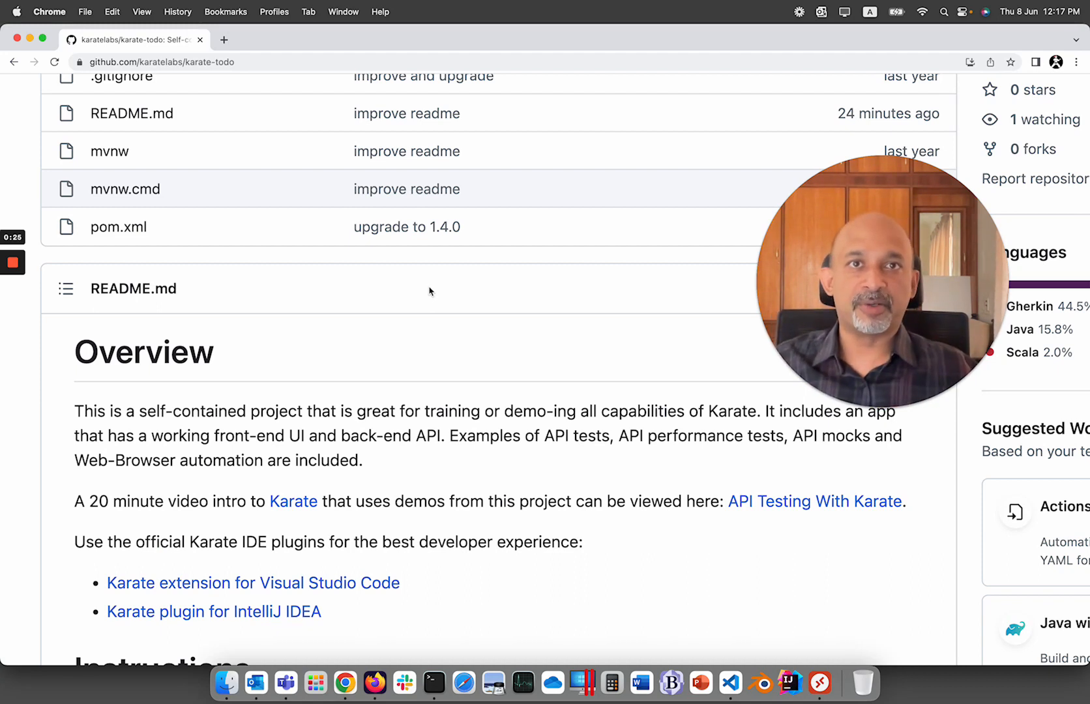
mouse_move(449, 394)
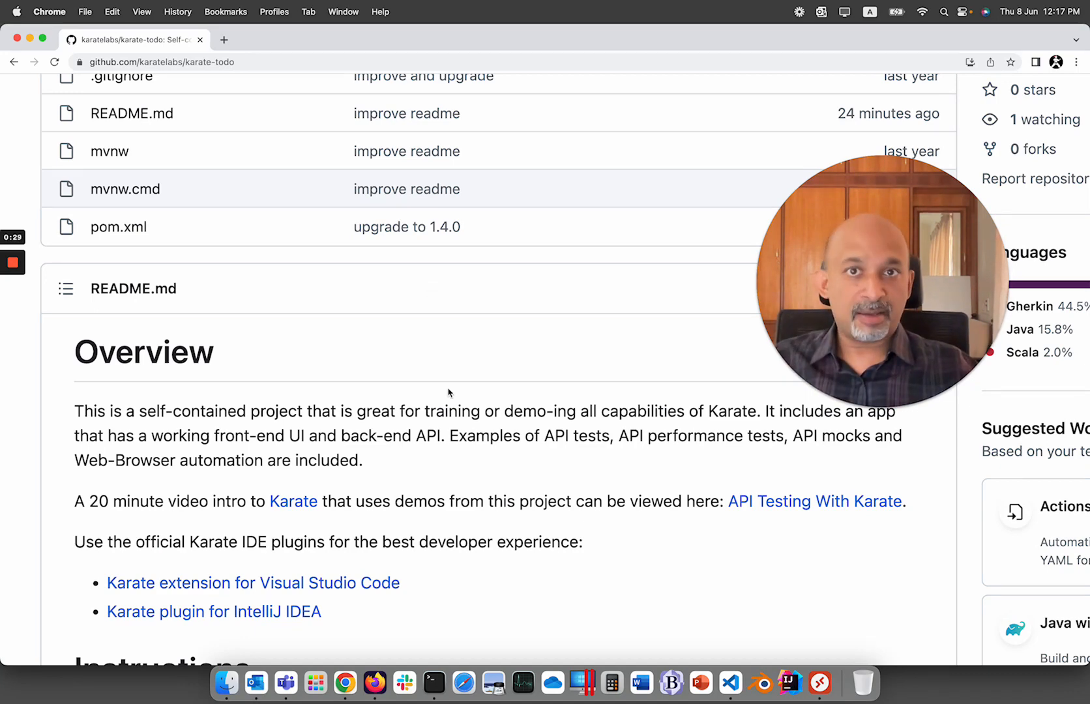
scroll("down", 3)
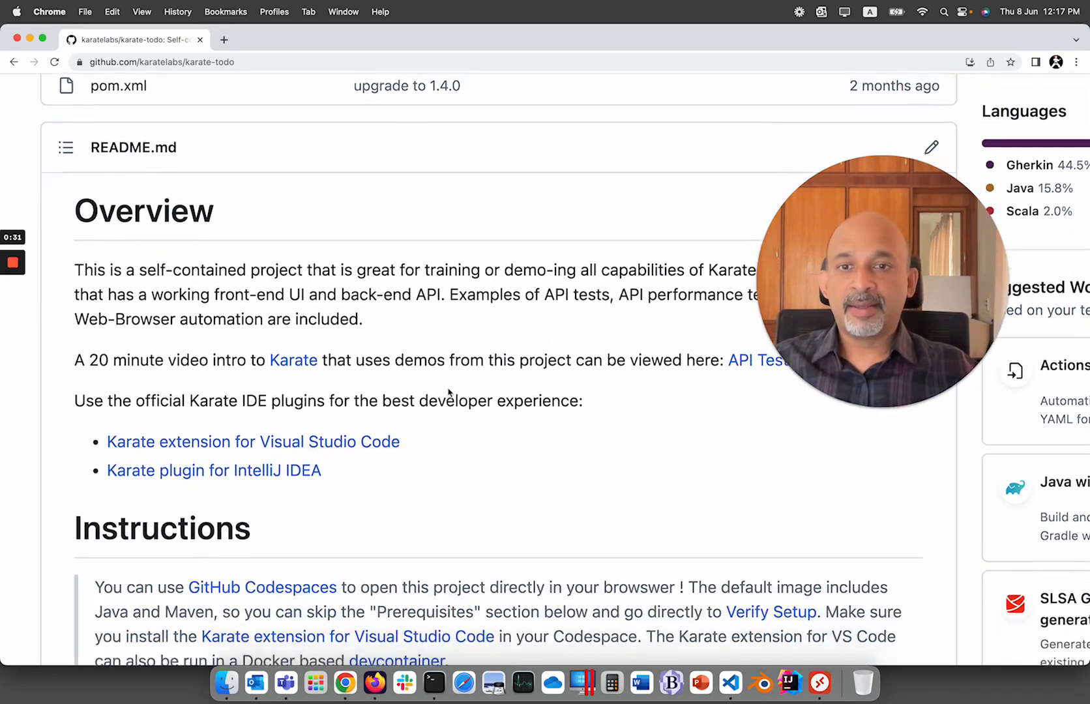
scroll("down", 3)
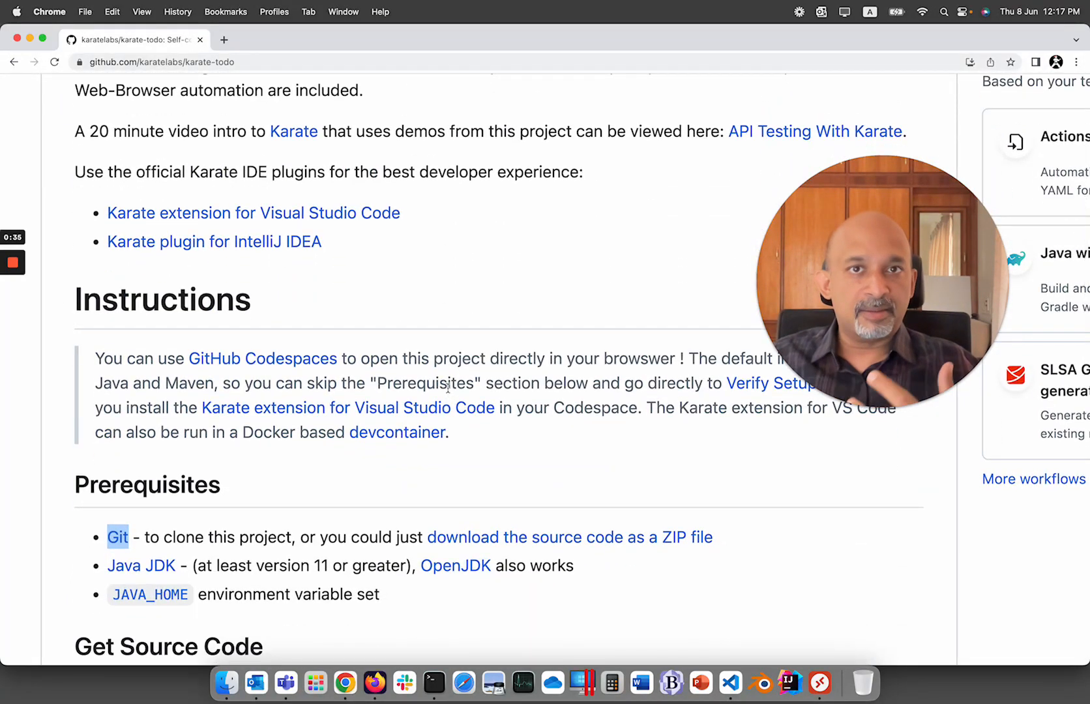
scroll("down", 3)
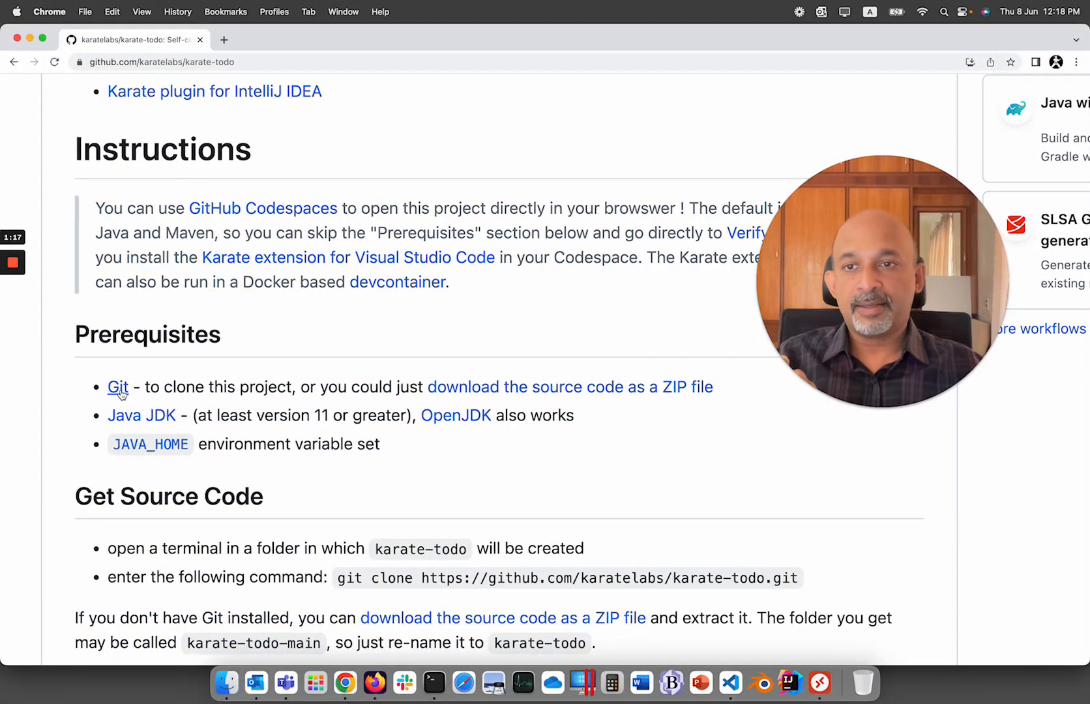
mouse_move(117, 387)
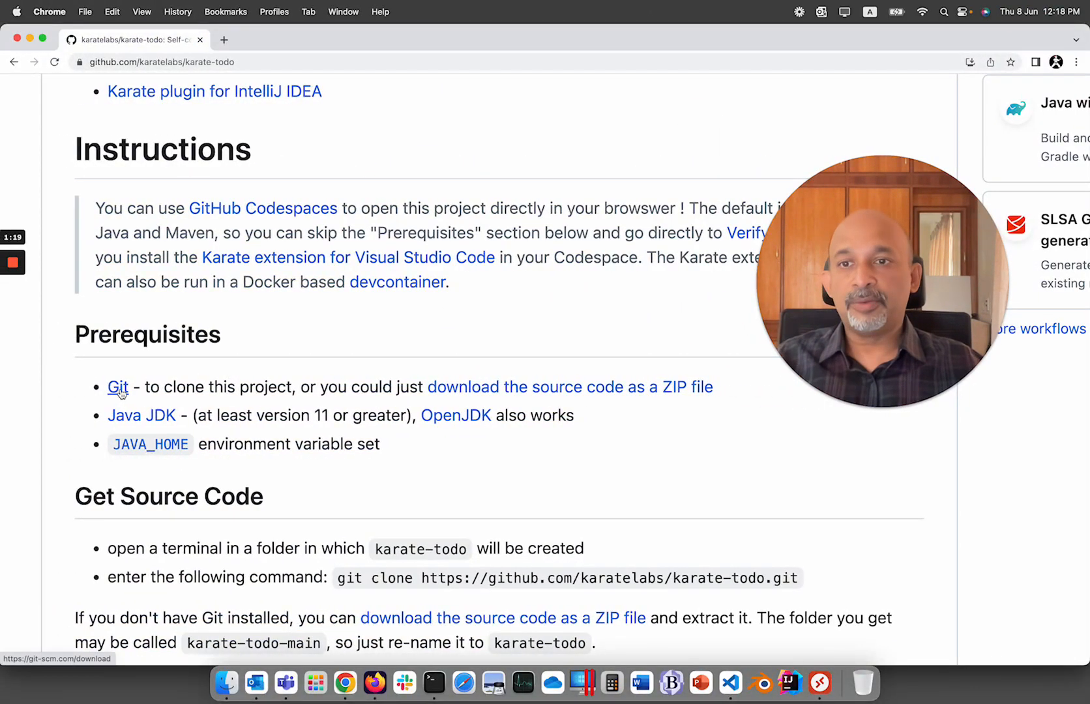
- Go to git-scm.com/download and download the 64-bit Git for Windows installer
right_click(118, 387)
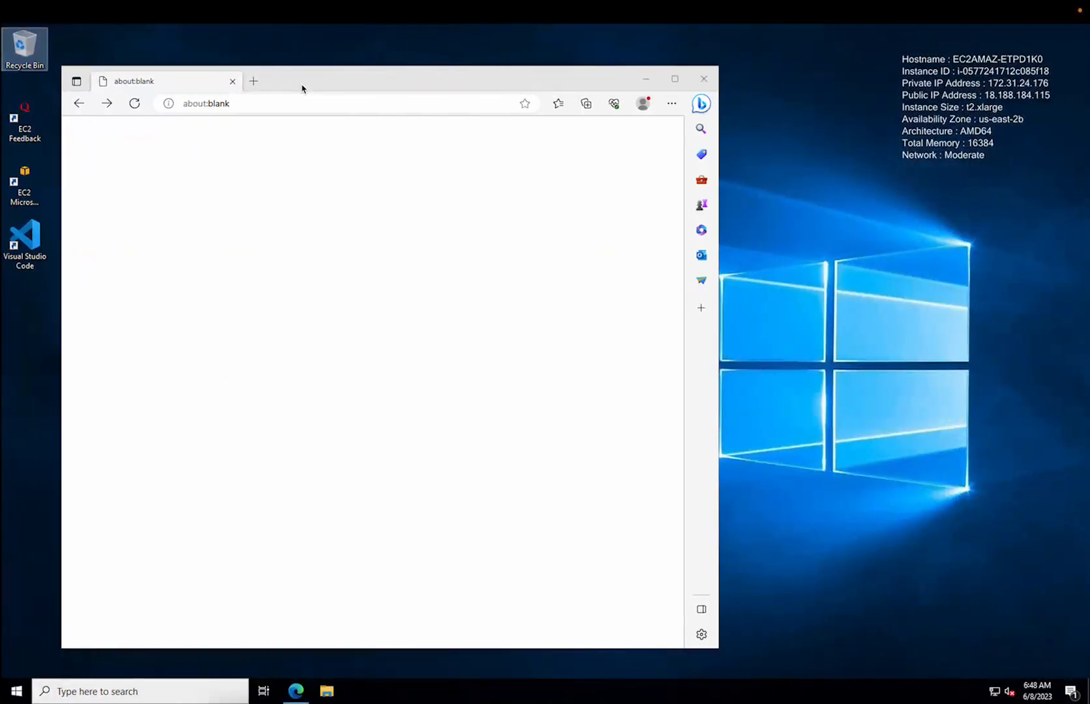
left_click(277, 103)
type("https://git-scm.com/download")
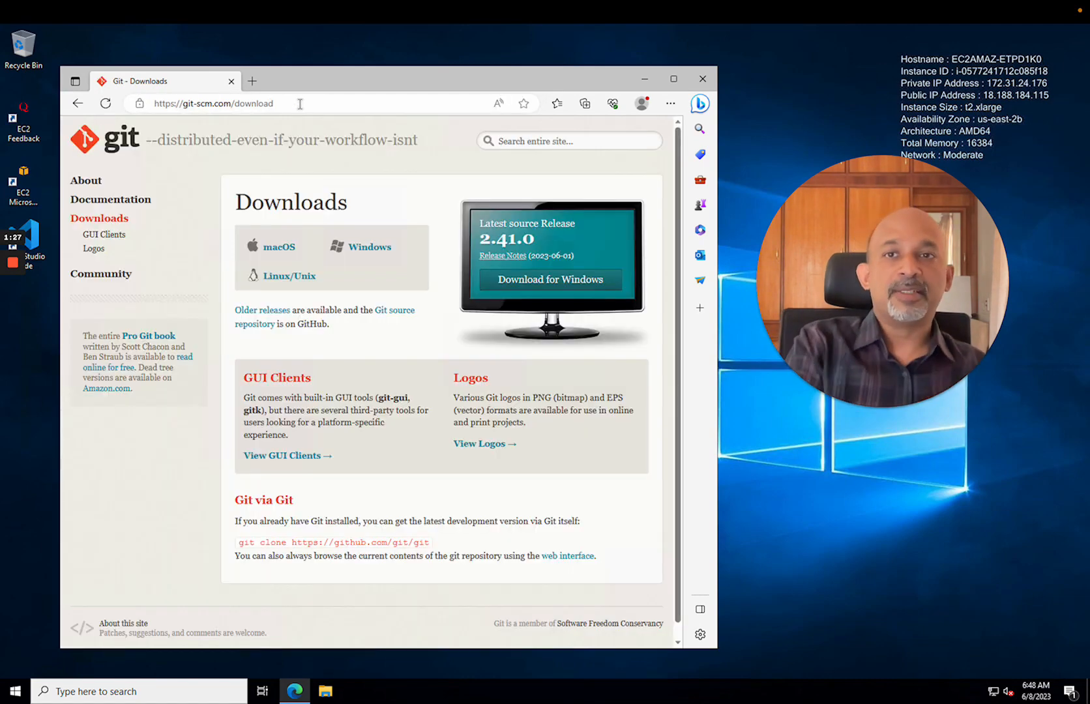
mouse_move(369, 246)
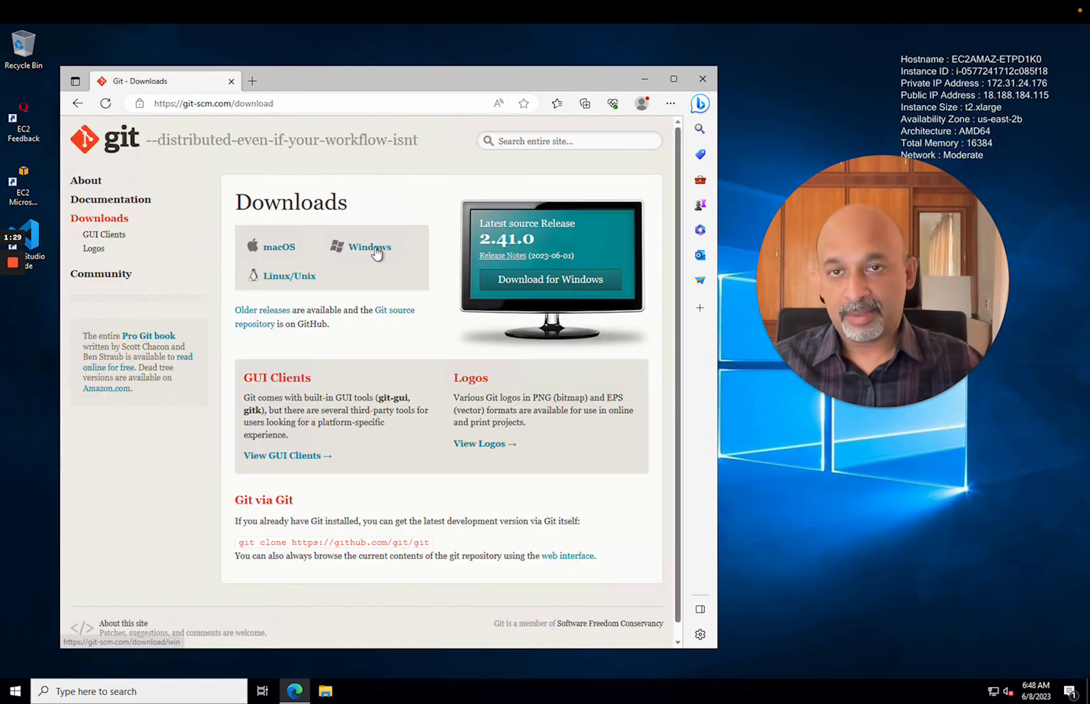
left_click(369, 246)
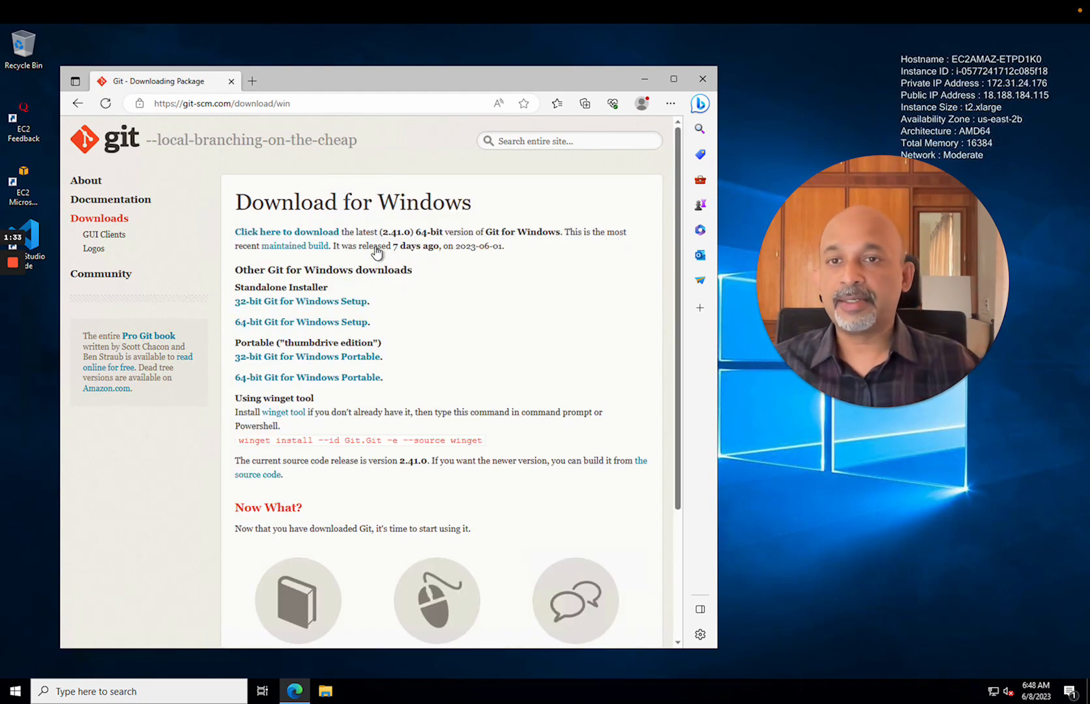
left_click(584, 103)
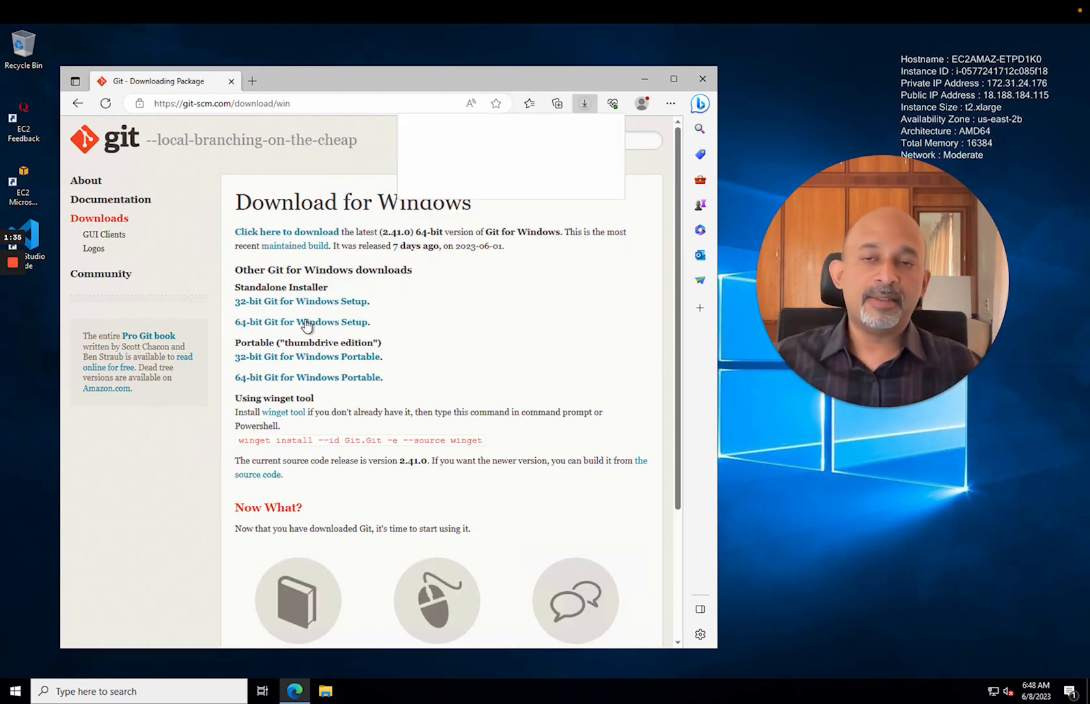
left_click(584, 103)
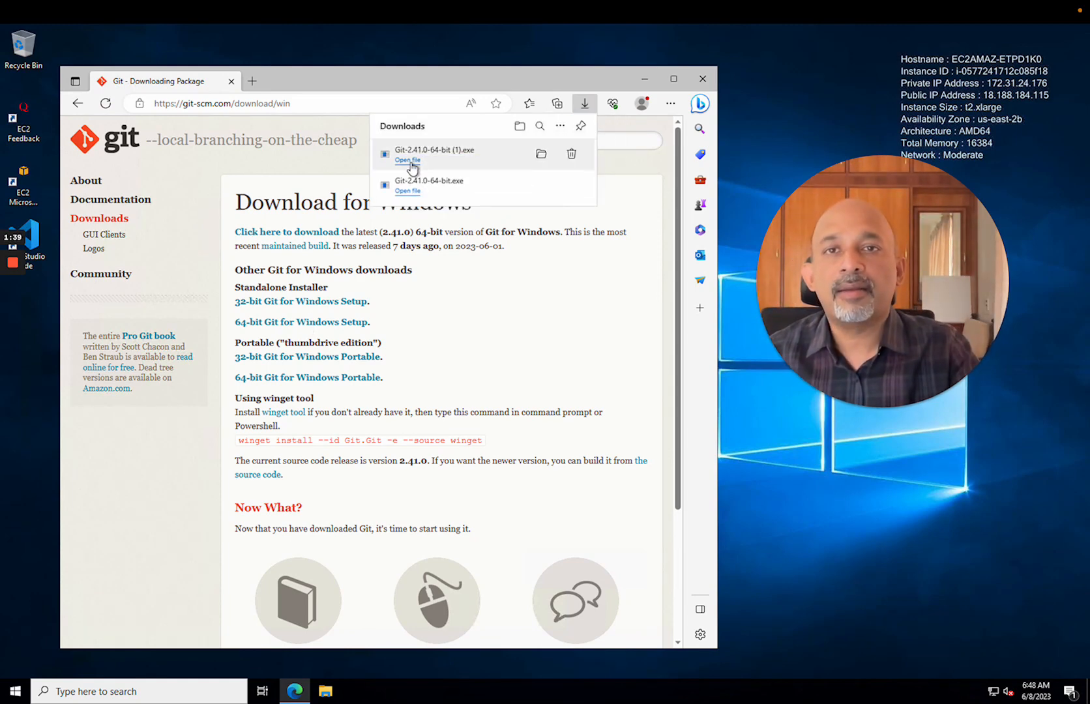
- Run the Git installer keeping the default folder, Start Menu, OpenSSH and MinTTY options
left_click(407, 160)
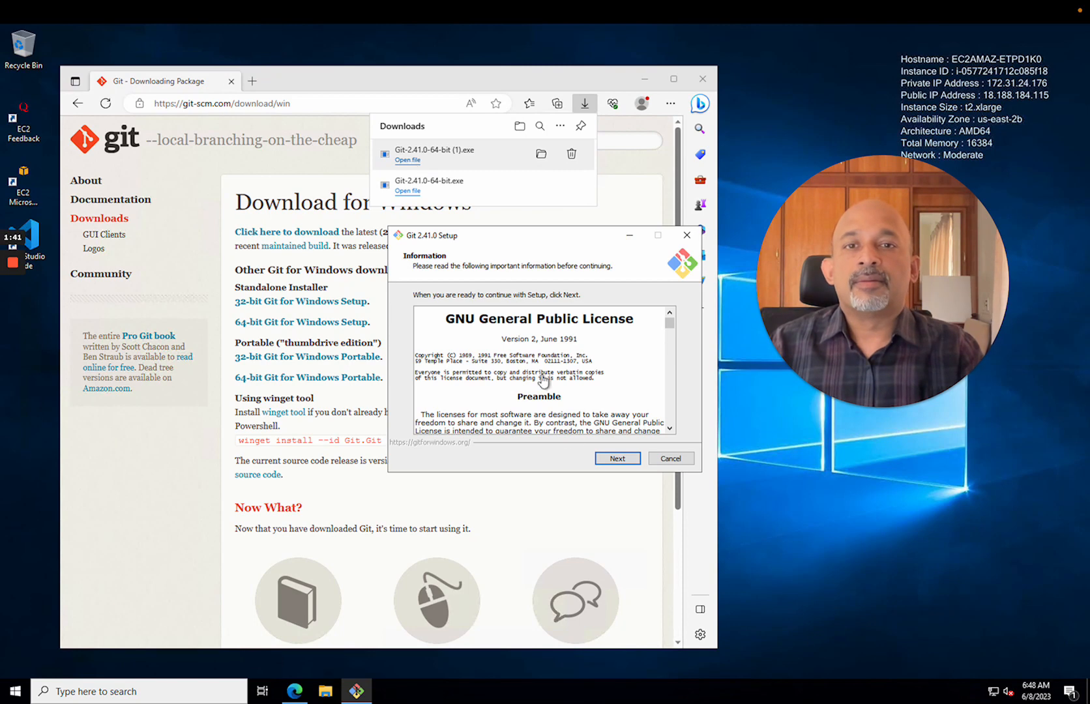
left_click(615, 458)
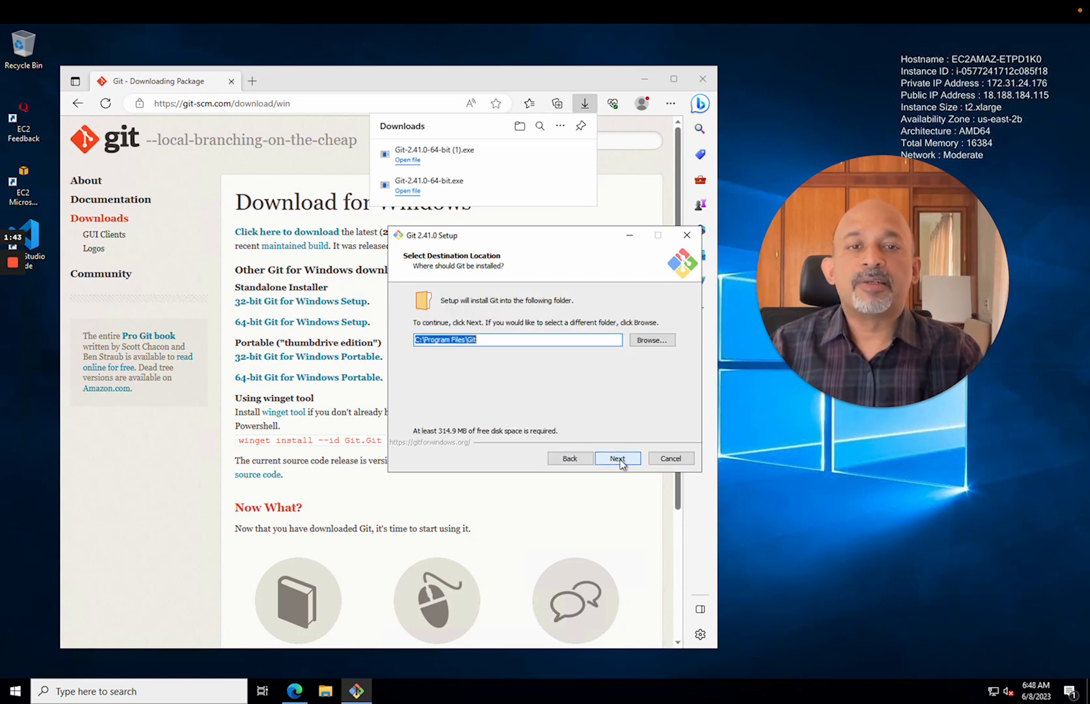
left_click(616, 458)
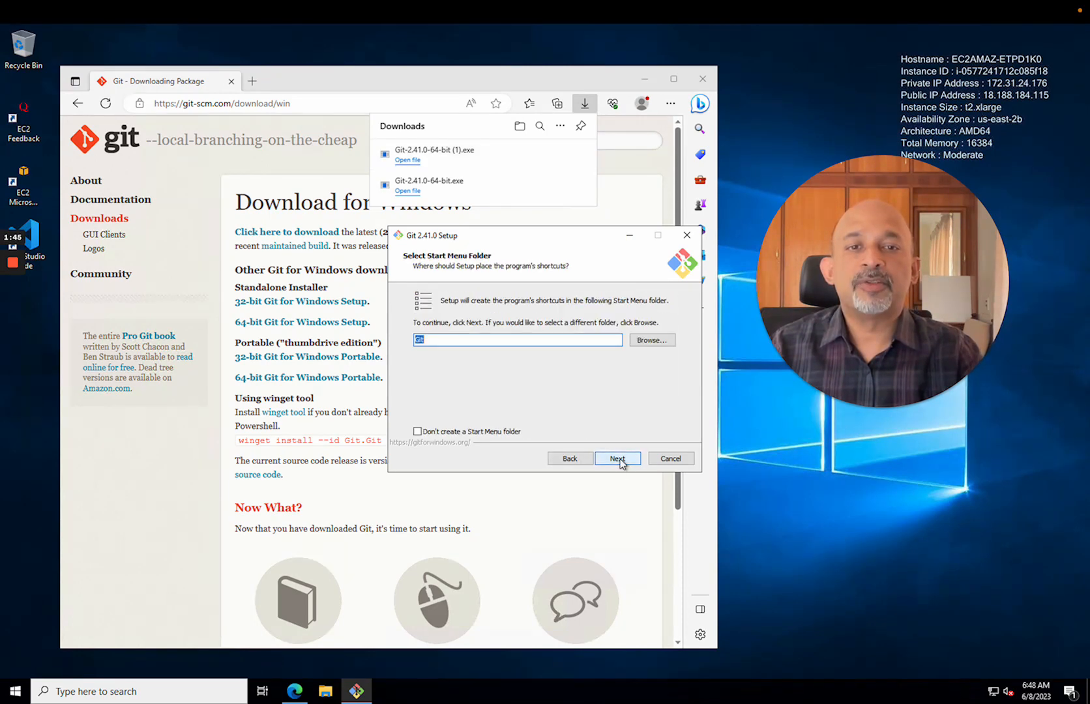
left_click(615, 457)
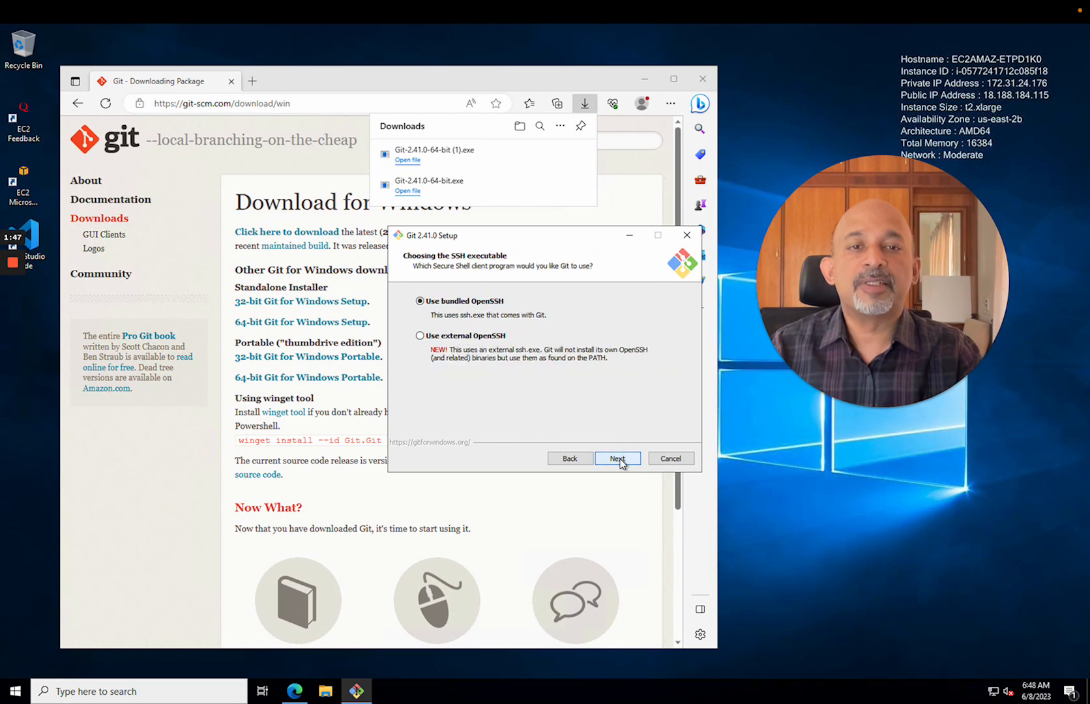
left_click(615, 459)
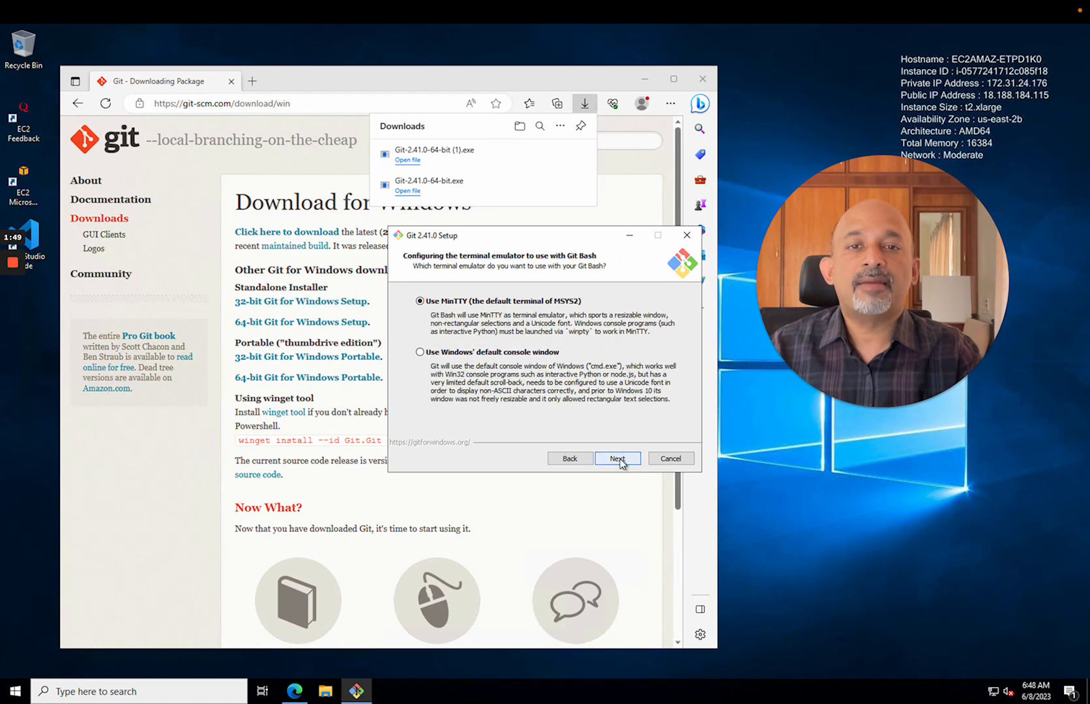
left_click(617, 458)
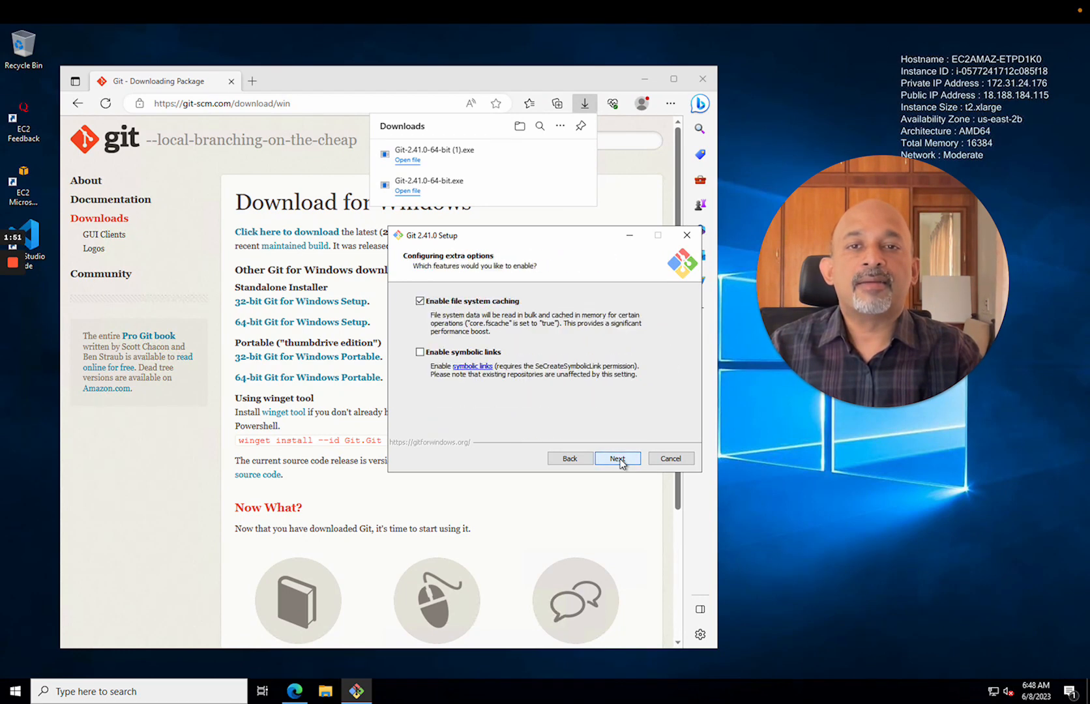
left_click(617, 457)
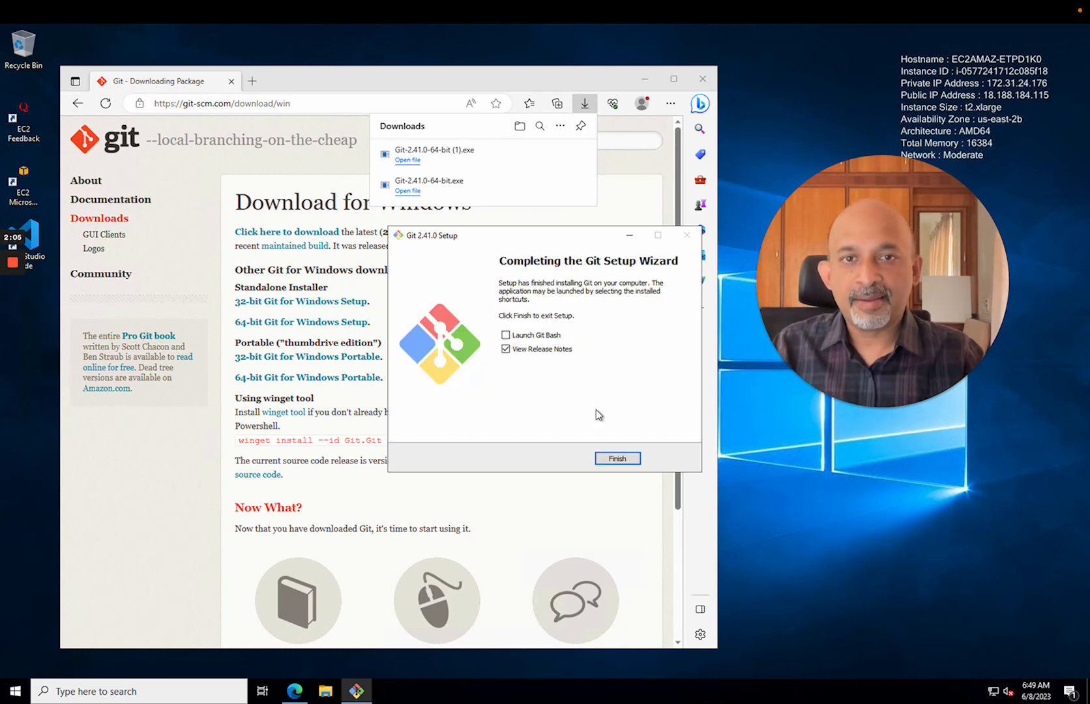
- Finish Git 2.41.0 setup without viewing the release notes
left_click(506, 350)
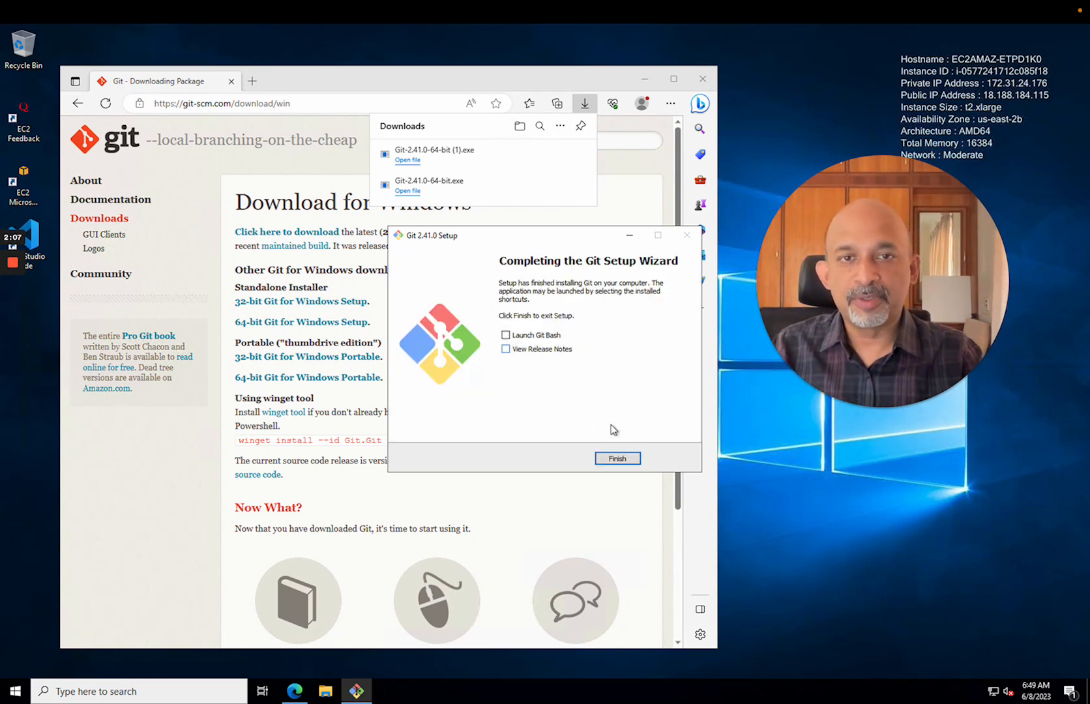
left_click(615, 457)
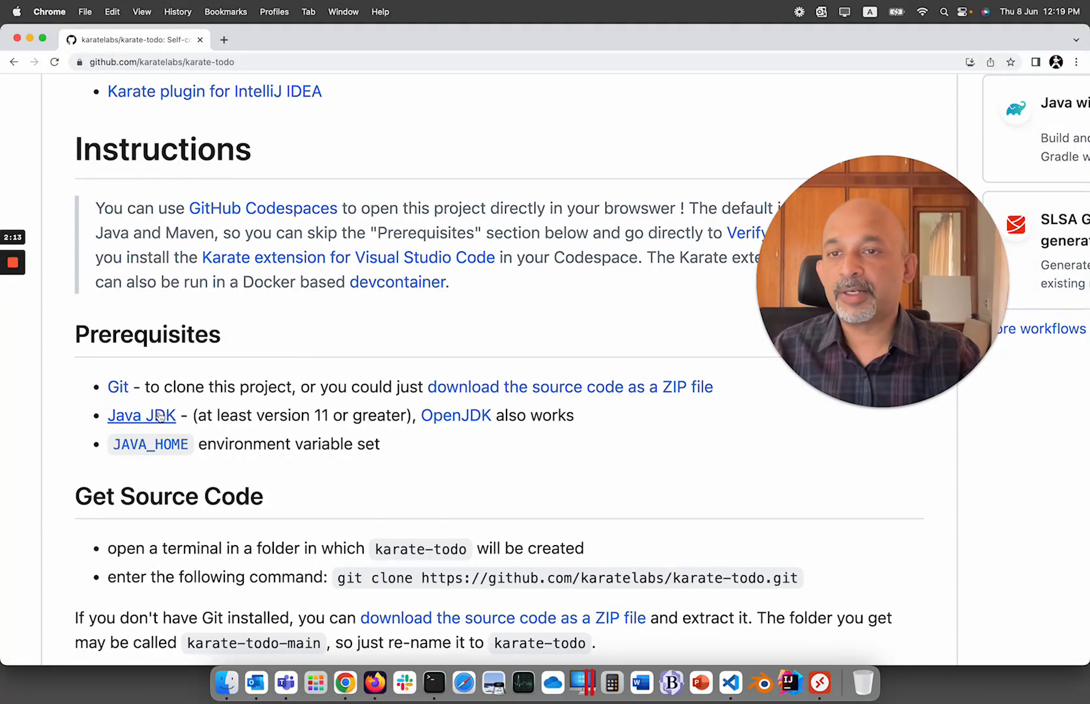
- Go to oracle.com/java/technologies/downloads and show the JDK 20 Windows downloads
right_click(141, 415)
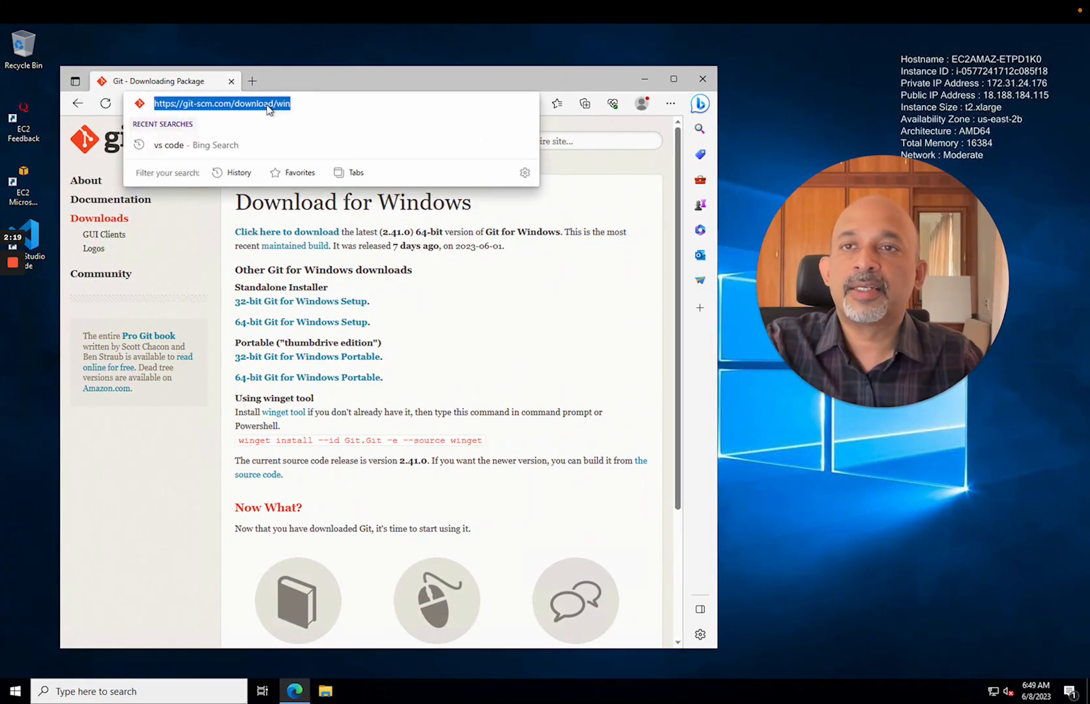
type("https://www.oracle.com/java/technologies/downloads")
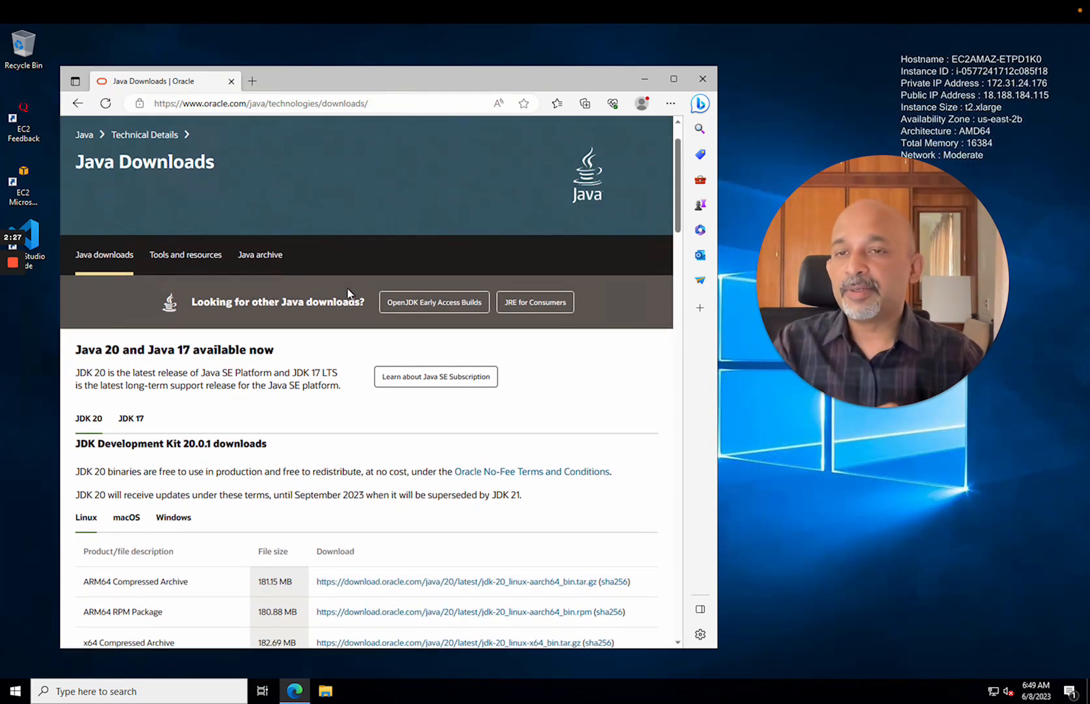
scroll("down", 3)
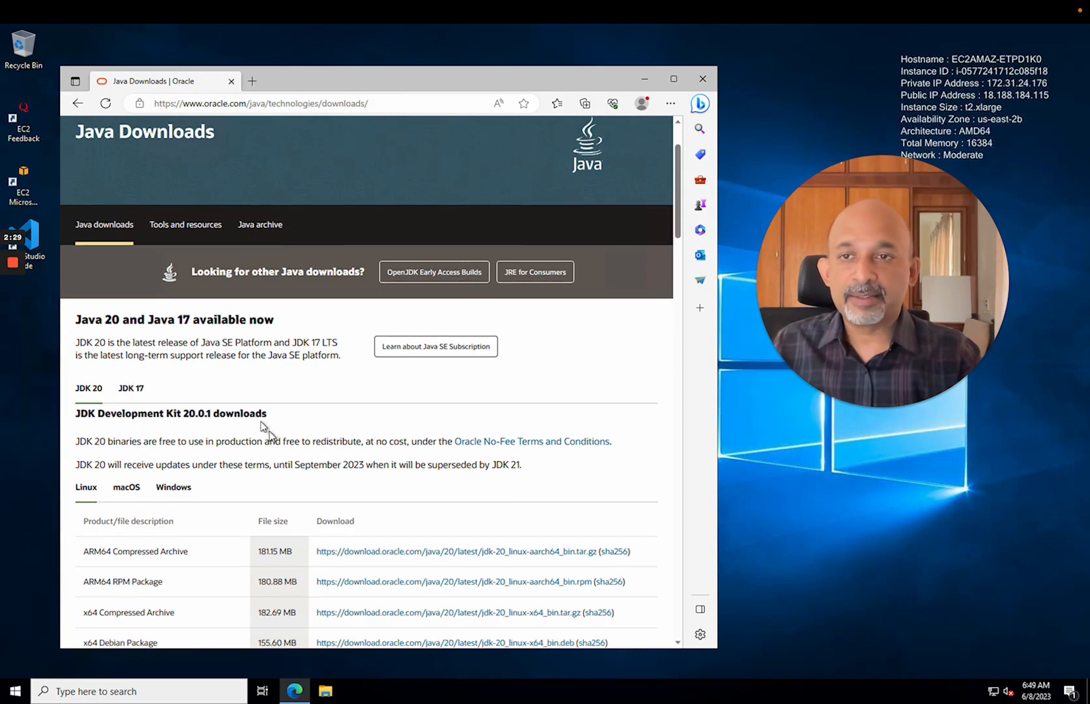
scroll("down", 3)
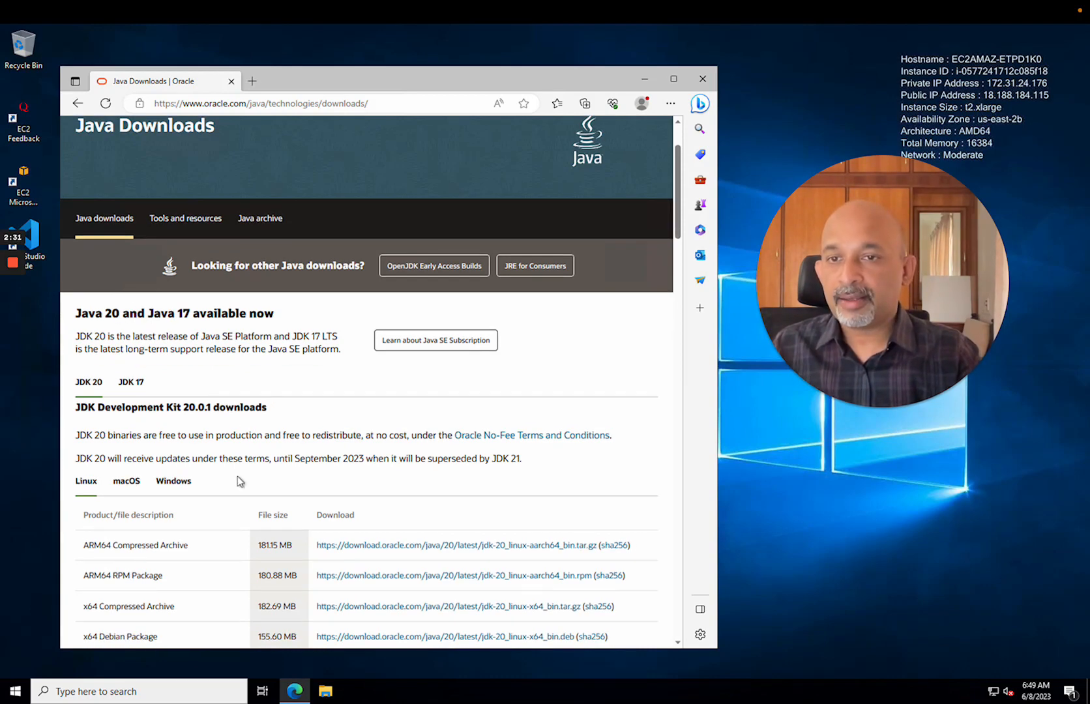
scroll("down", 3)
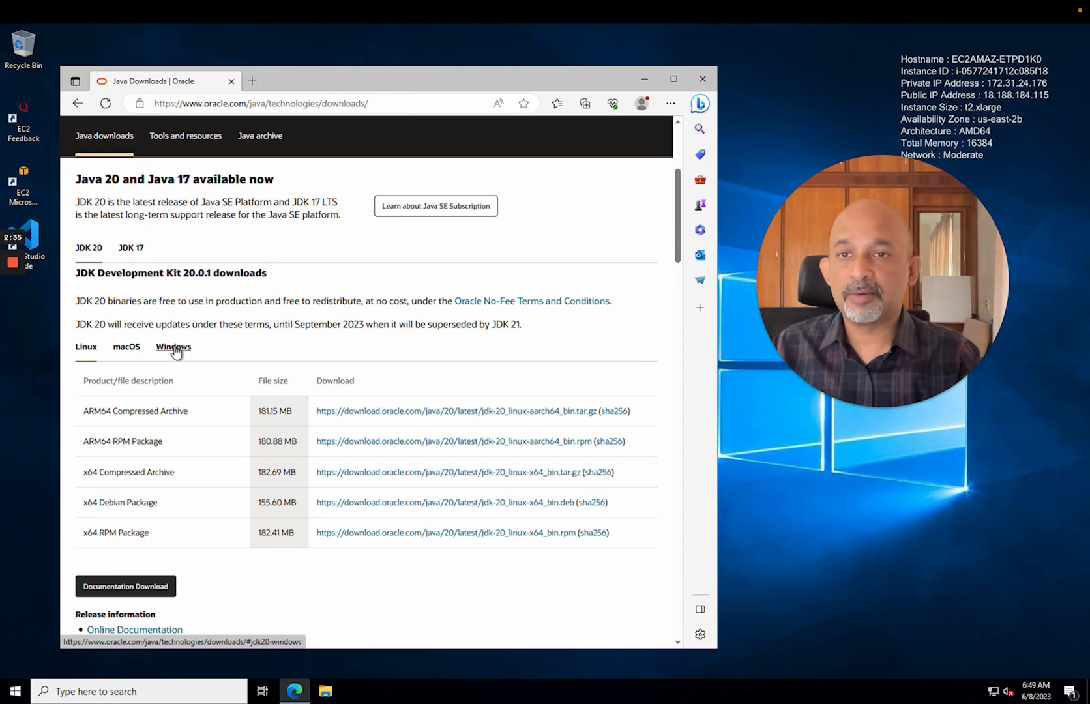
left_click(173, 346)
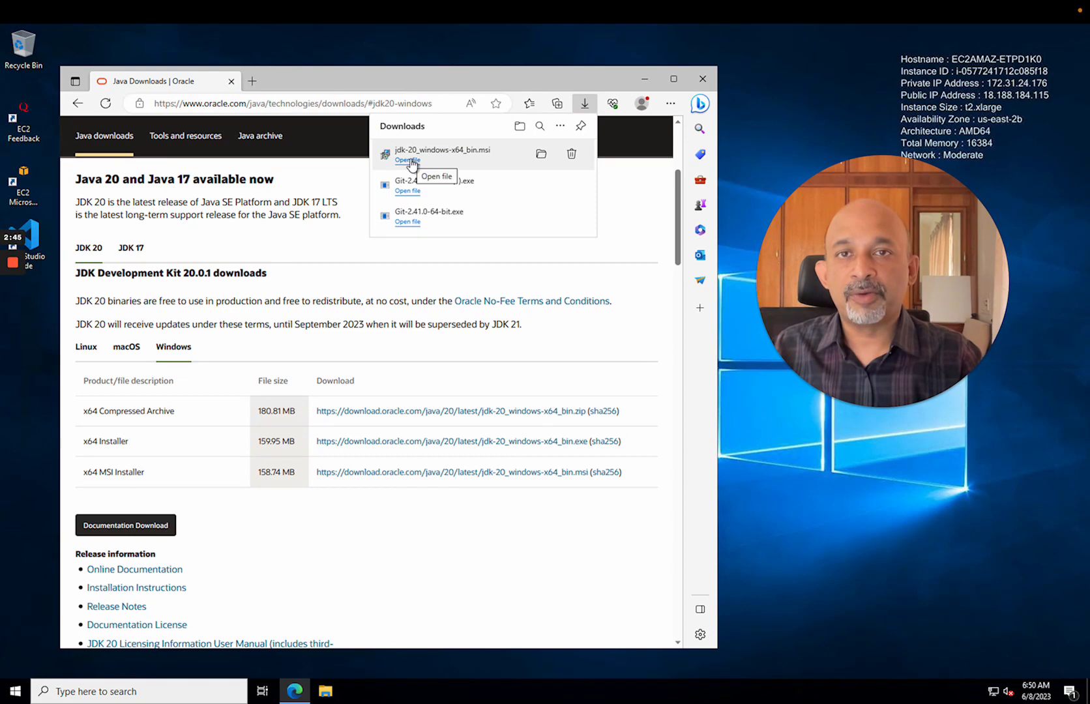
- Install JDK 20.0.1 (64-bit) into the default folder and close the installer
left_click(407, 160)
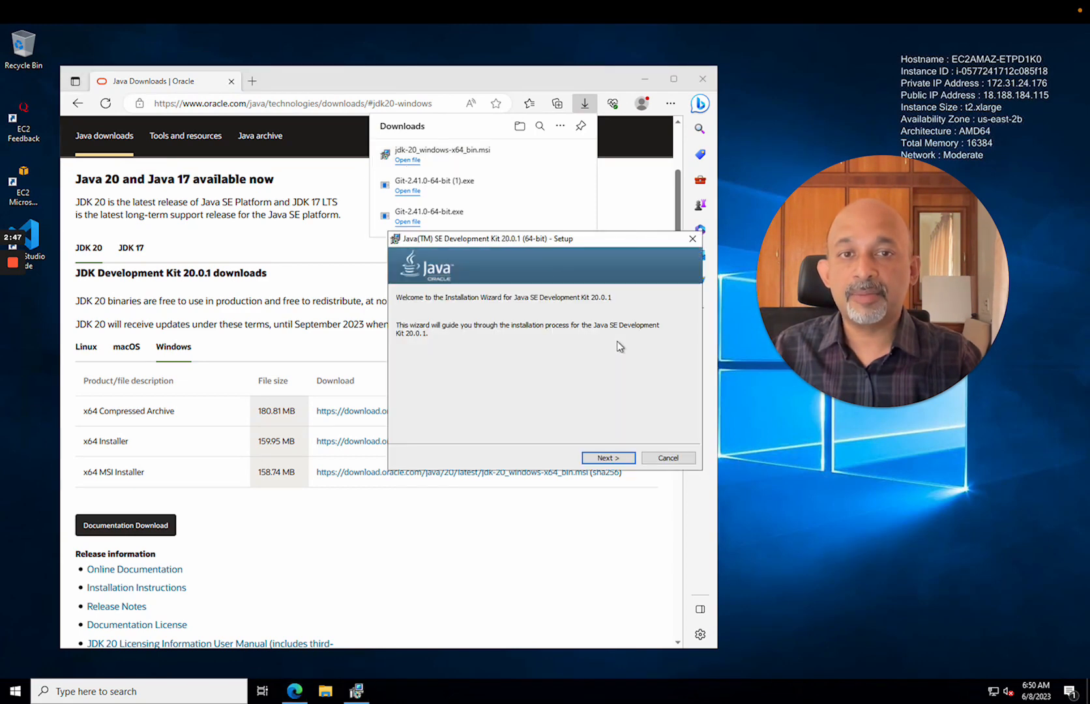
left_click(608, 457)
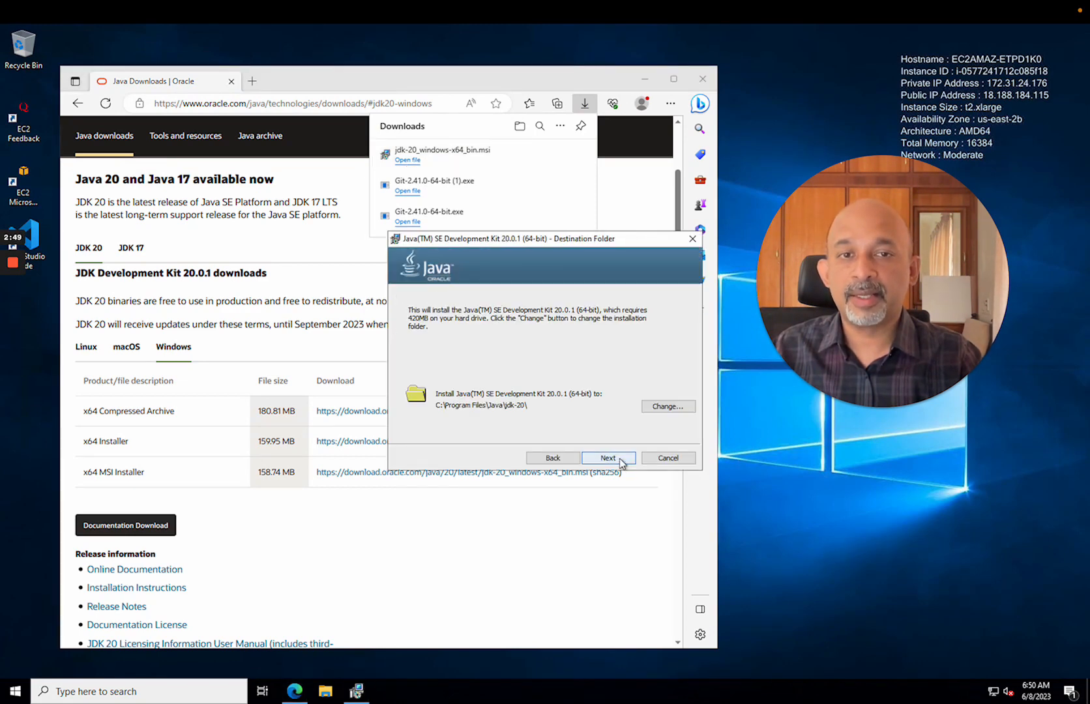
left_click(607, 457)
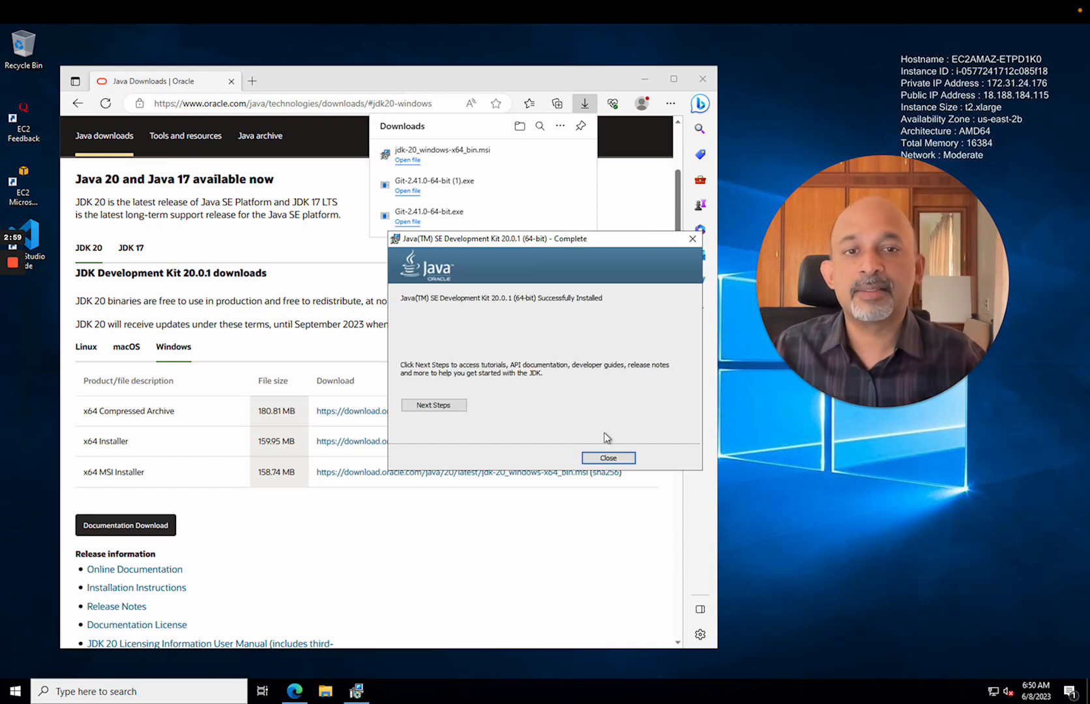
left_click(608, 458)
type("c")
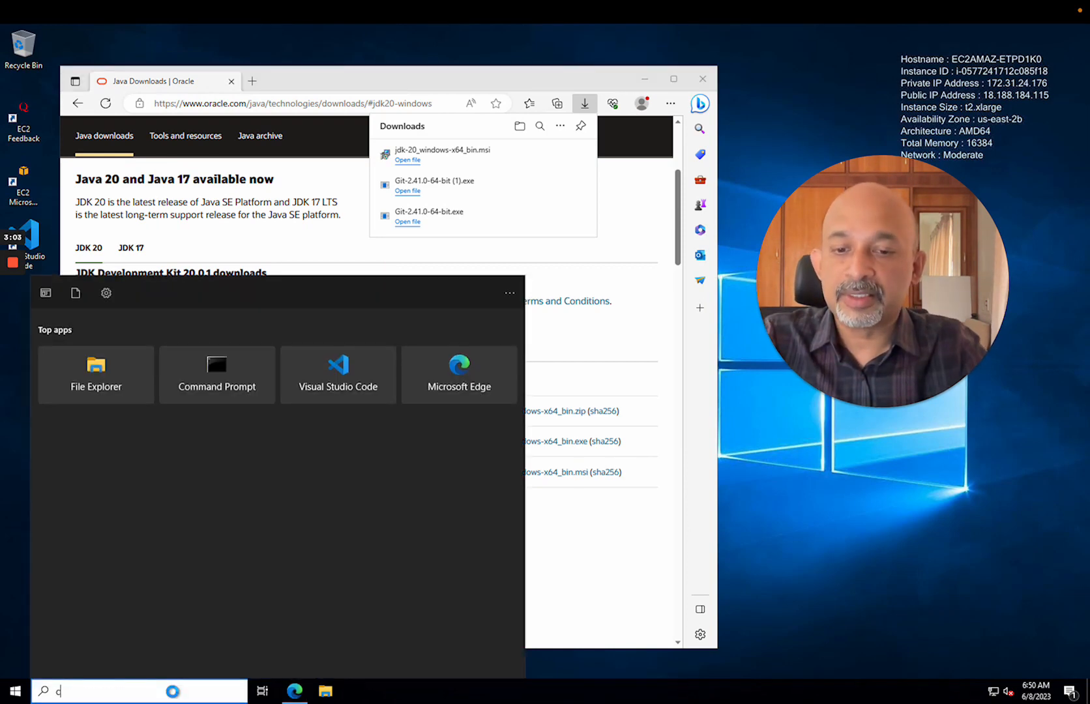
- Launch Command Prompt from Start search and run the Java version check
type("md")
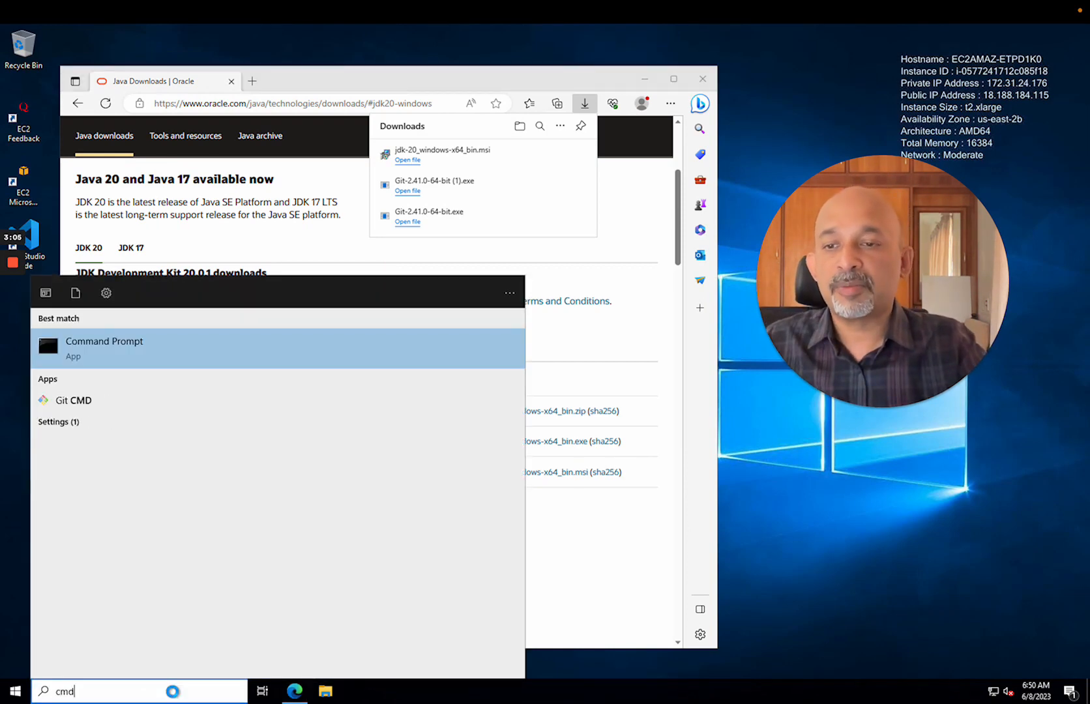
left_click(103, 345)
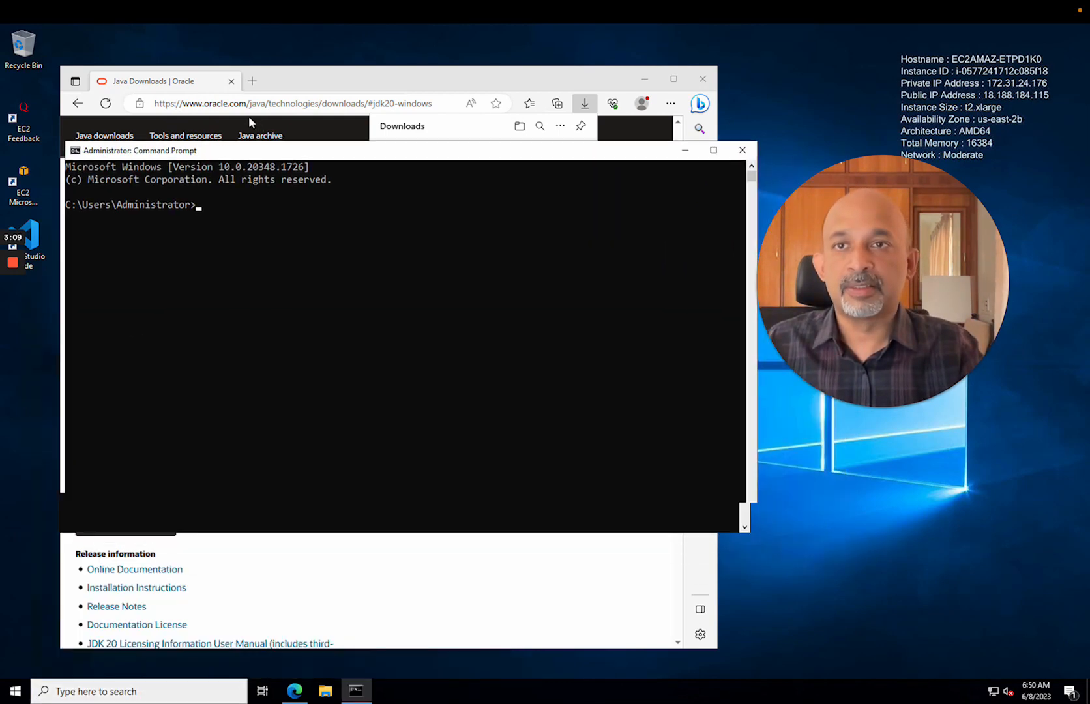
type("jas")
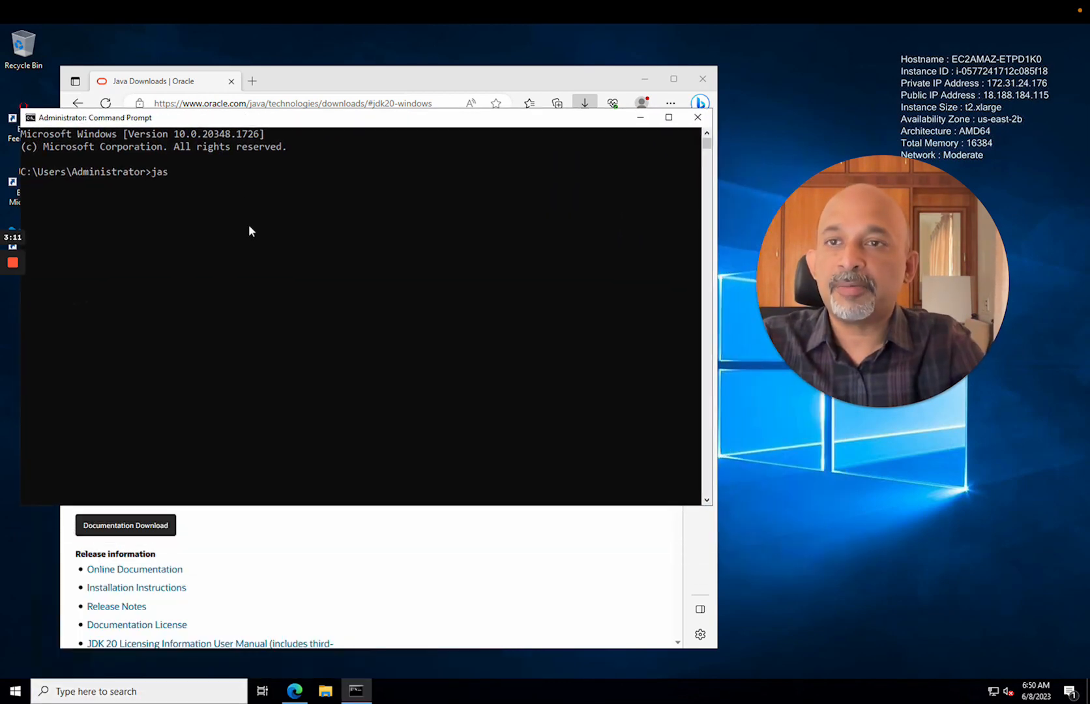
key("Backspace")
type("va -v")
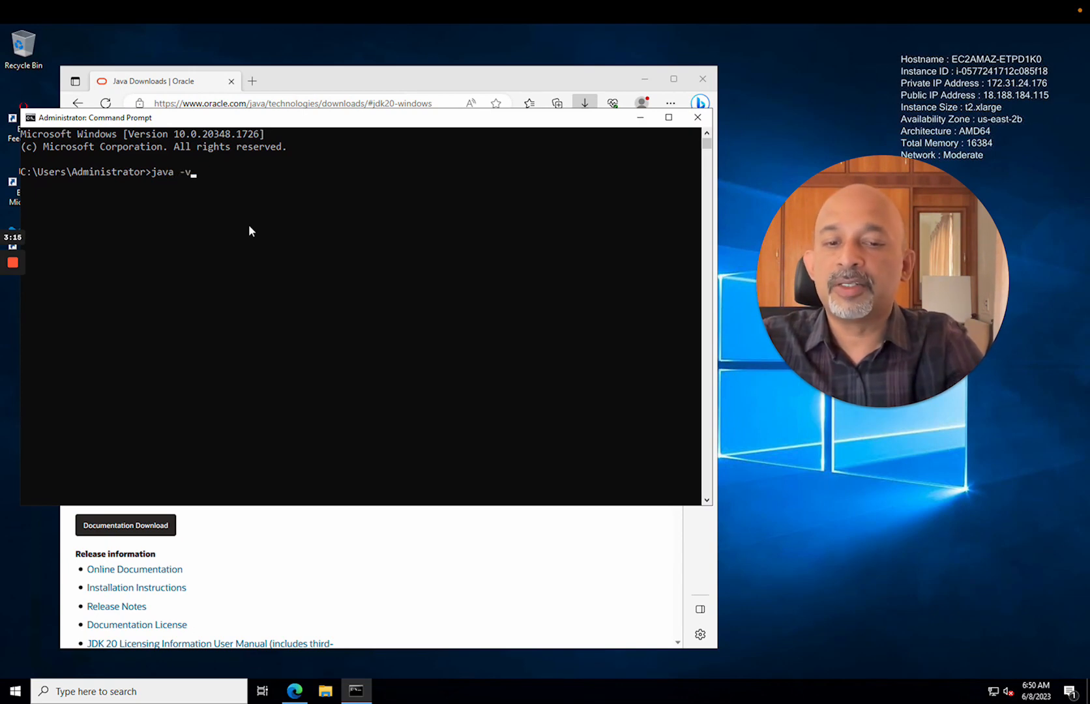
key("Enter")
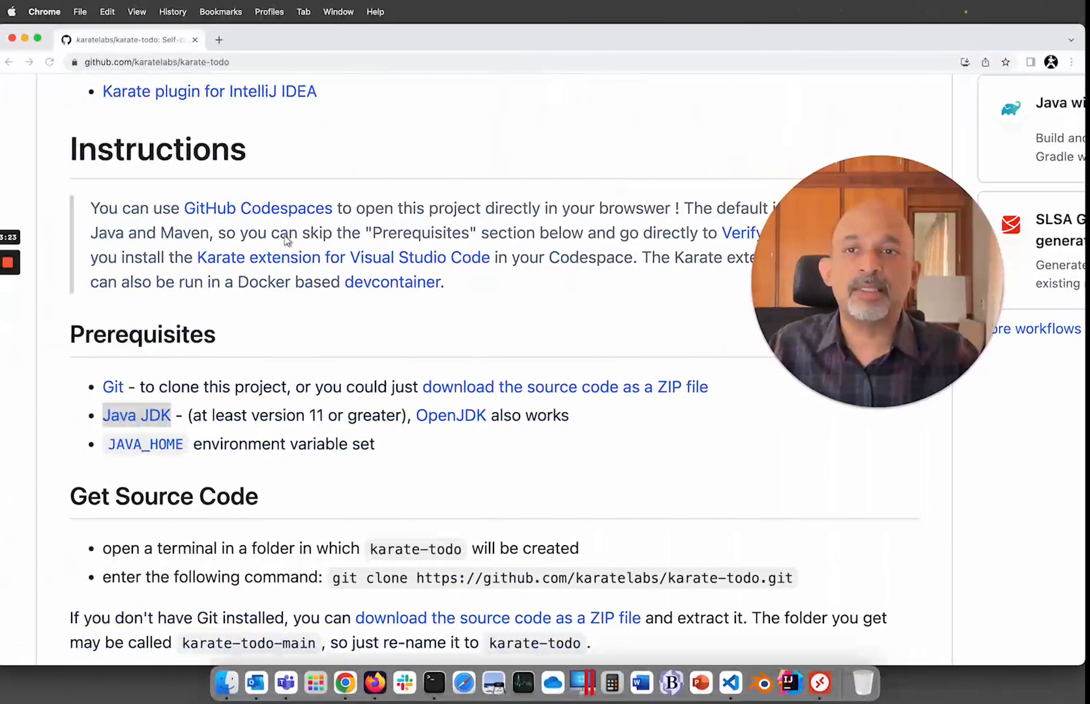
- Follow the README's JAVA_HOME link to the Baeldung guide's Windows 10 and 8 section
scroll("down", 3)
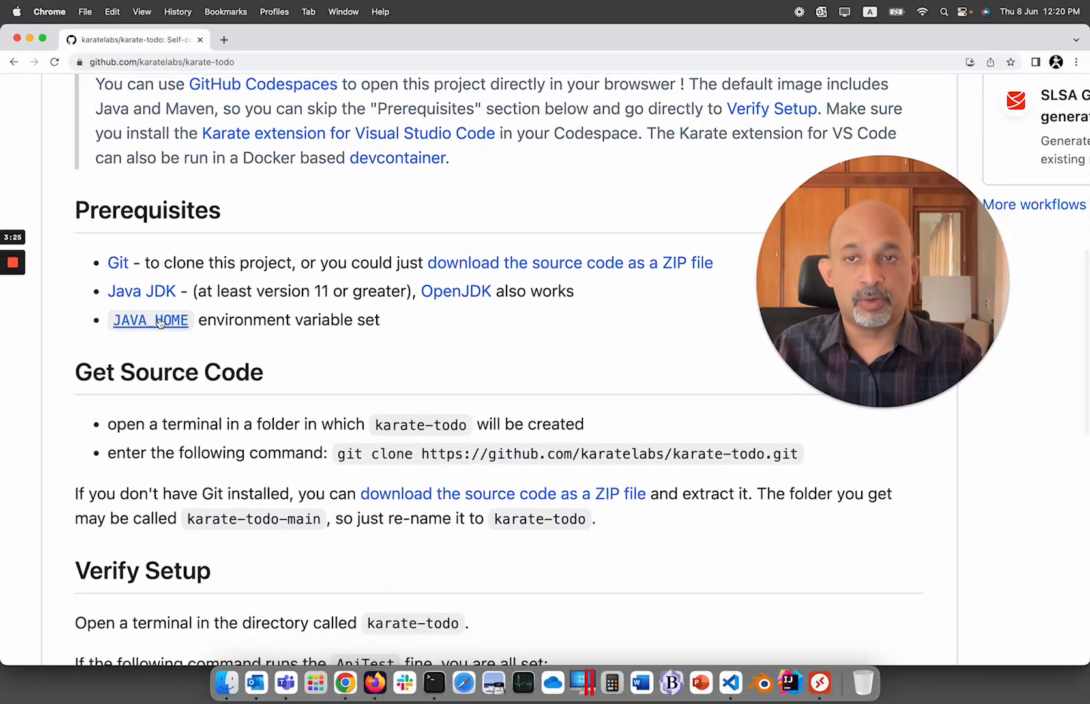
mouse_move(150, 319)
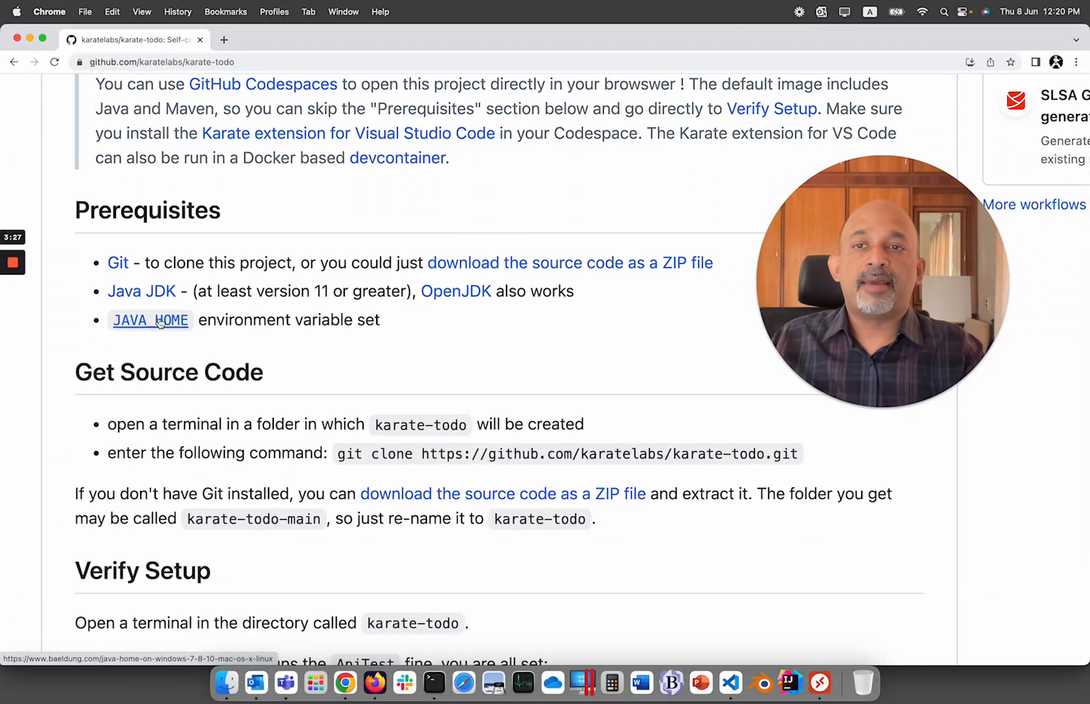
left_click(150, 319)
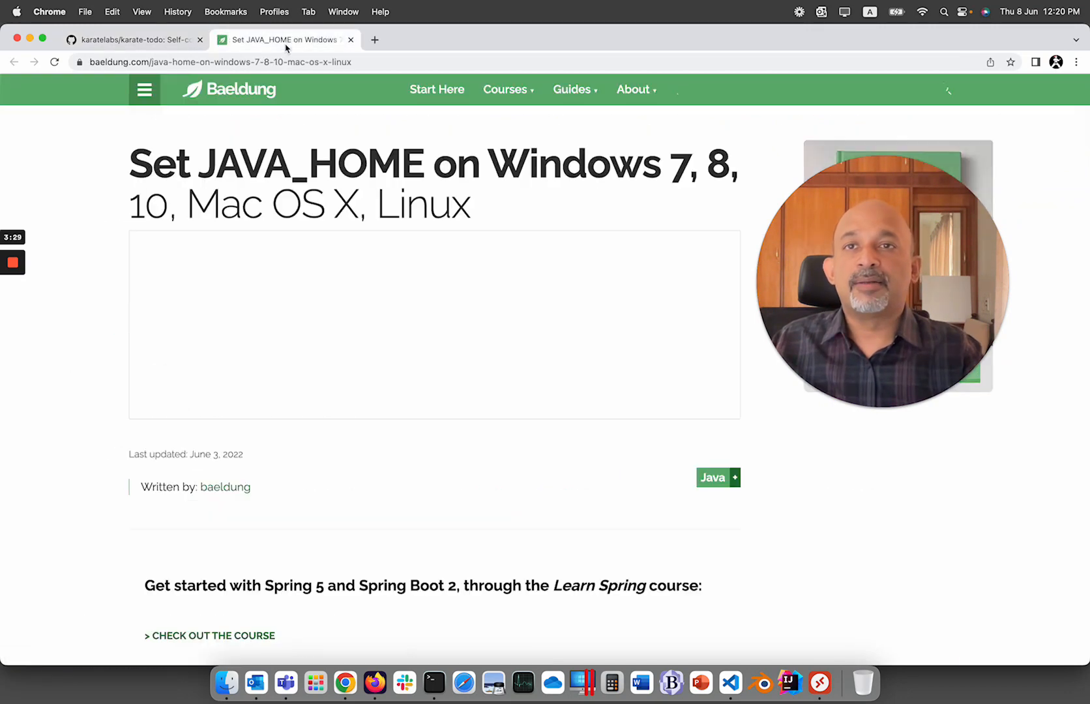
scroll("down", 3)
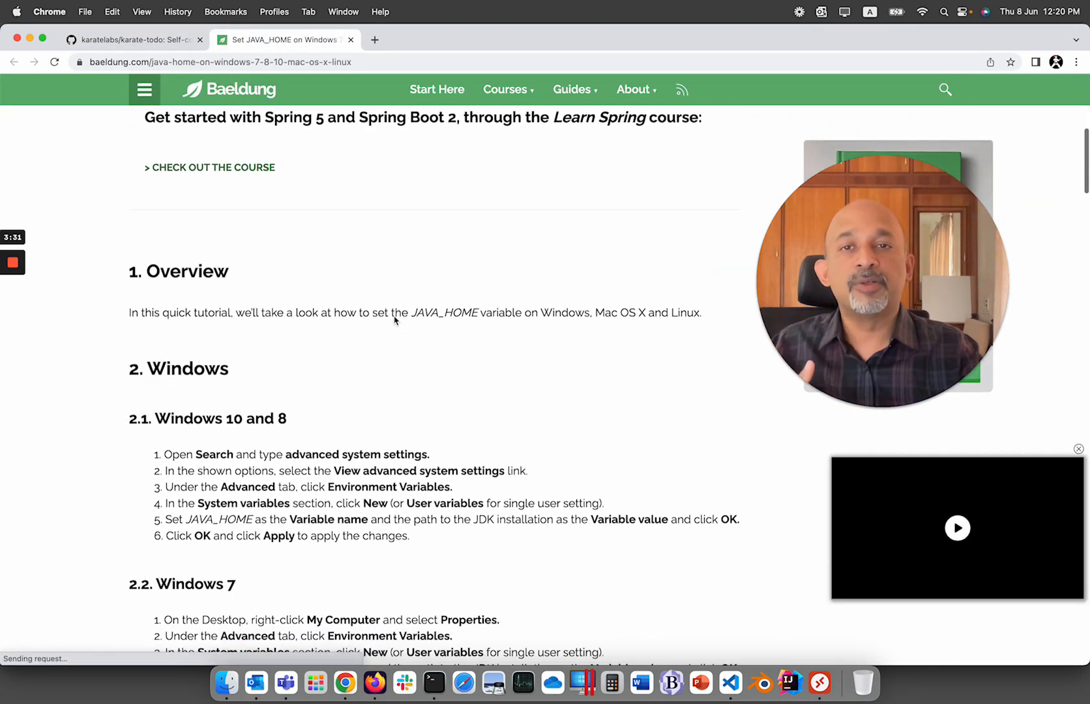
scroll("down", 3)
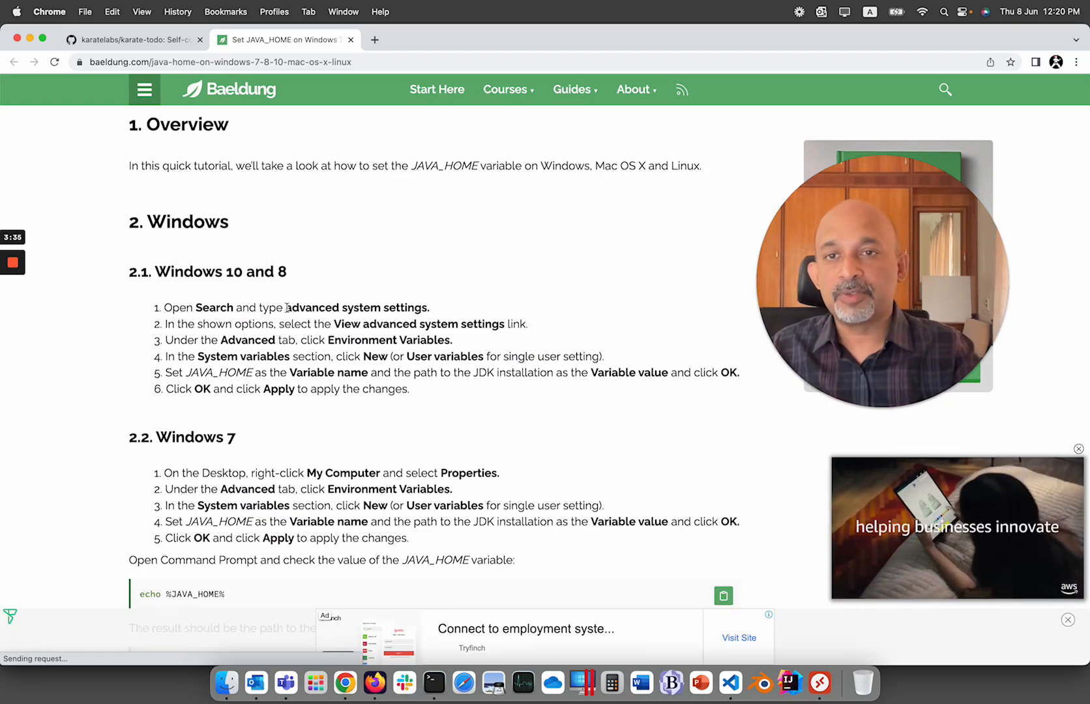
left_click_drag(284, 307, 429, 308)
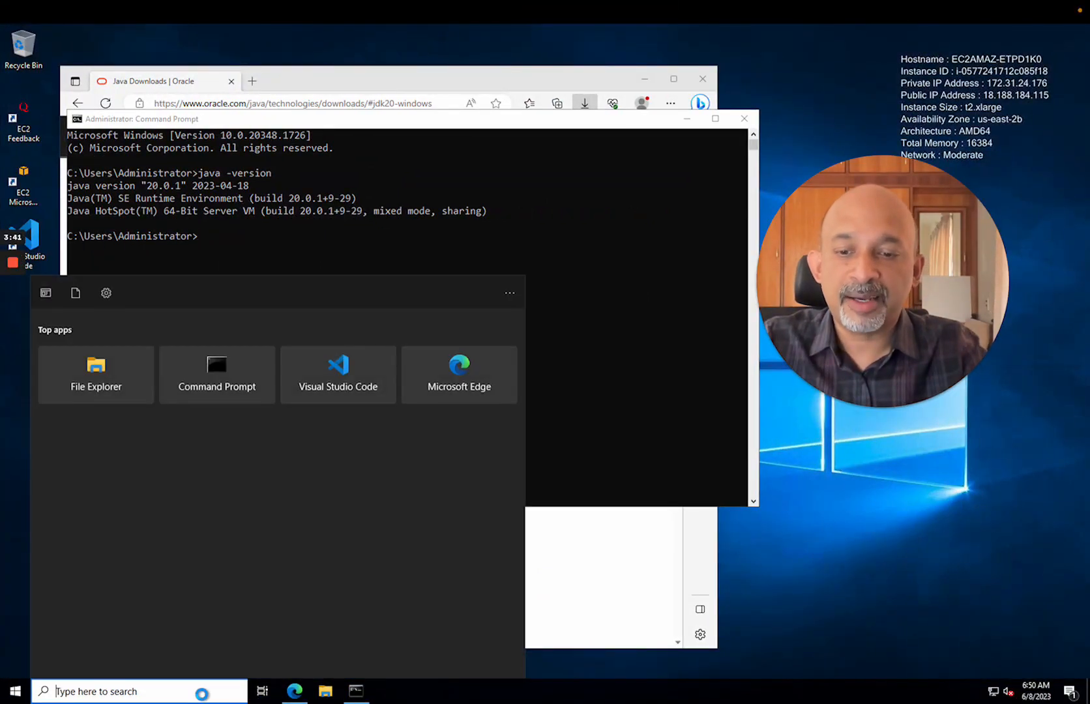
- From advanced system settings, start a new user variable named JAVA_HOME
type("advanced syste")
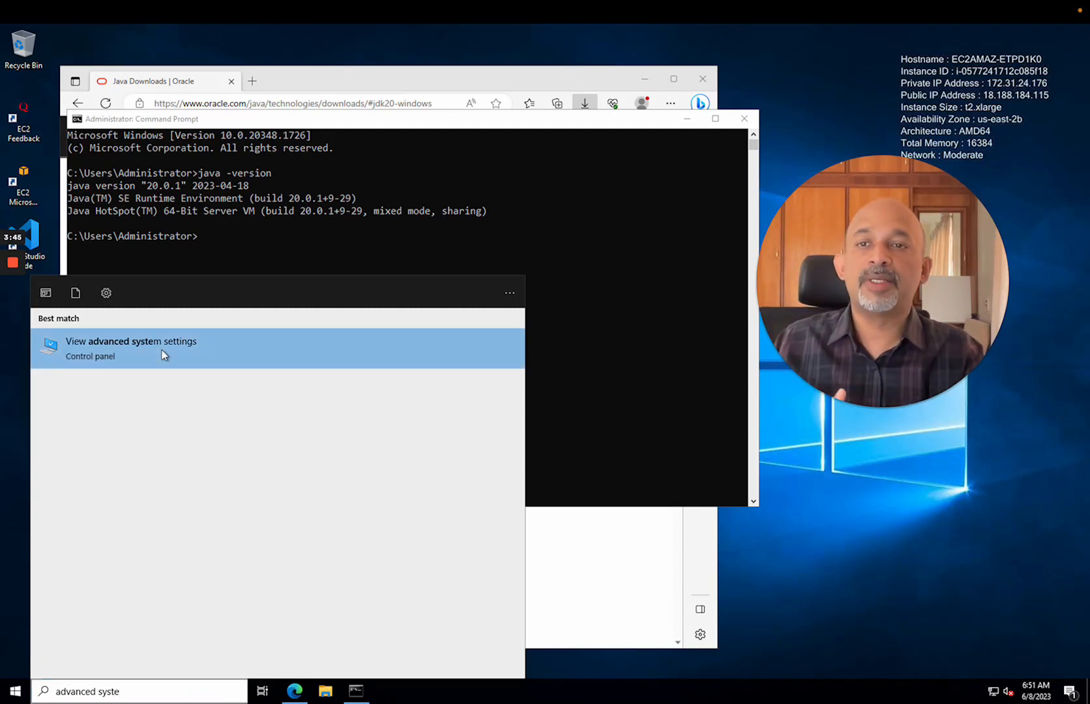
left_click(131, 340)
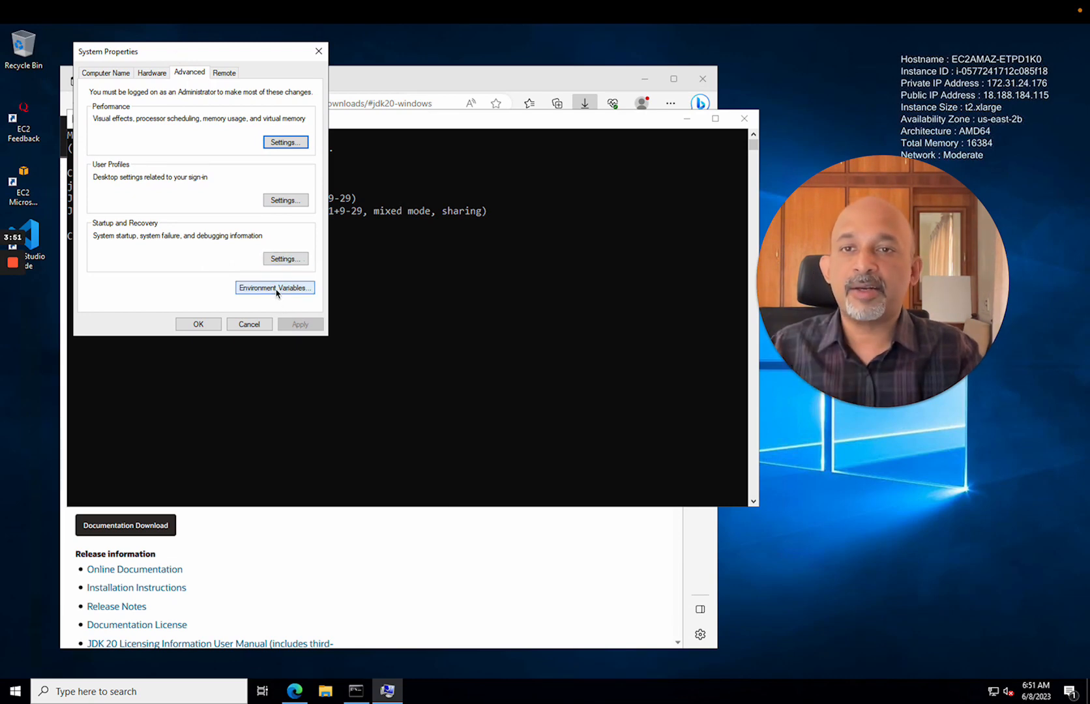
left_click(274, 289)
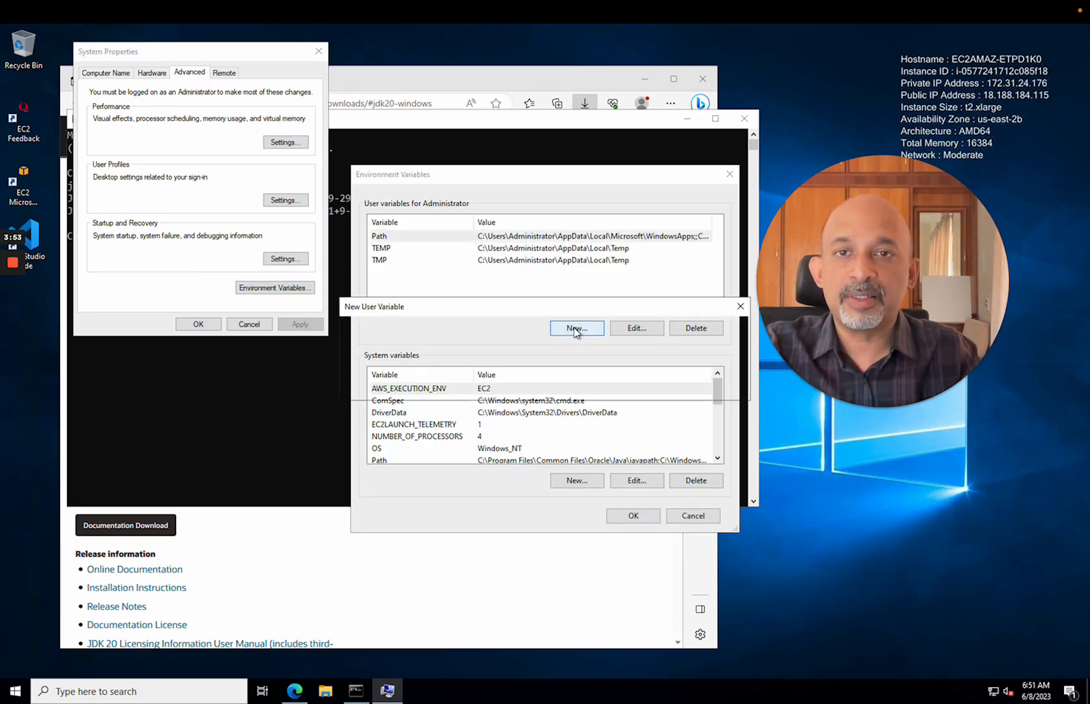
type("JAVA")
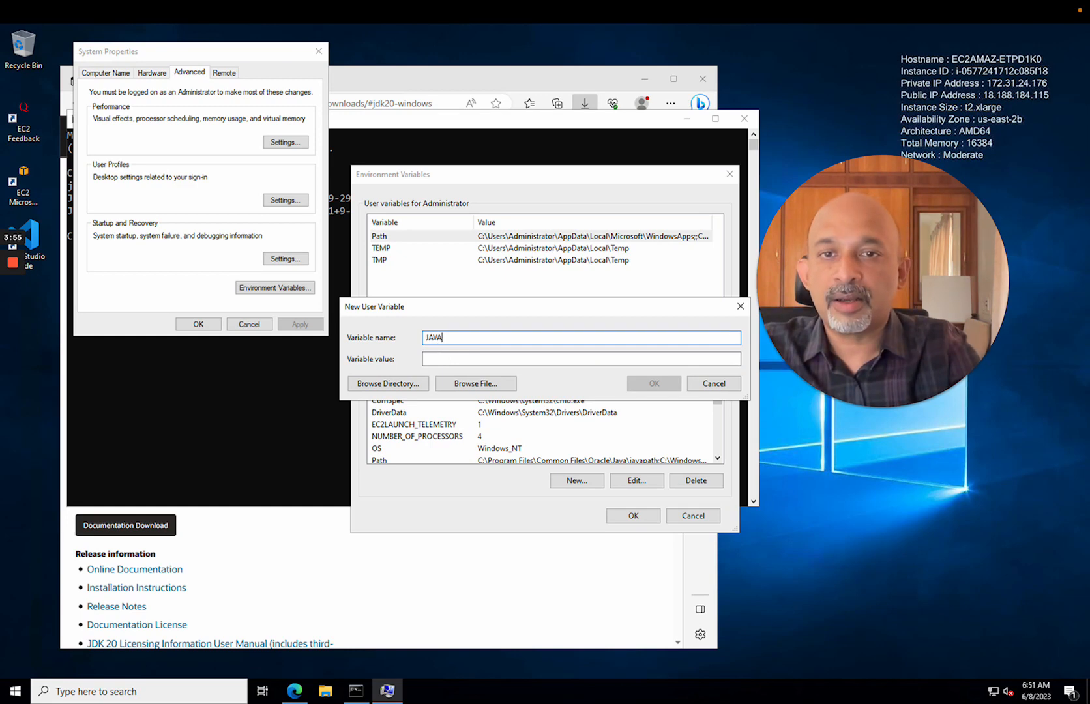
type("_HOME")
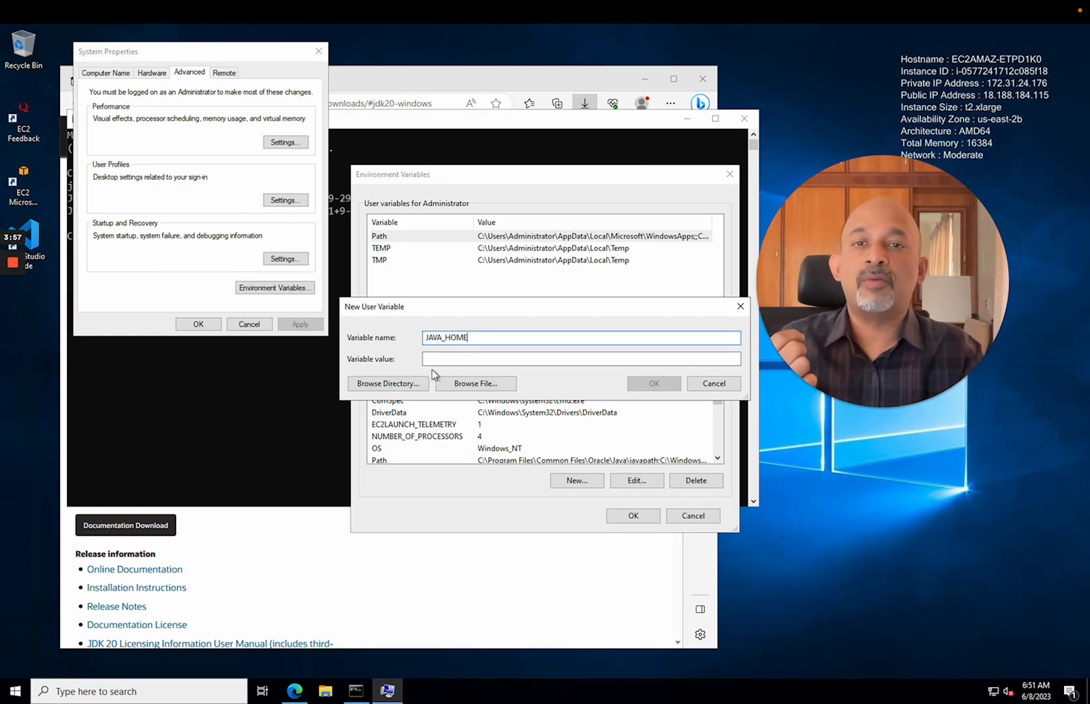
- Set JAVA_HOME to C:\Program Files\Java\jdk-20 copied from File Explorer and save it
left_click(580, 358)
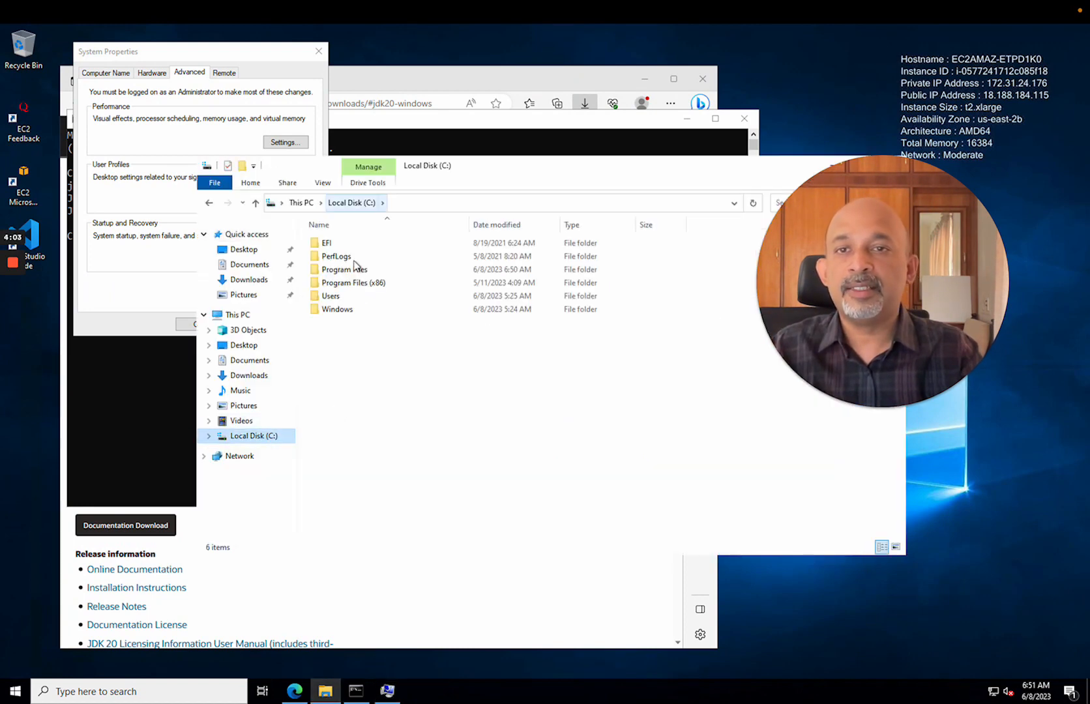
double_click(344, 269)
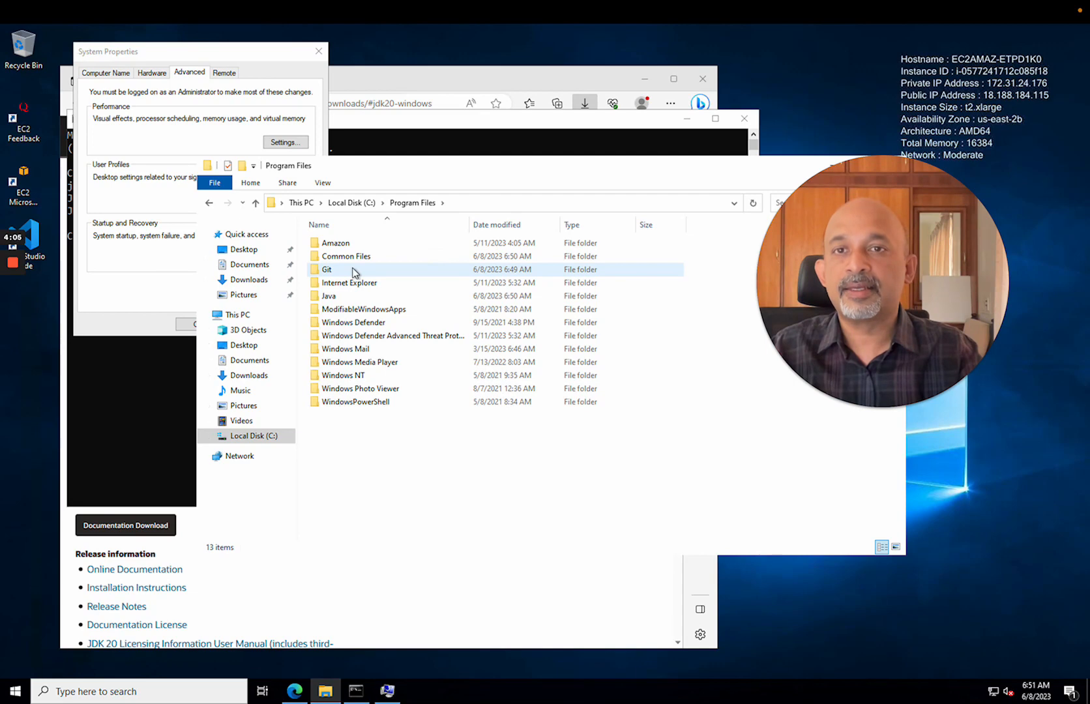
double_click(329, 296)
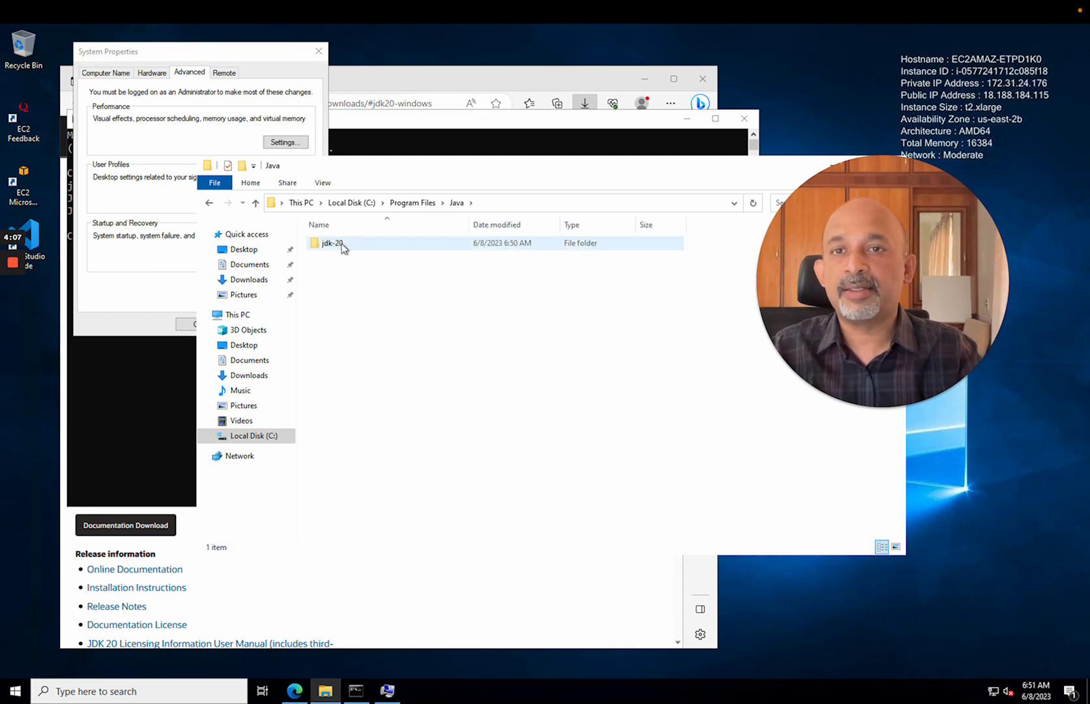
double_click(331, 243)
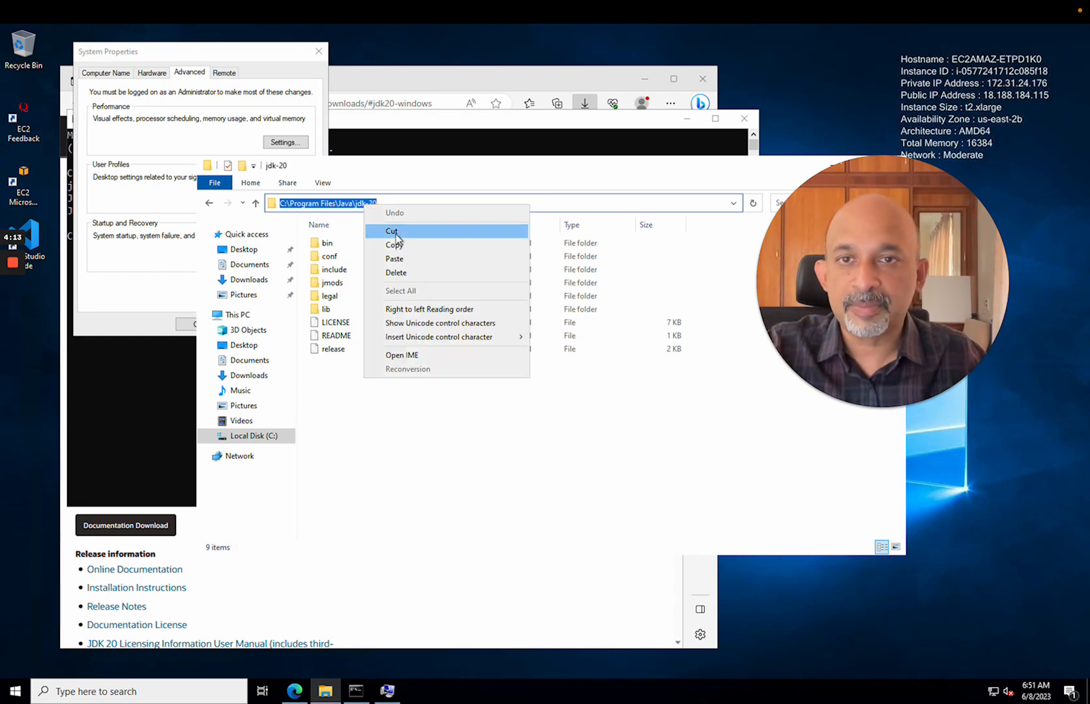
left_click(476, 150)
type("JAVA_HOME")
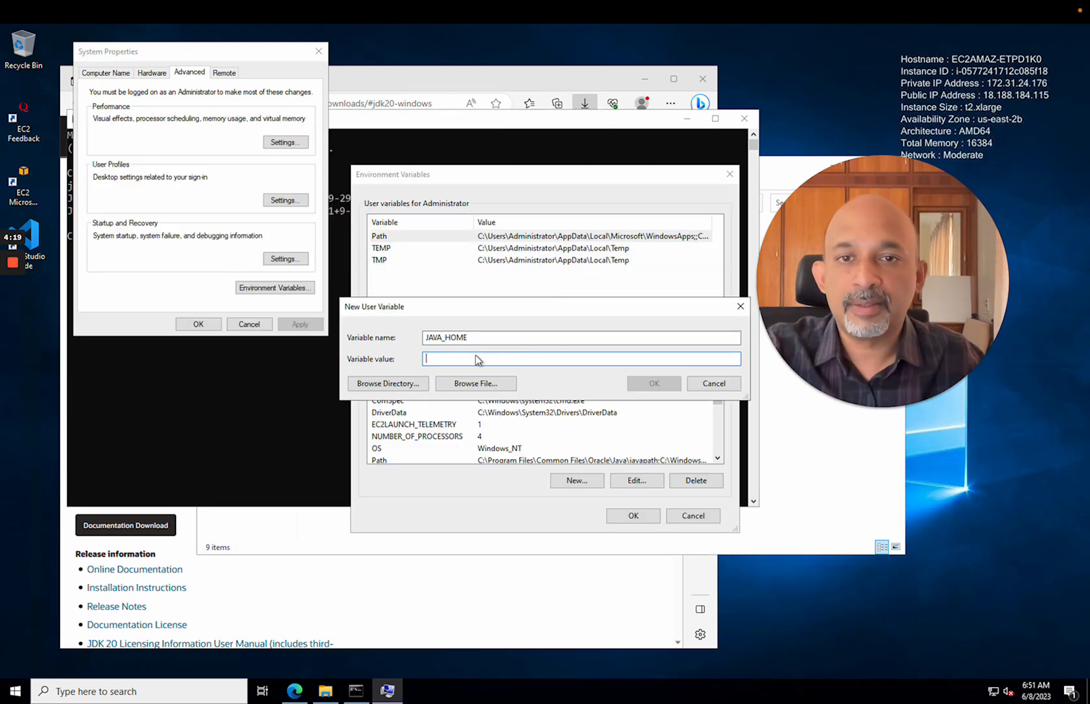
type("C:\\Program Files\\Java\\jdk-20")
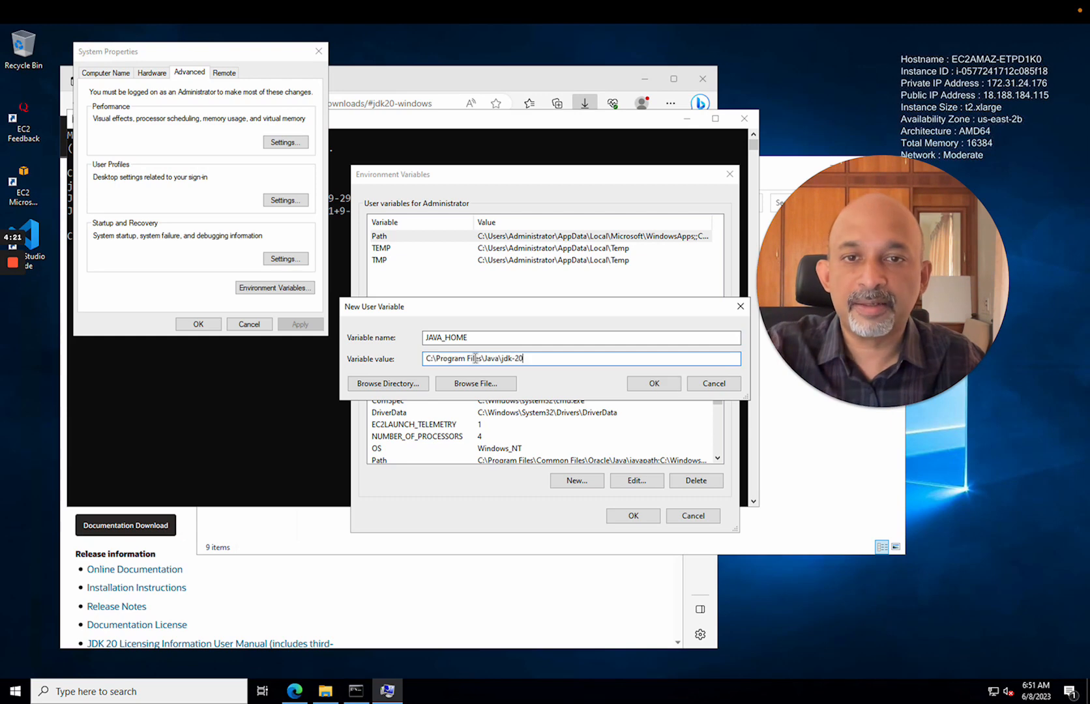
left_click(652, 384)
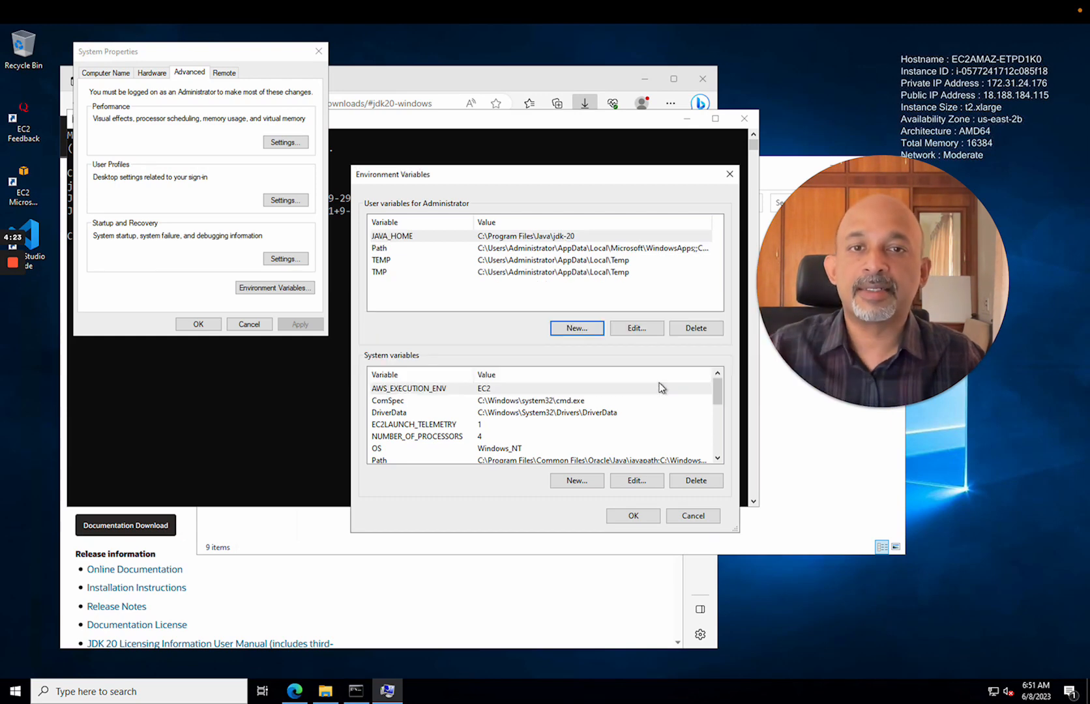
left_click(631, 515)
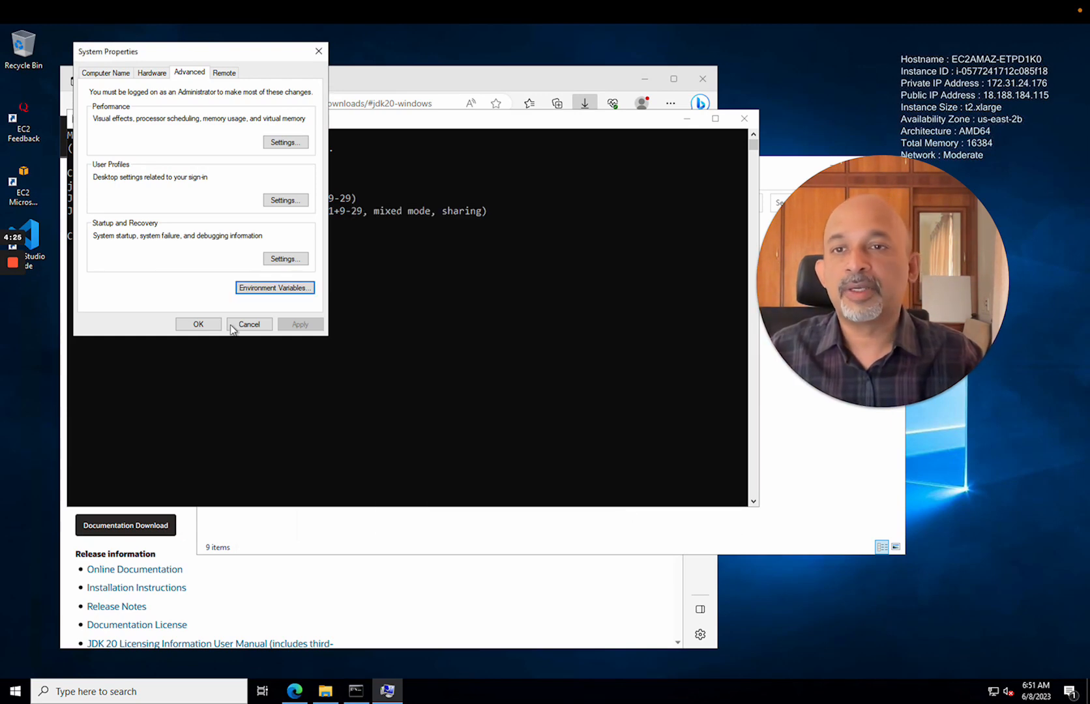
- Close System Properties and the old prompt, then launch a fresh Command Prompt
left_click(249, 323)
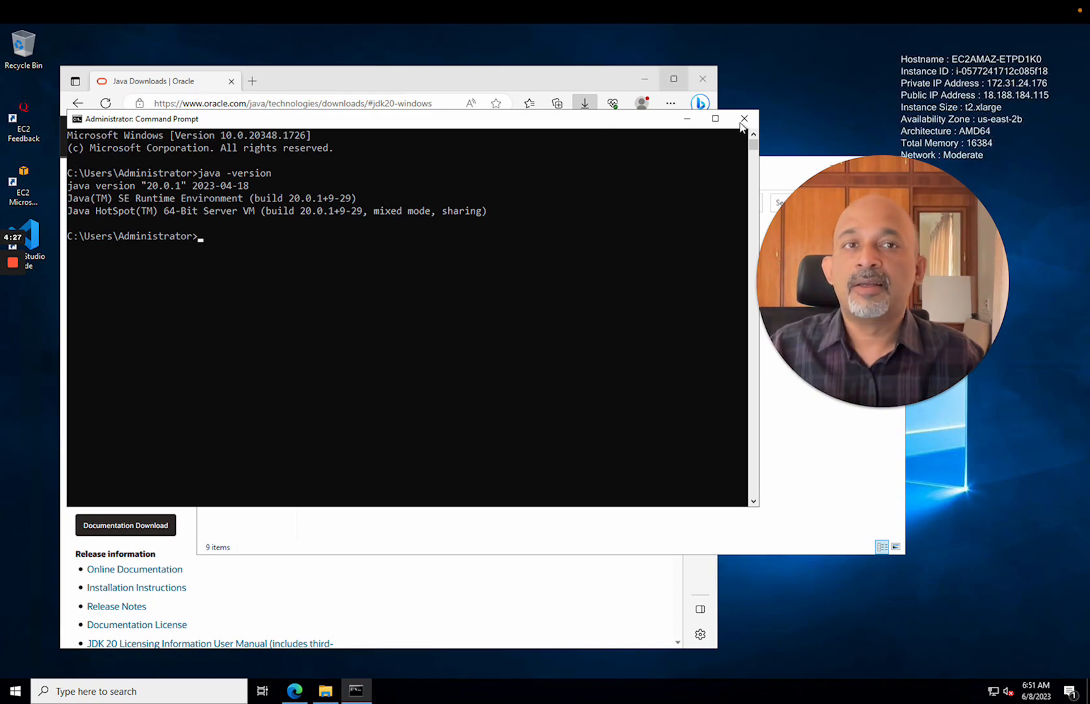
left_click(743, 119)
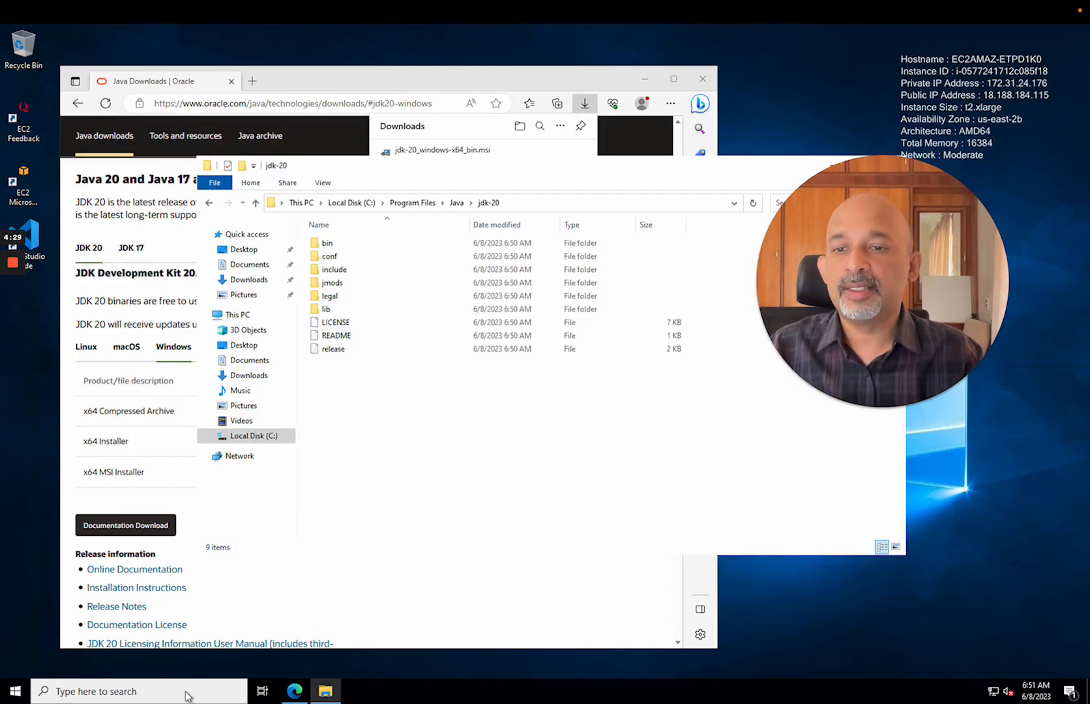
type("cm")
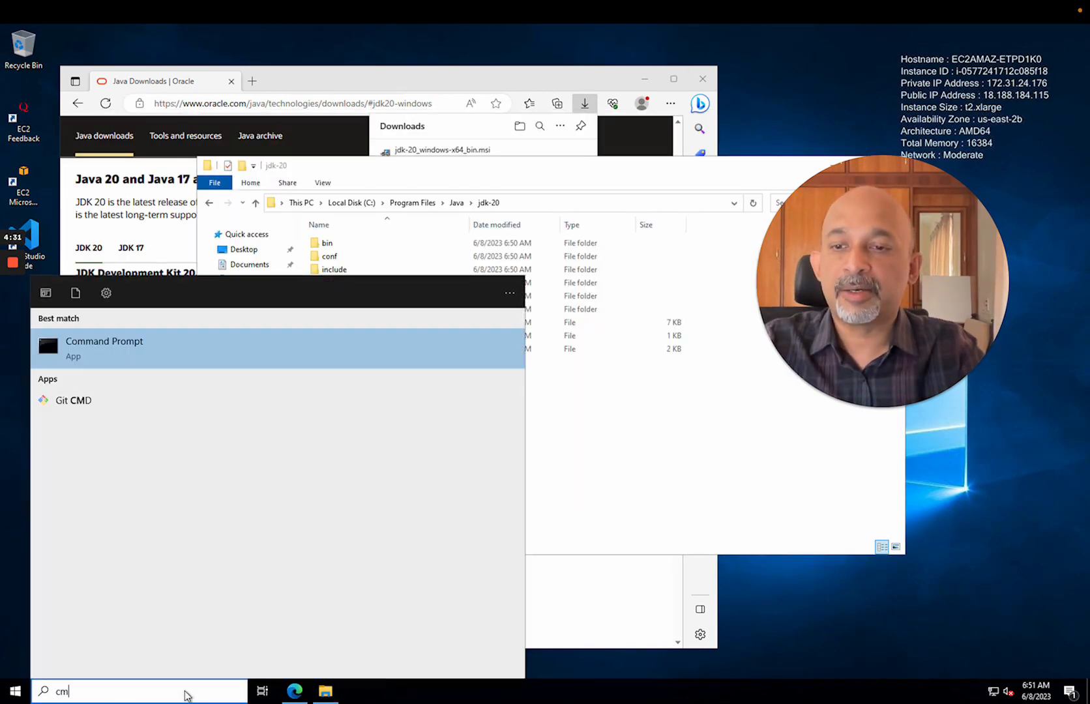
left_click(104, 346)
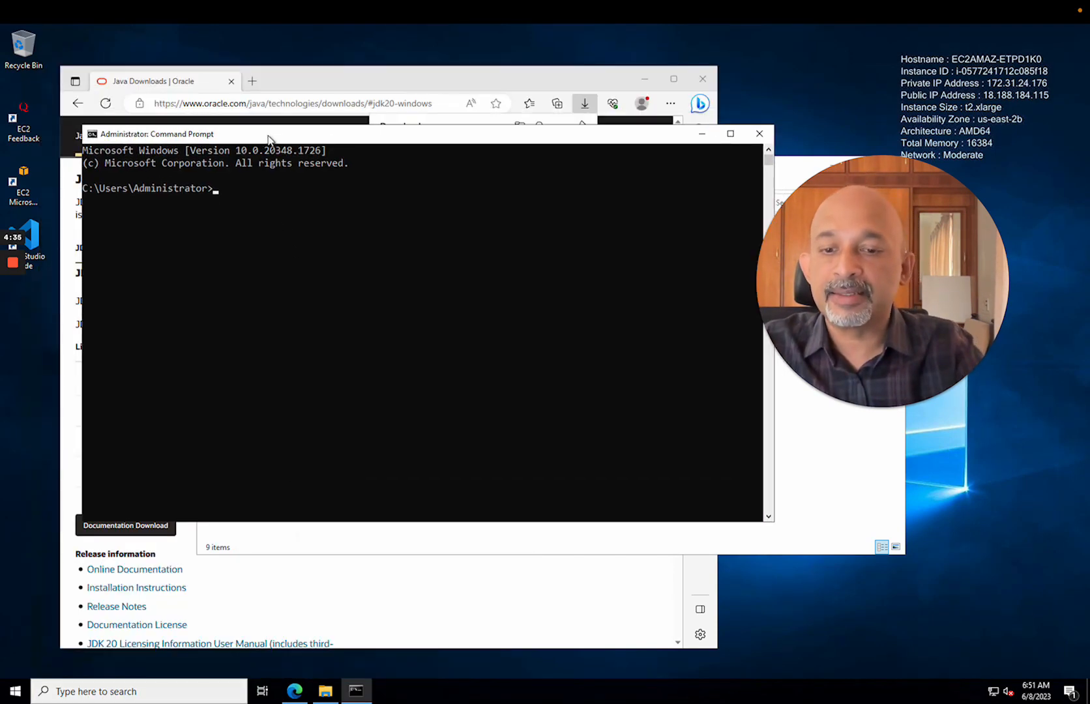
- Echo %JAVA_HOME% to confirm the jdk-20 path, then close the prompt
type("echo")
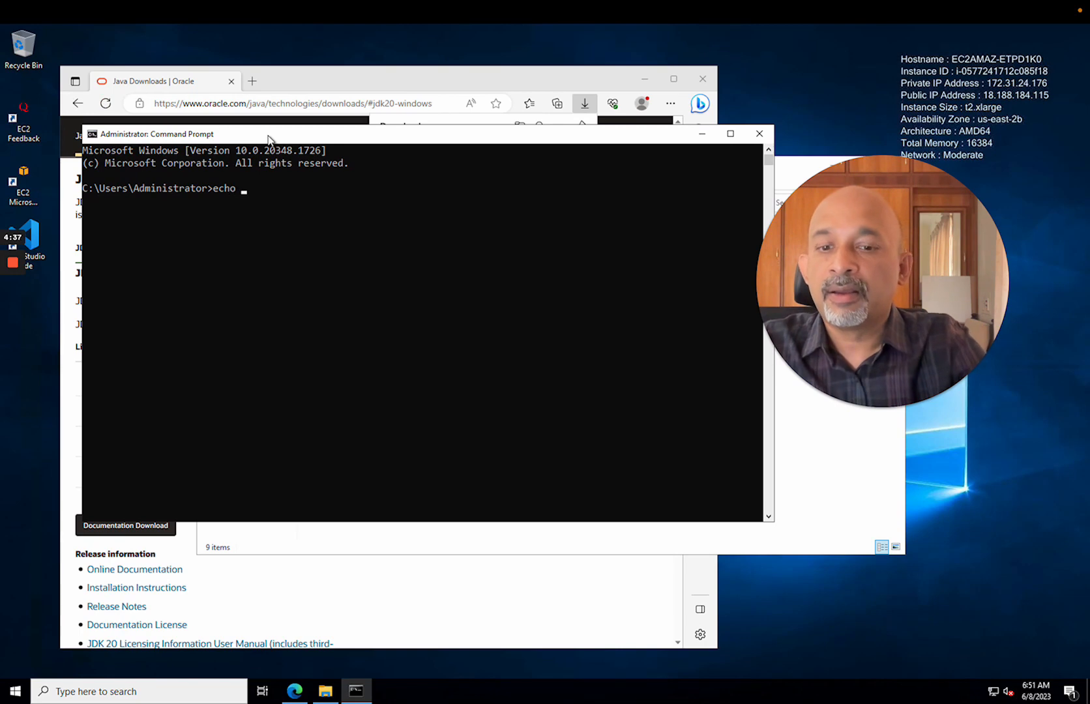
type("%")
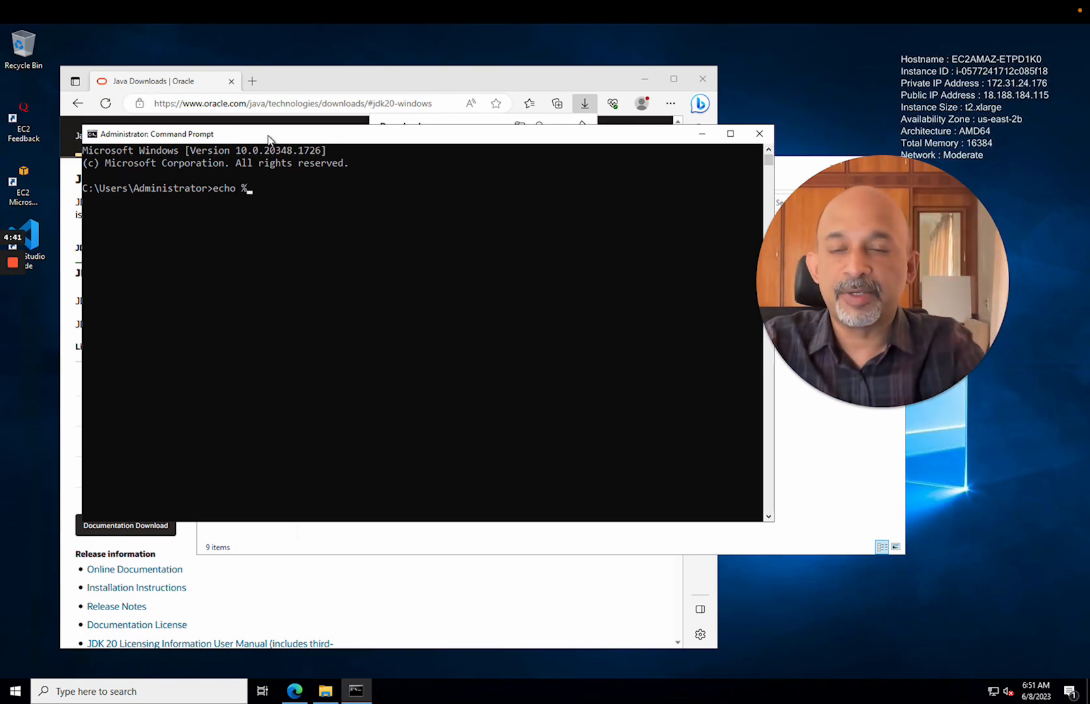
type("JAVA")
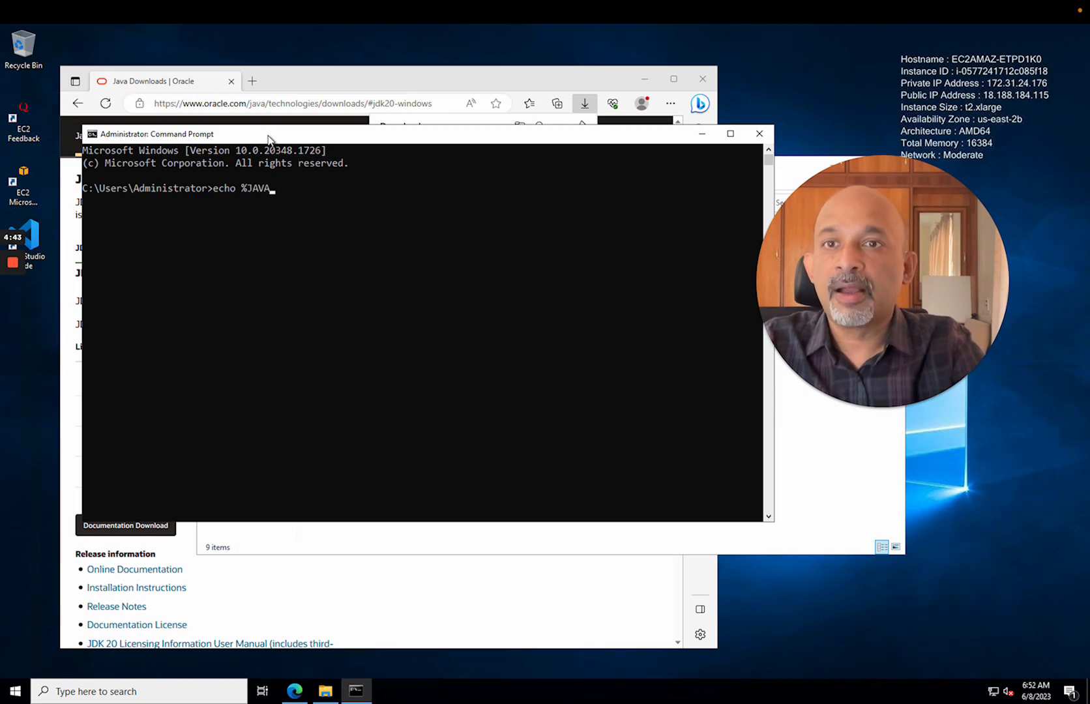
type("_HOME")
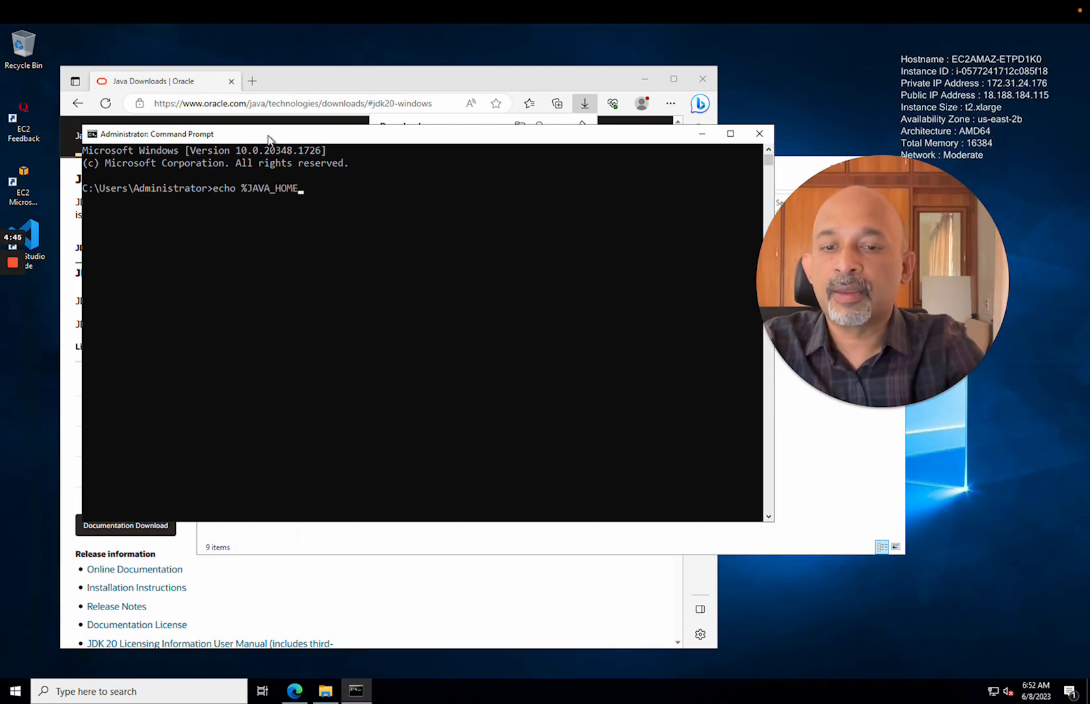
type("%")
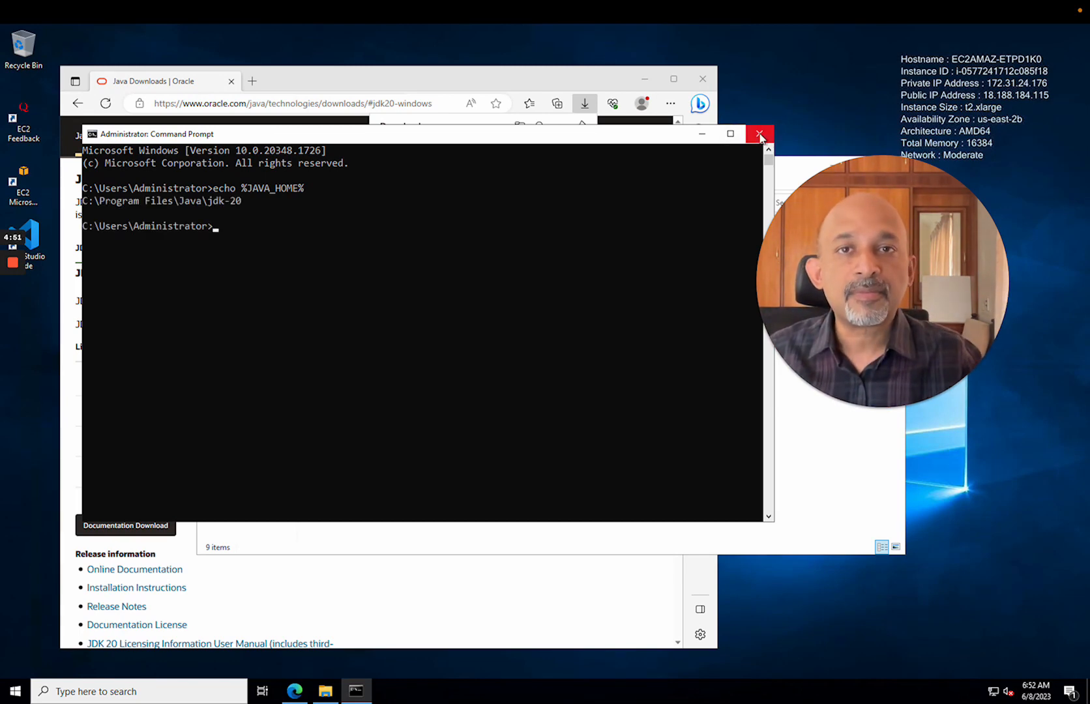
left_click(759, 133)
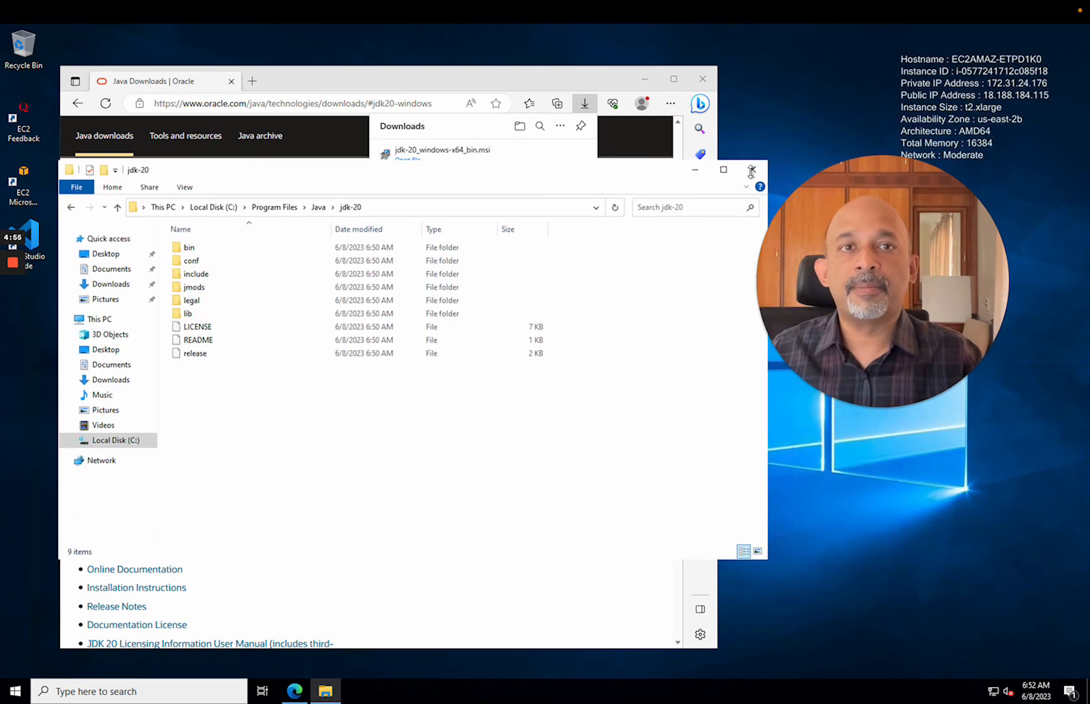
- Close the jdk-20 folder and return to the karate-todo README's Get Source Code section
left_click(751, 170)
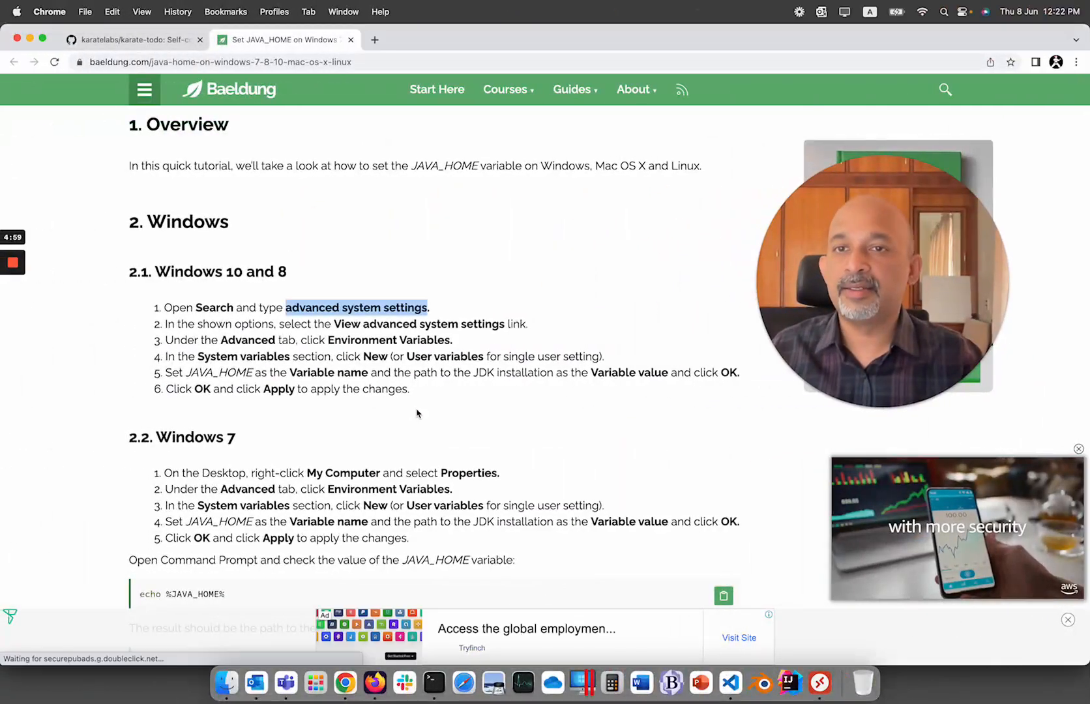
left_click(351, 40)
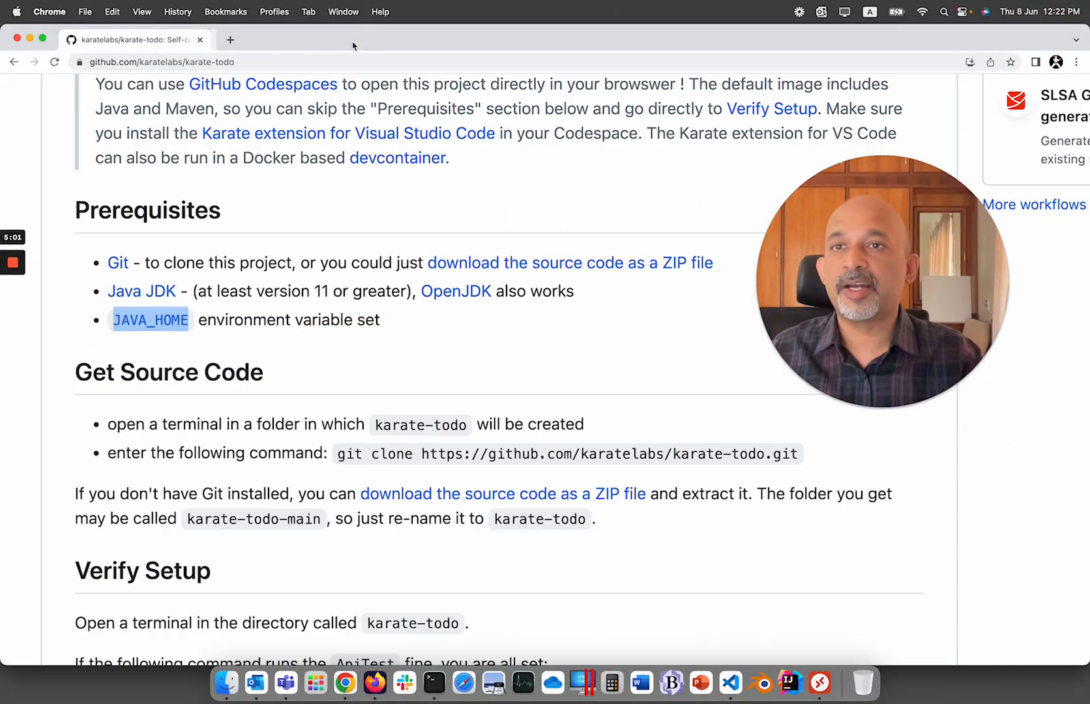
scroll("down", 3)
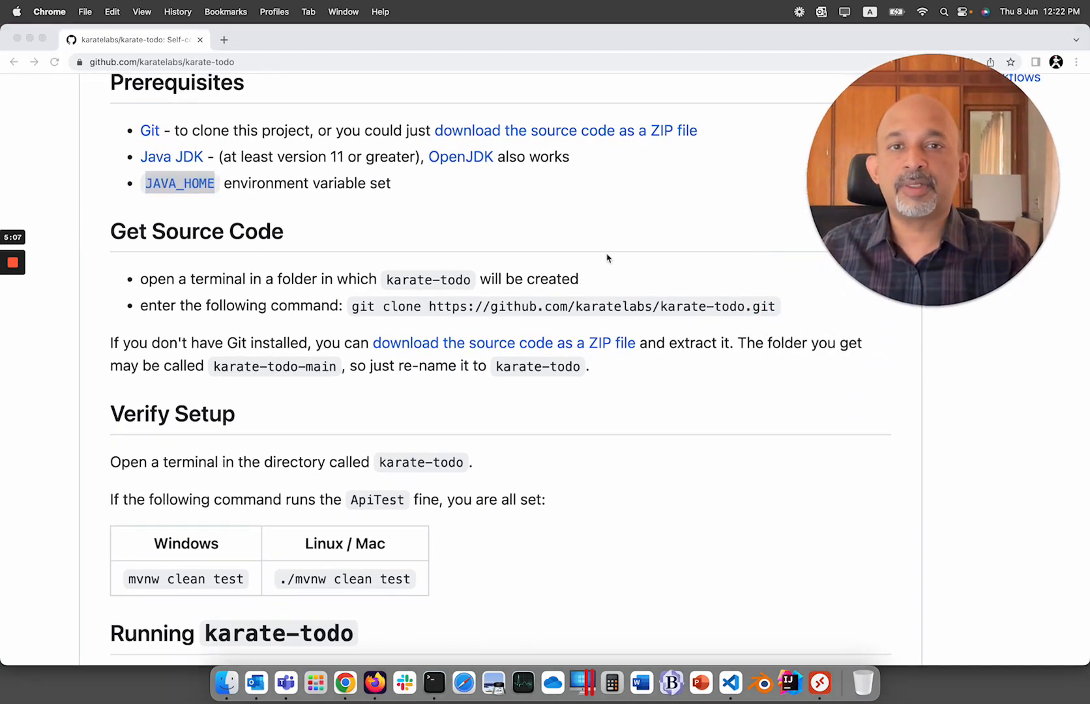
scroll("up", 3)
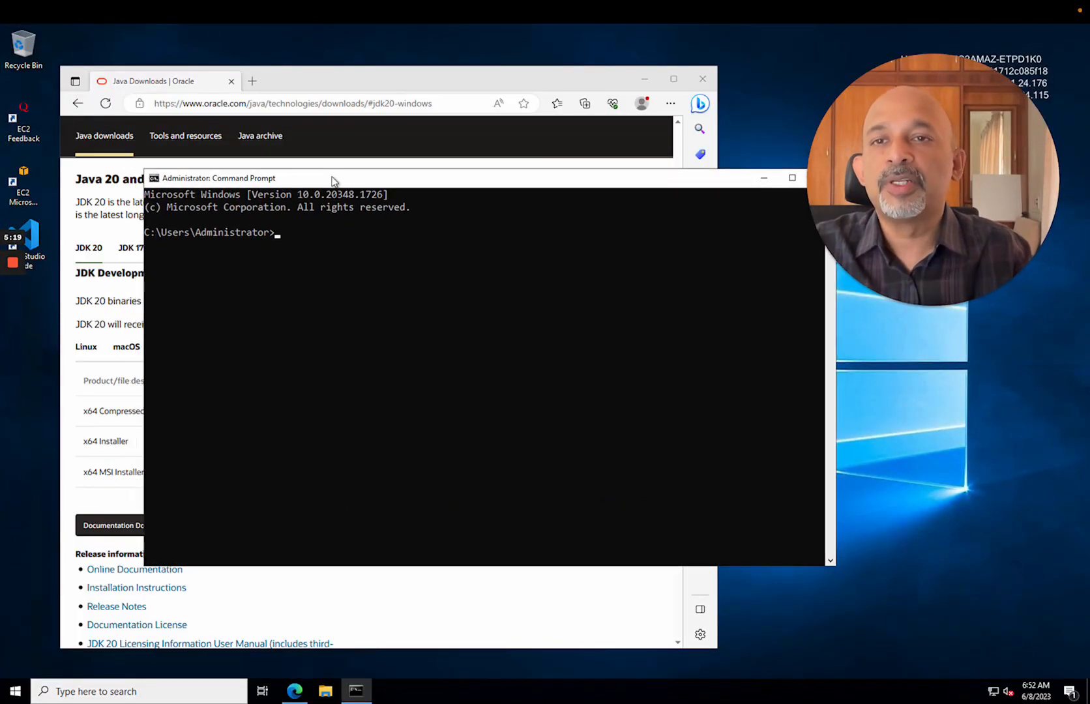
- Clone karate-todo into Documents with git and check the folder in File Explorer
type("cd Documents")
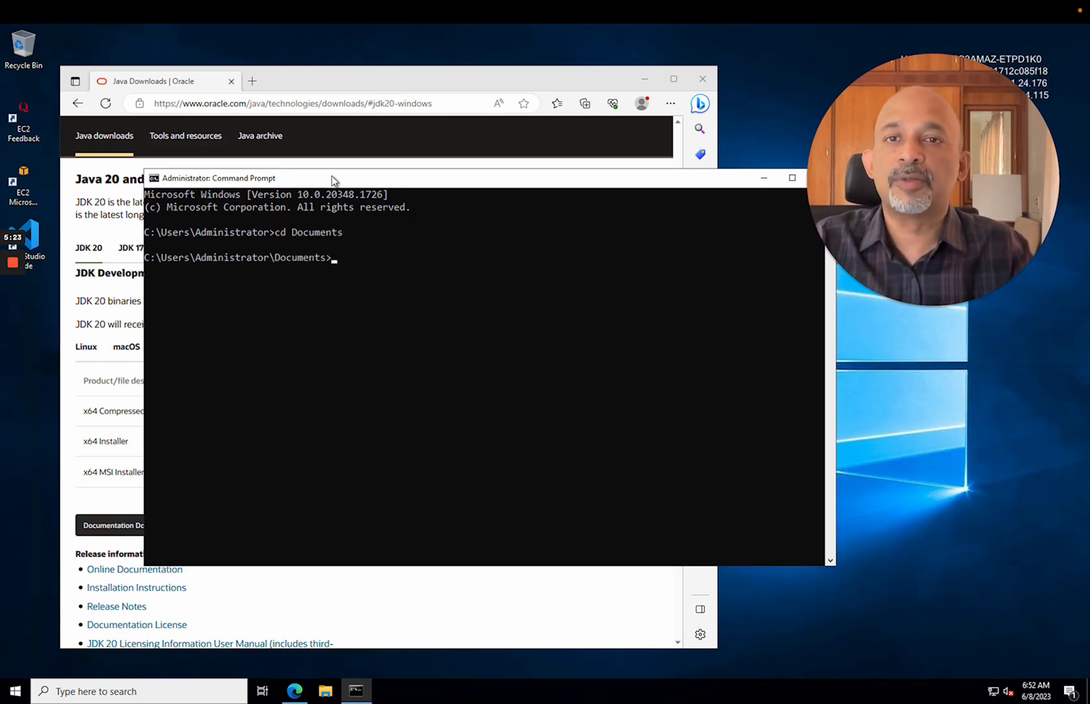
type("git")
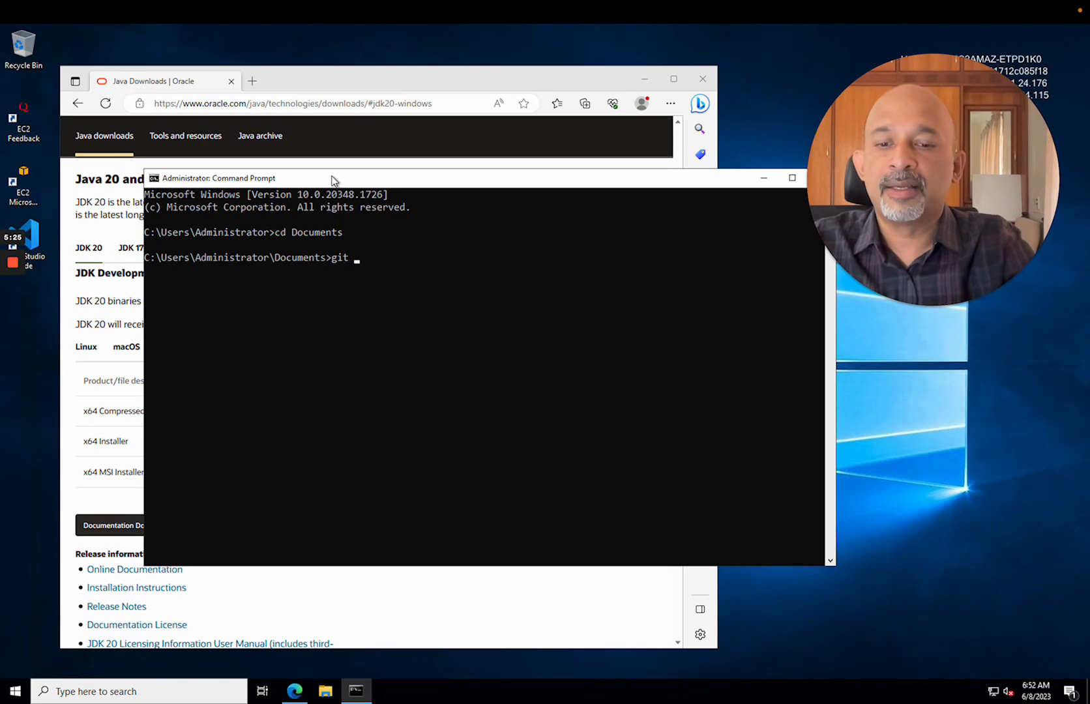
type("clone")
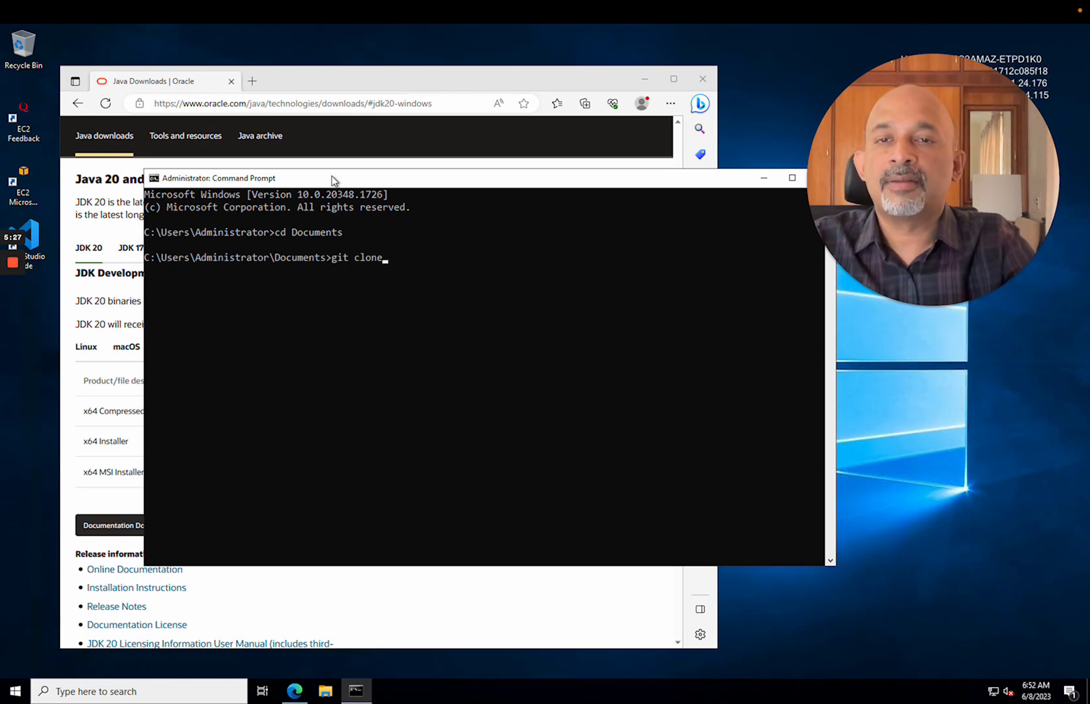
type("https://github.com/karatelabs/karate-todo.git")
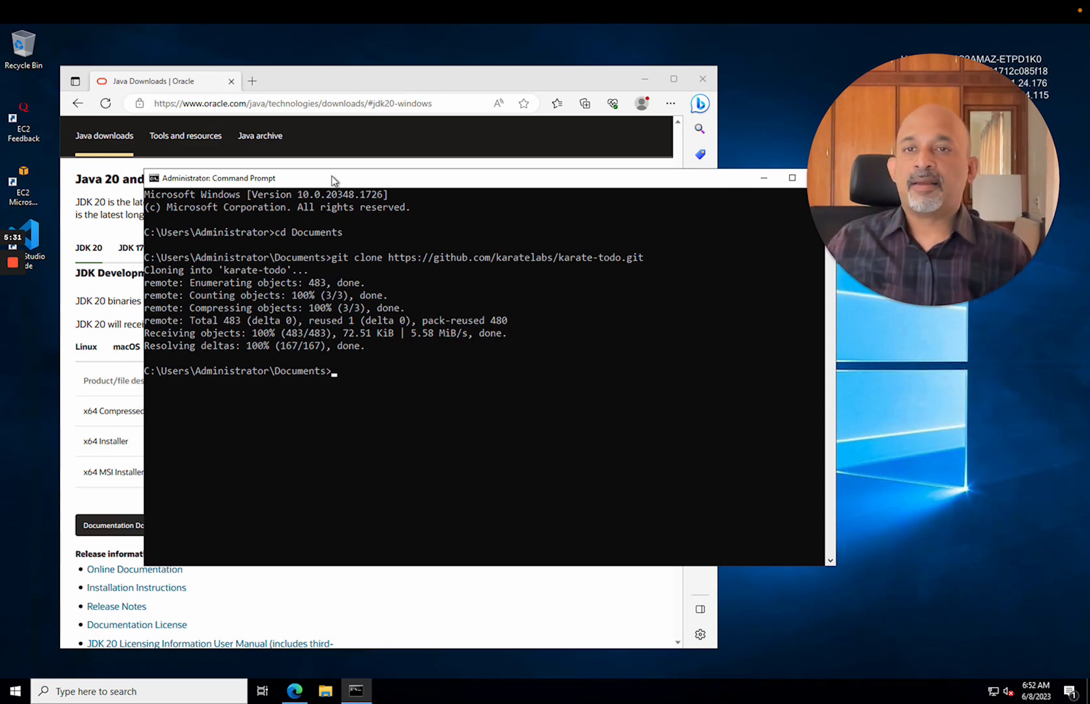
mouse_move(351, 544)
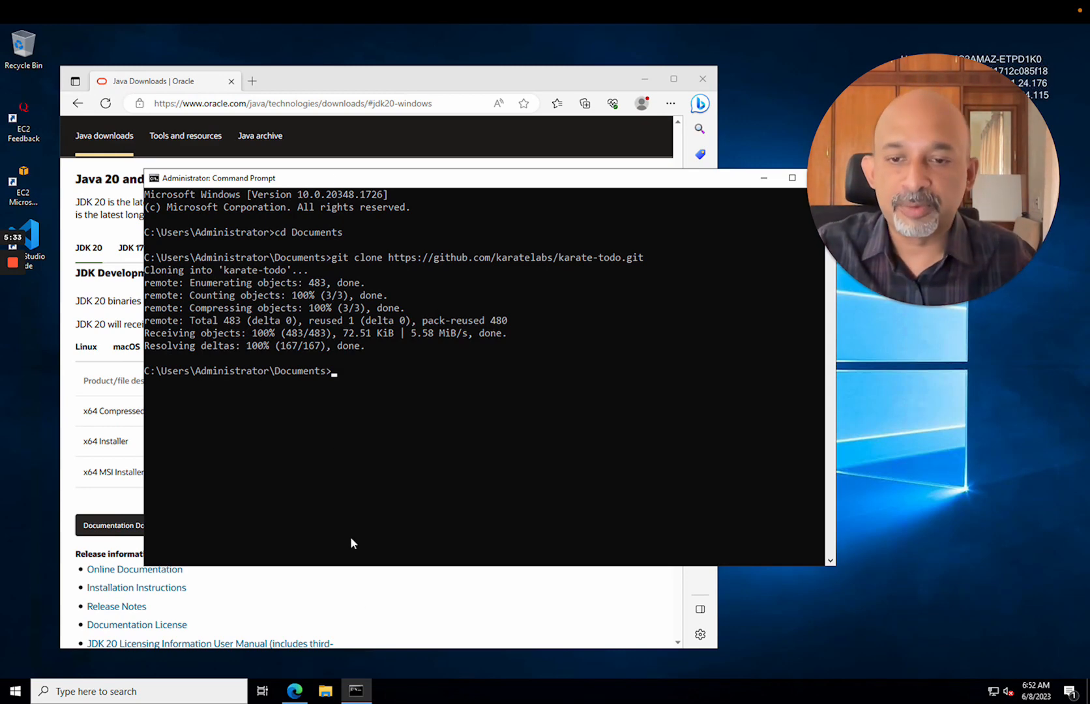
left_click(325, 691)
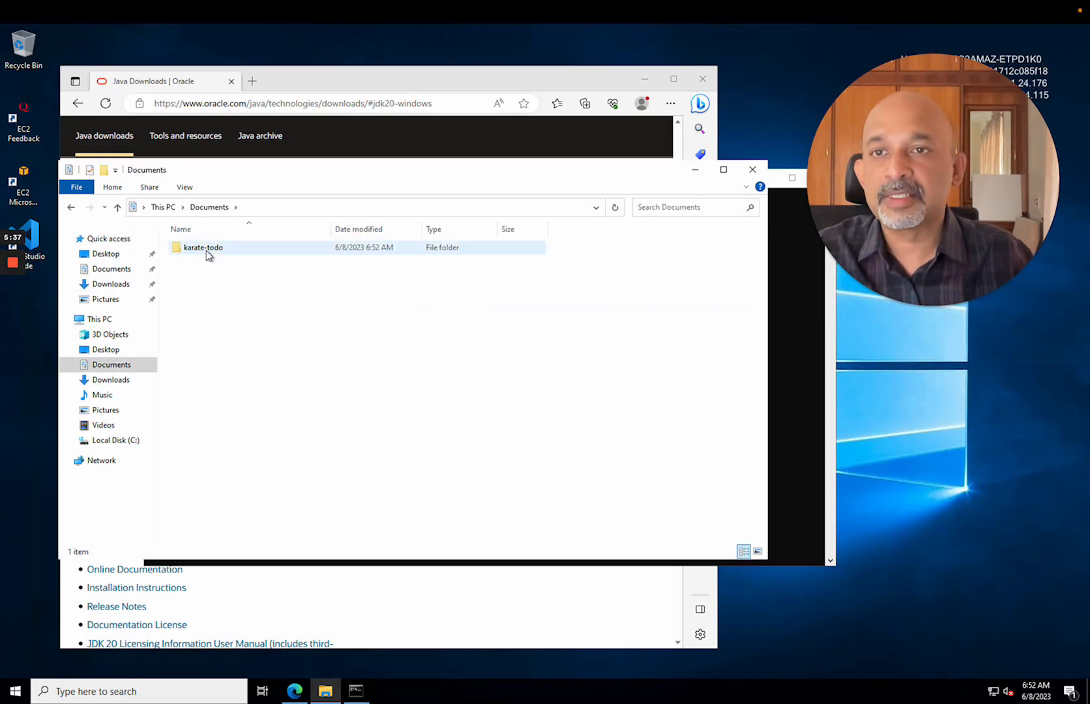
double_click(202, 248)
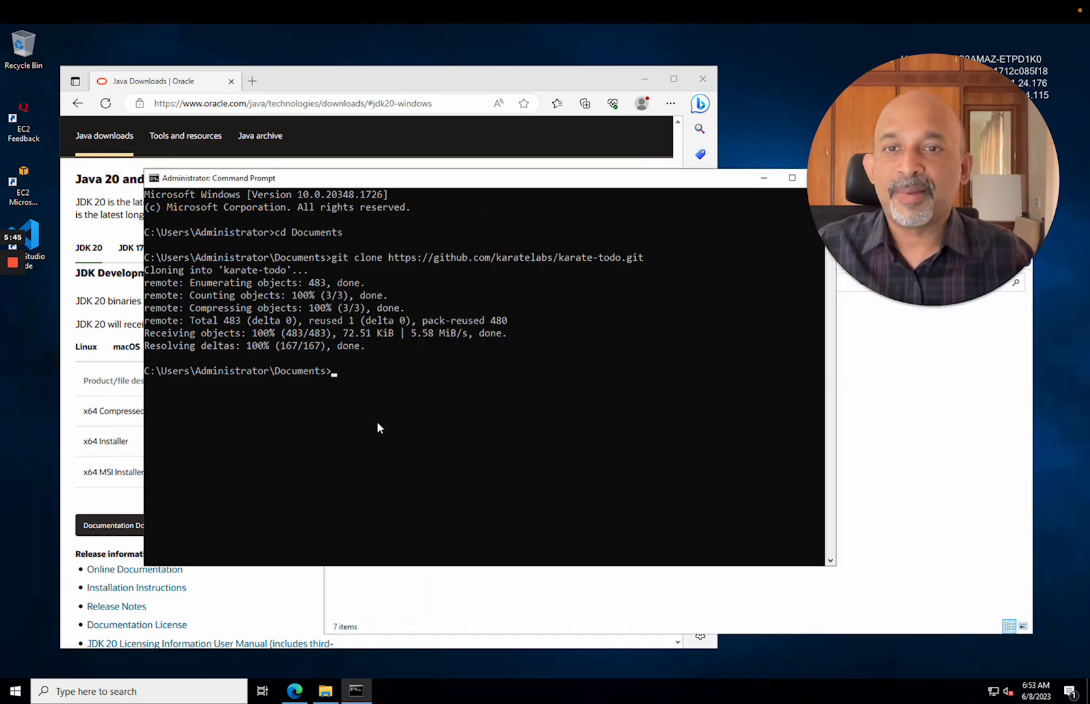
- Move into karate-todo and start mvnw clean test
type("cd")
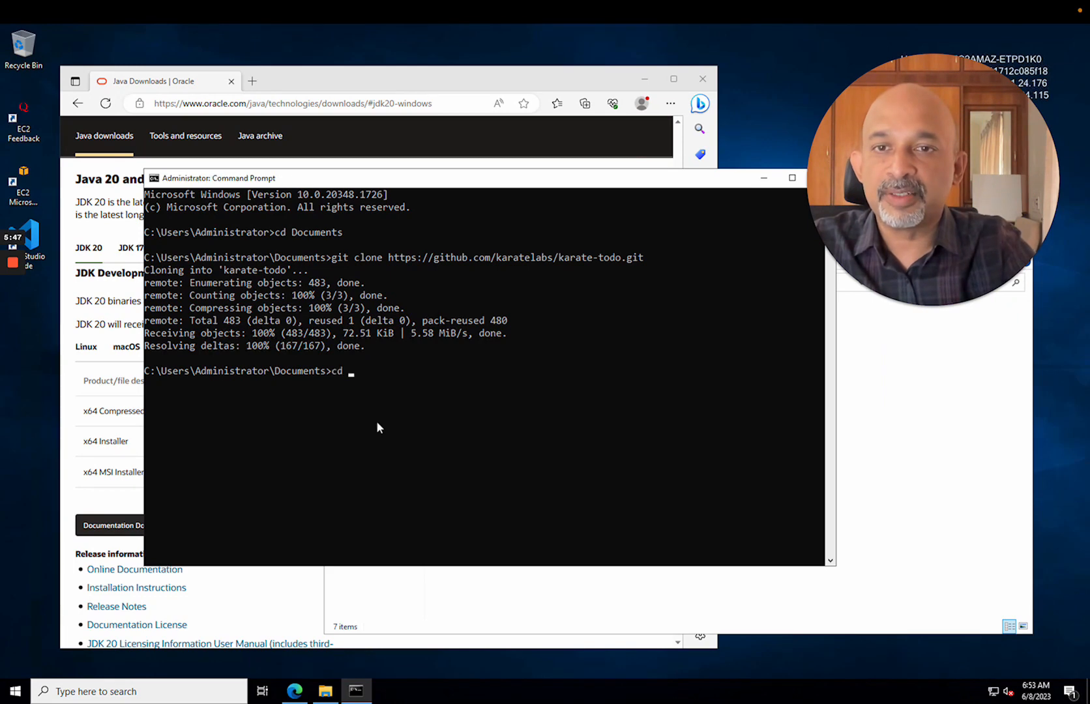
type("karate-todo")
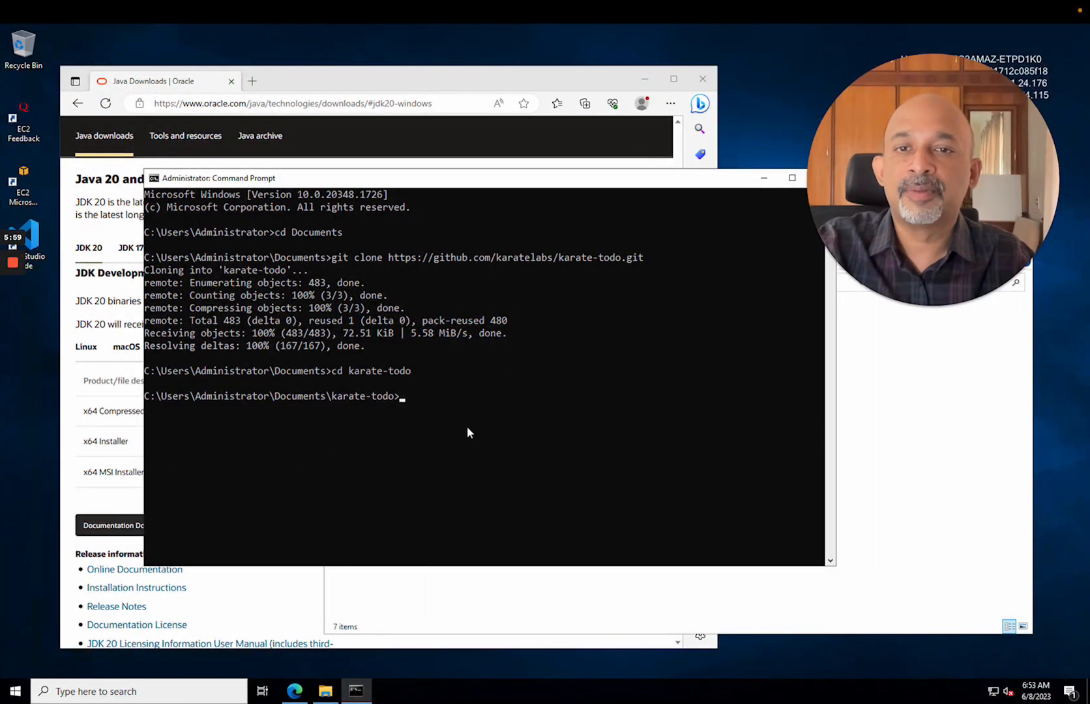
type("mvnw clean test")
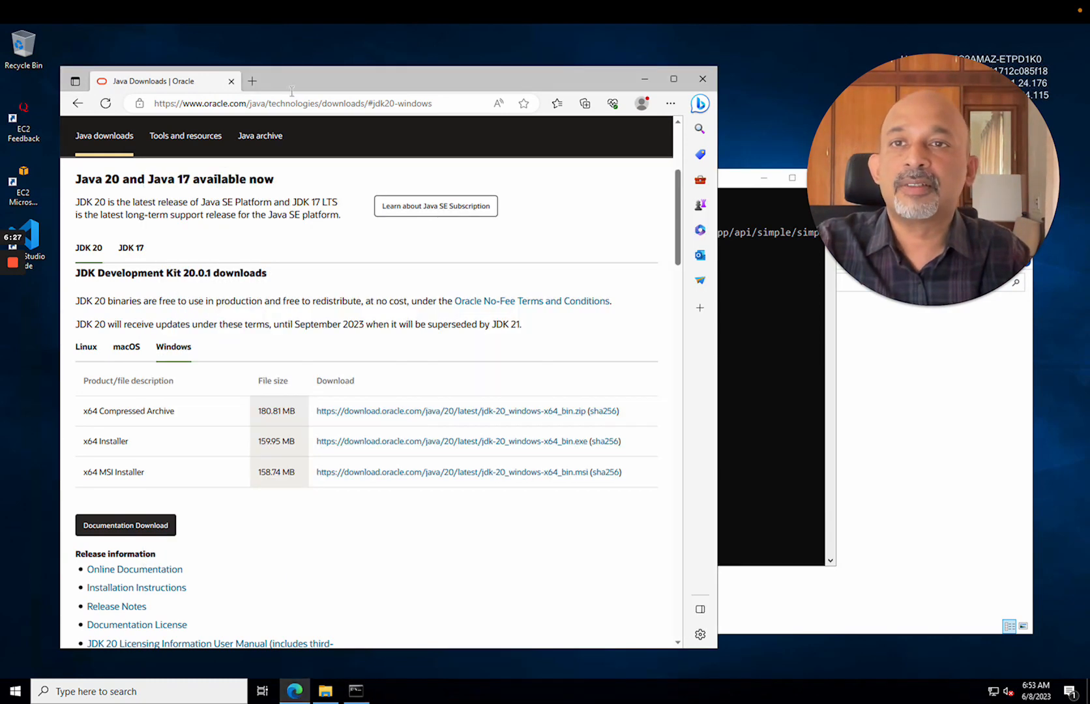
- View the Karate summary report in Edge, drill into simple.feature and expand the GET-by-id request log
left_click(313, 103)
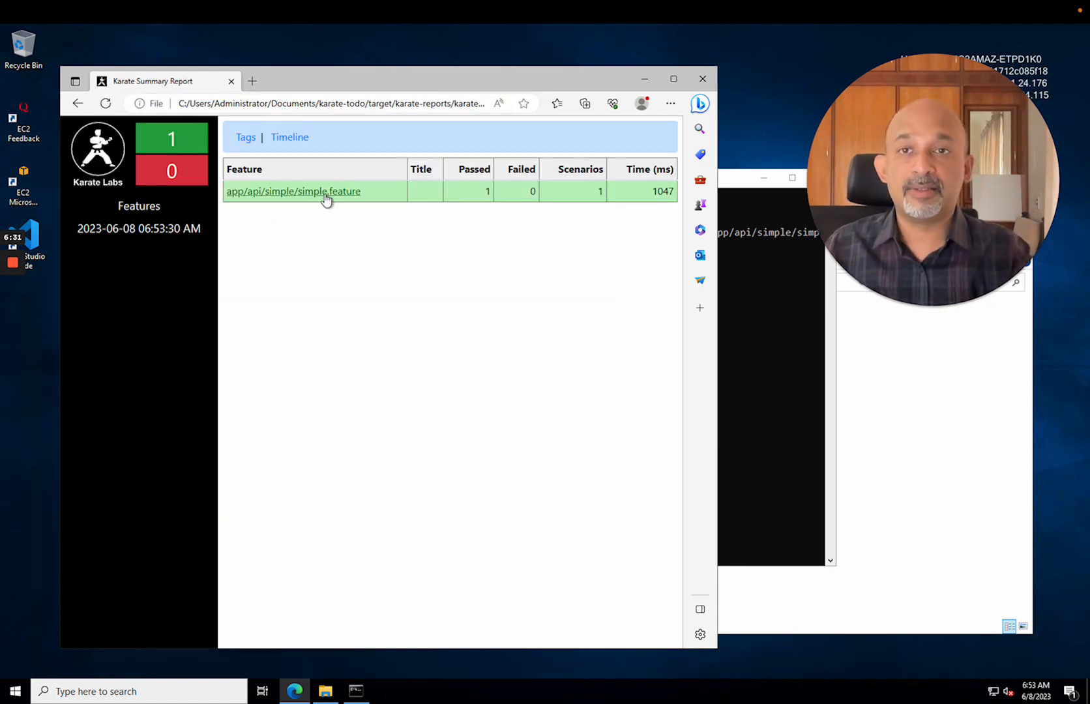
left_click(292, 191)
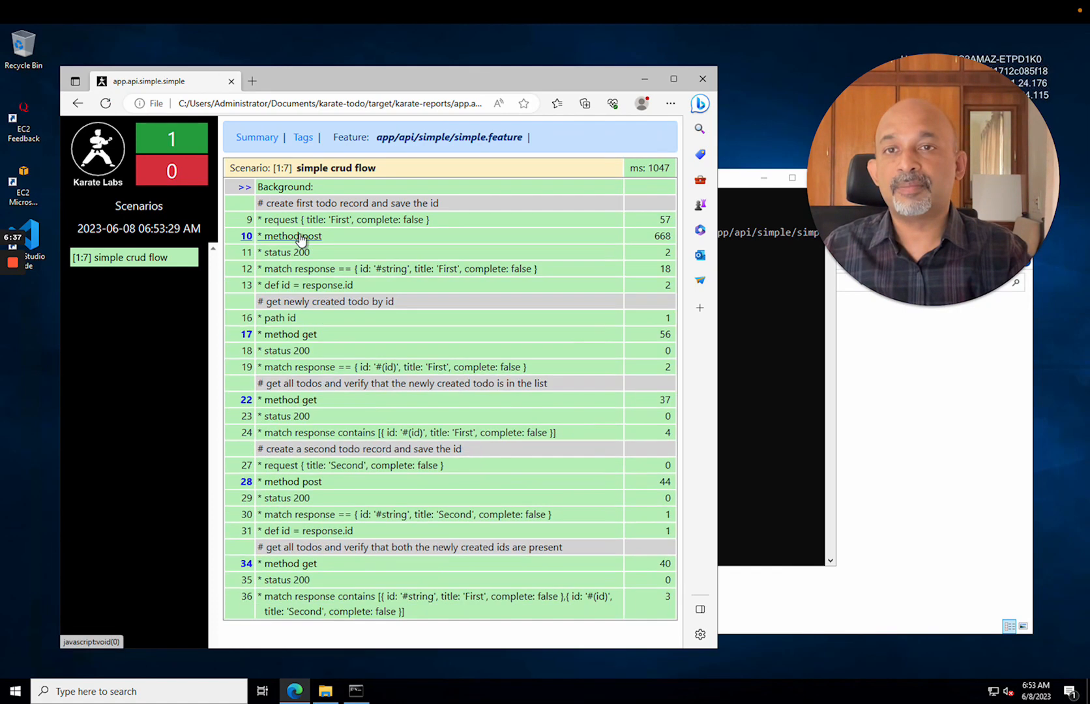
left_click(288, 334)
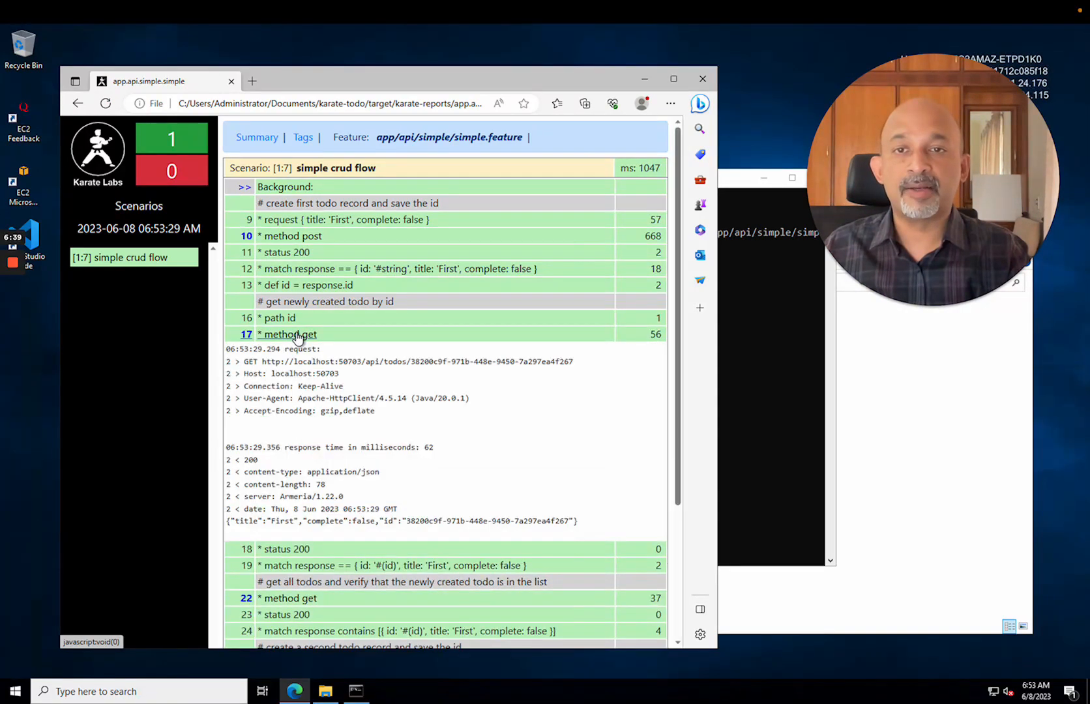
left_click(287, 334)
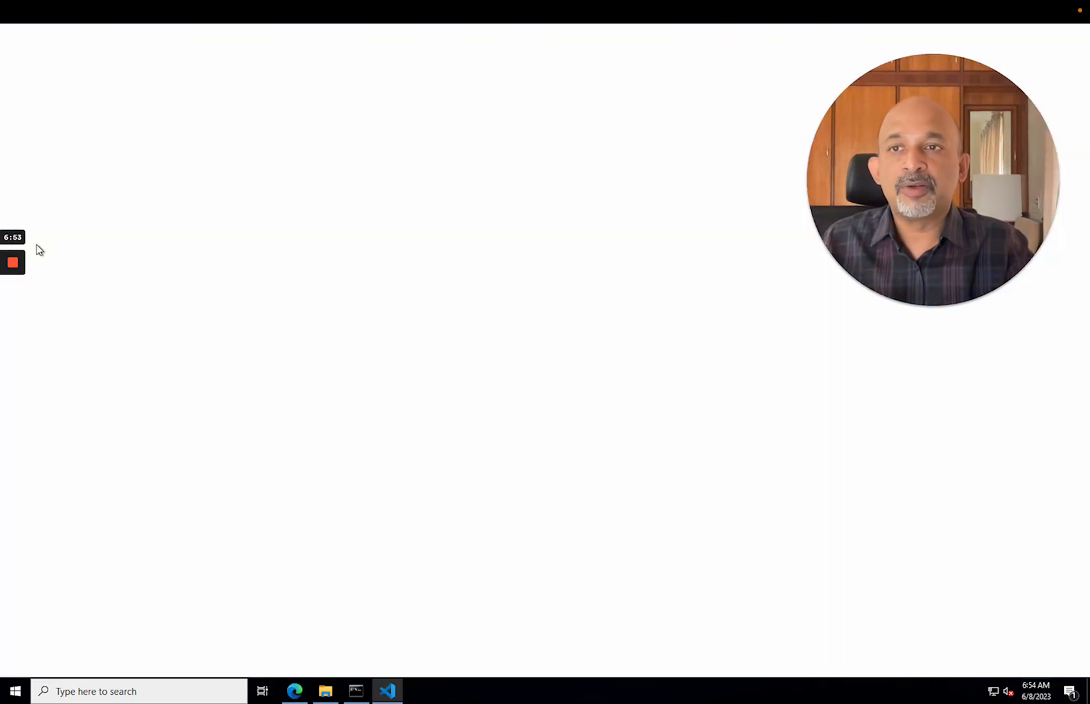
- Open the Documents\karate-todo folder as the VS Code workspace via the Explorer
left_click(387, 691)
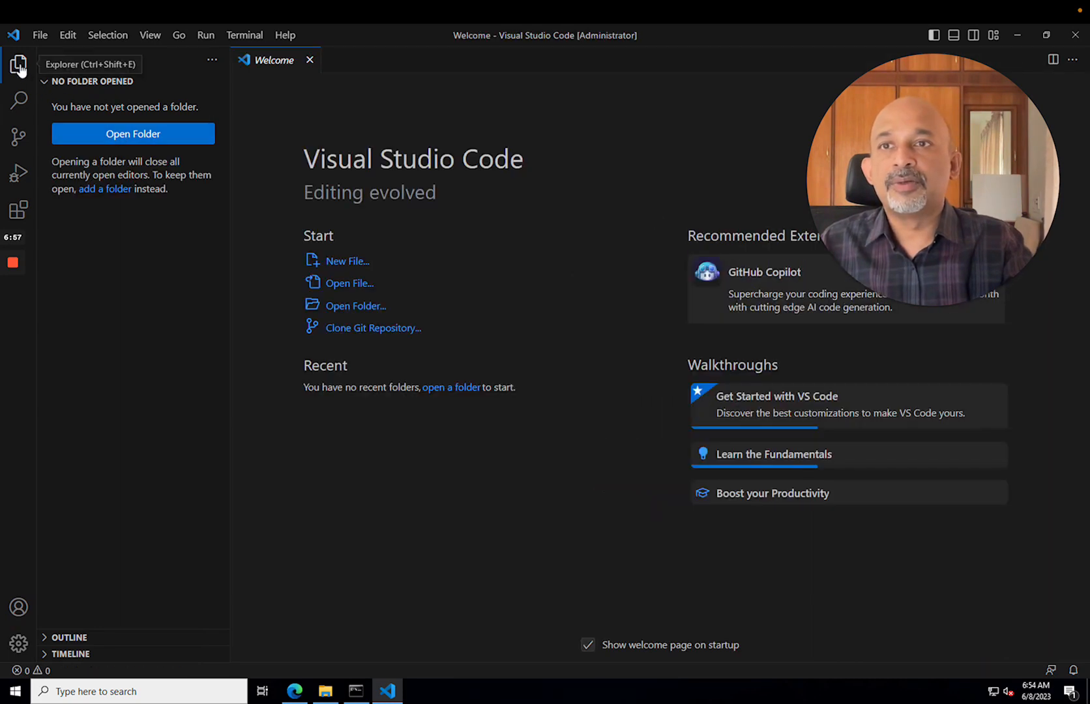
left_click(132, 133)
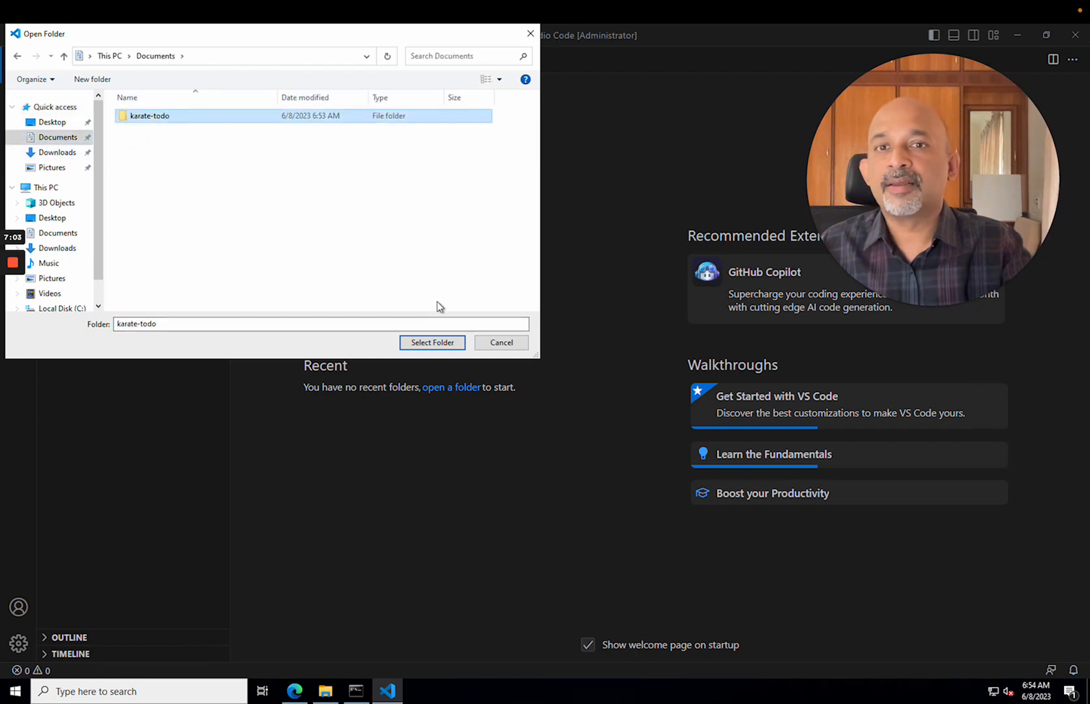
left_click(431, 342)
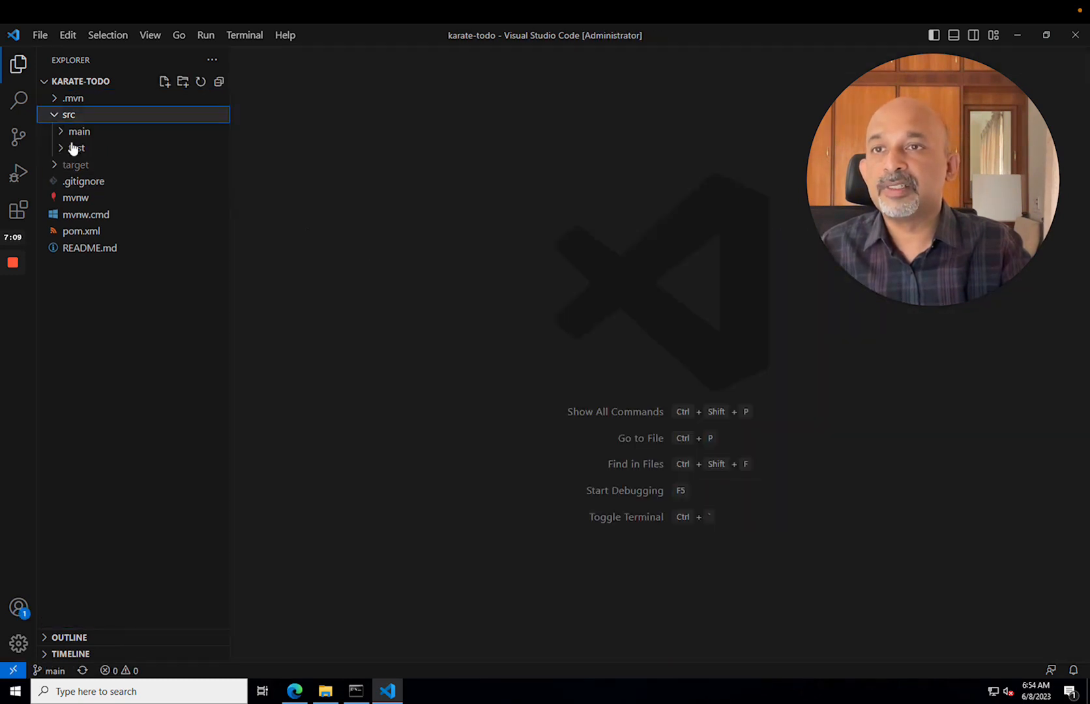
- Expand src/test/java/app/api in the tree to reveal call, data, interop, match, simple and ApiTest.java
left_click(78, 131)
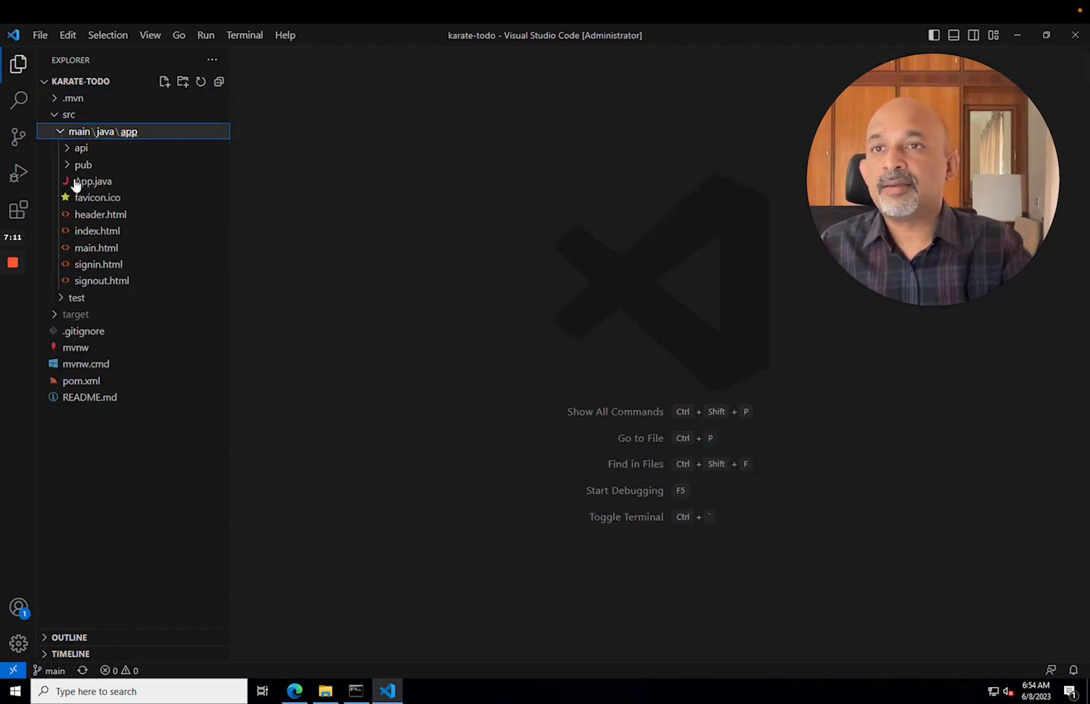
left_click(102, 132)
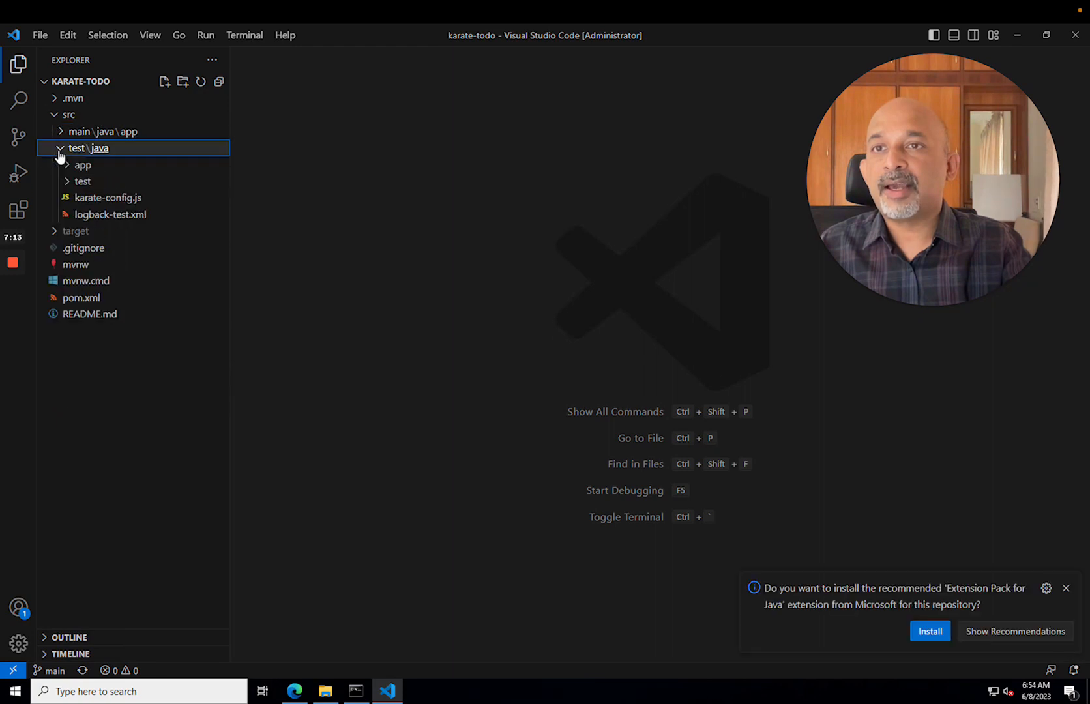
left_click(82, 164)
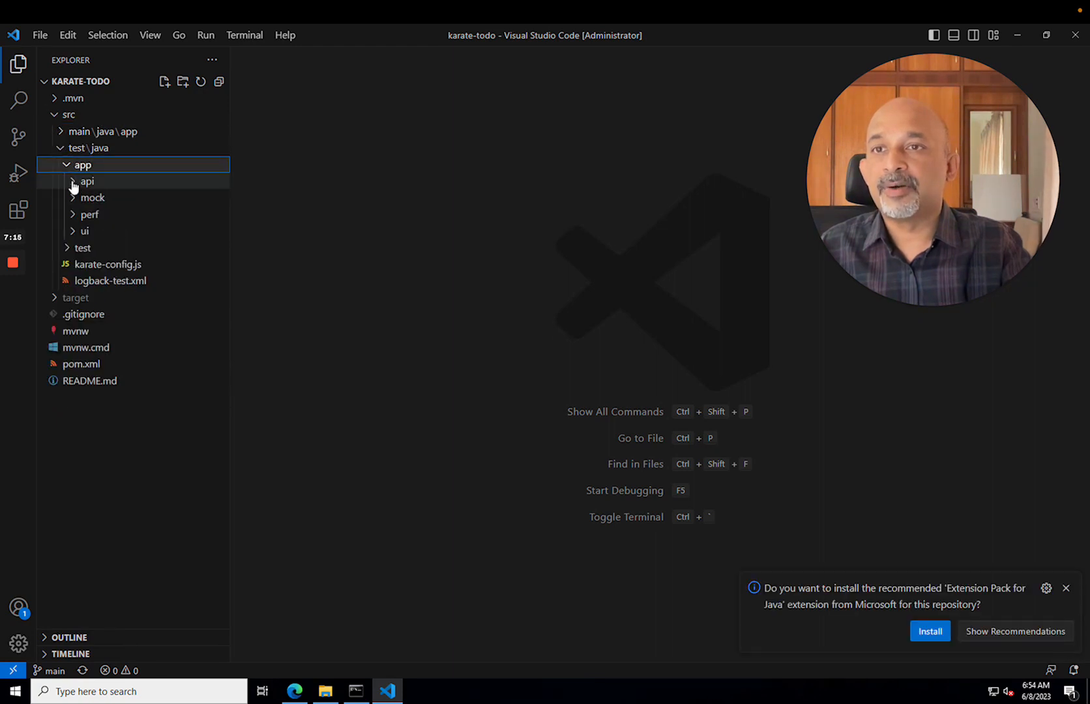
left_click(86, 181)
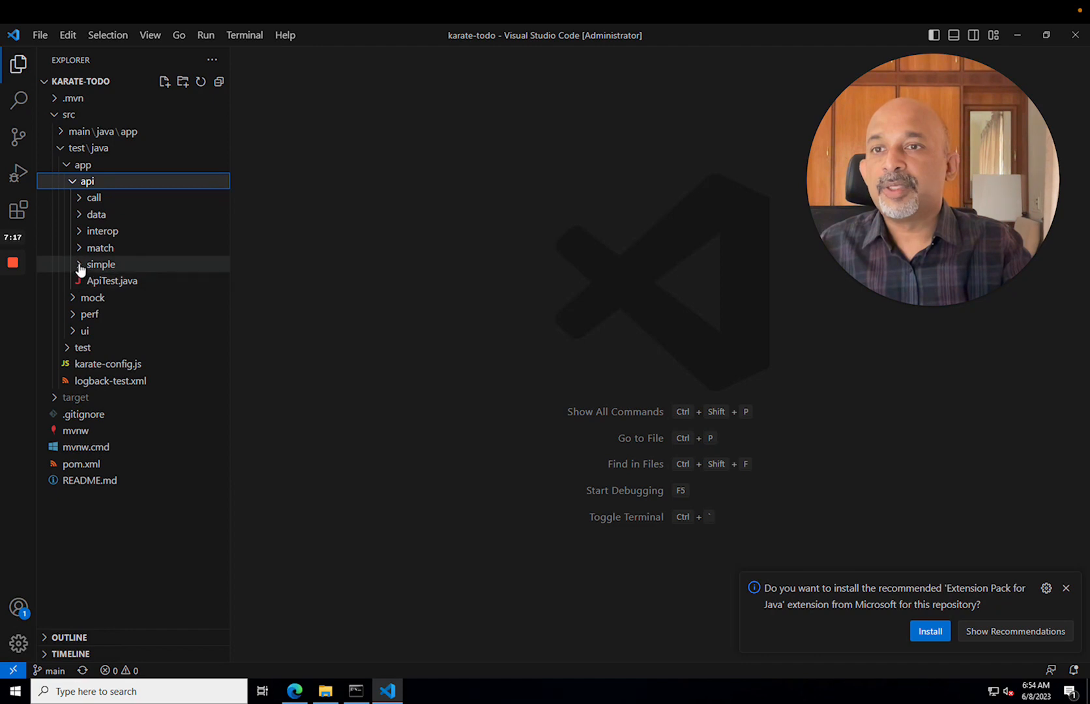
left_click(101, 264)
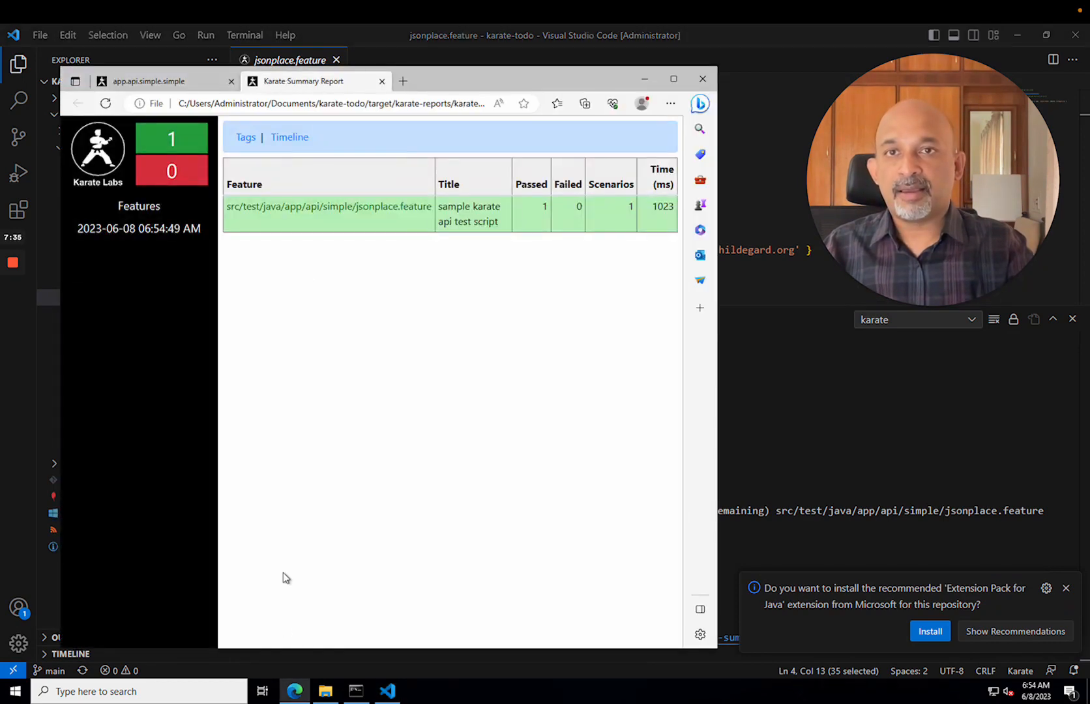
- View the jsonplace.feature scenario details in the Karate report, all steps passing
left_click(329, 206)
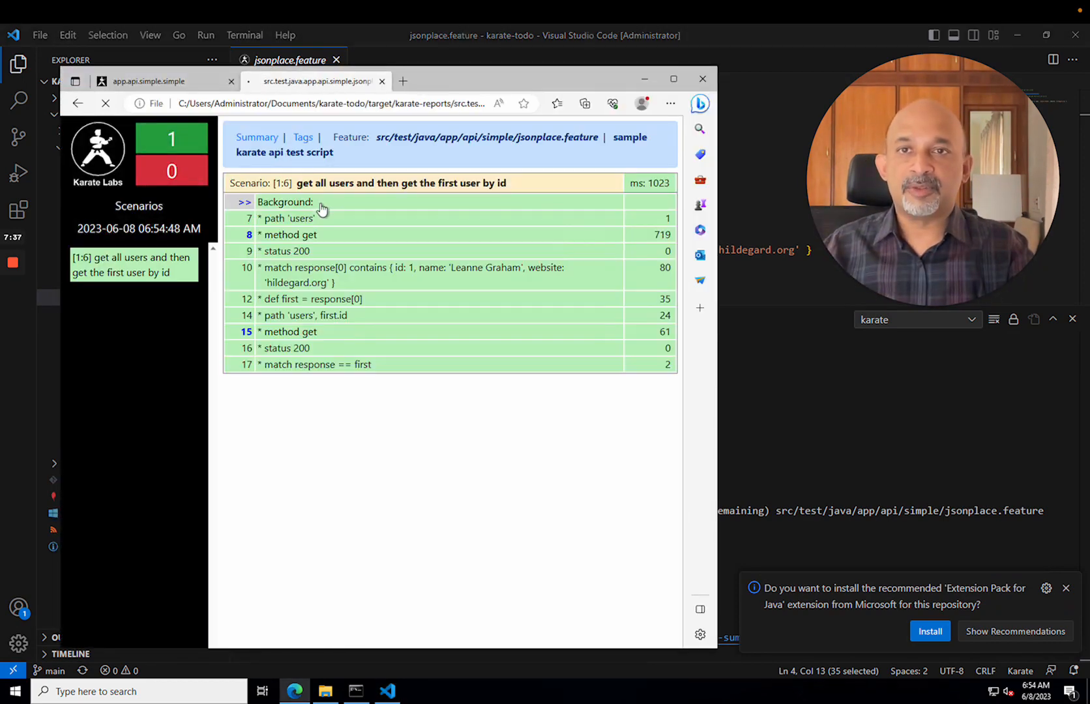